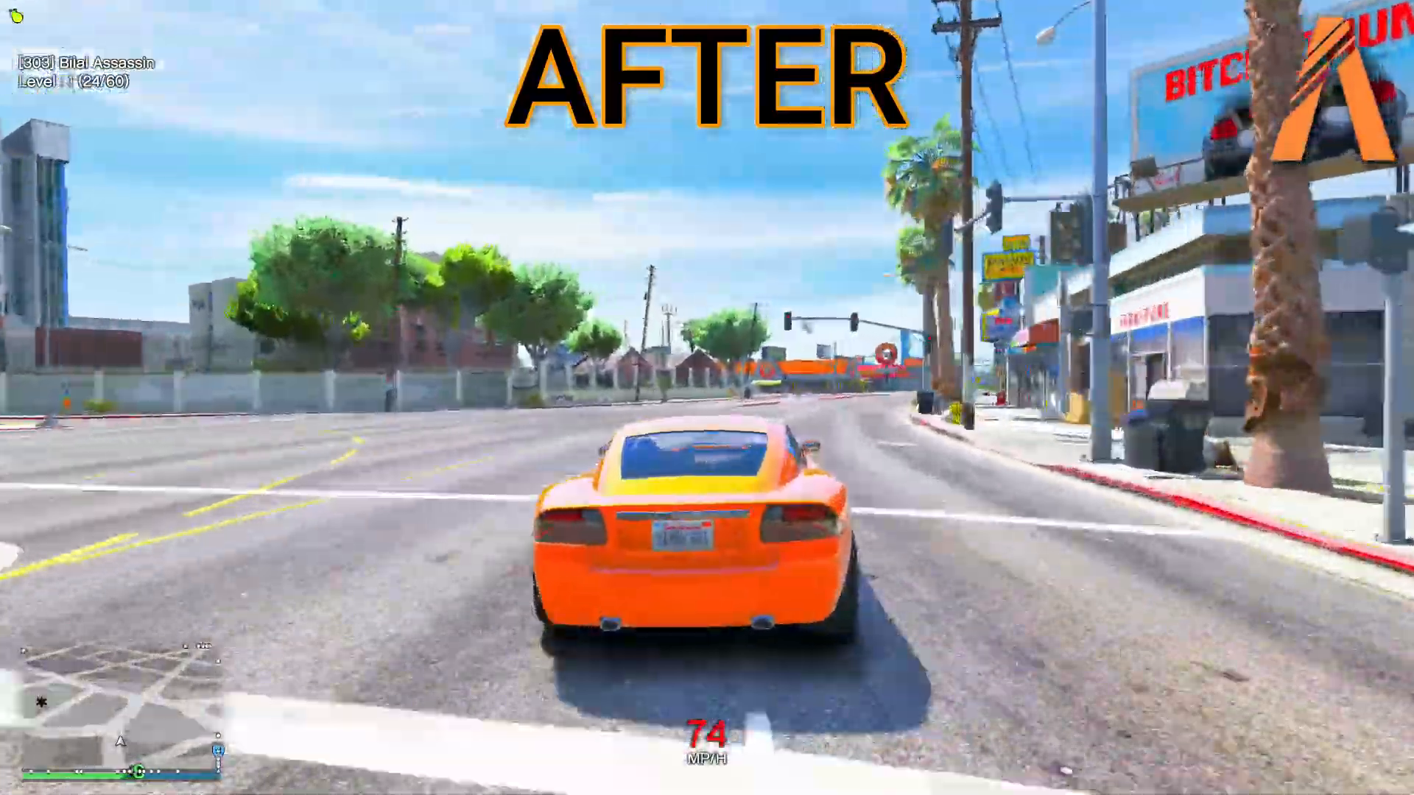
# Drive the car straight down the street to finish the AFTER graphics comparison clip.
pyautogui.press('w')
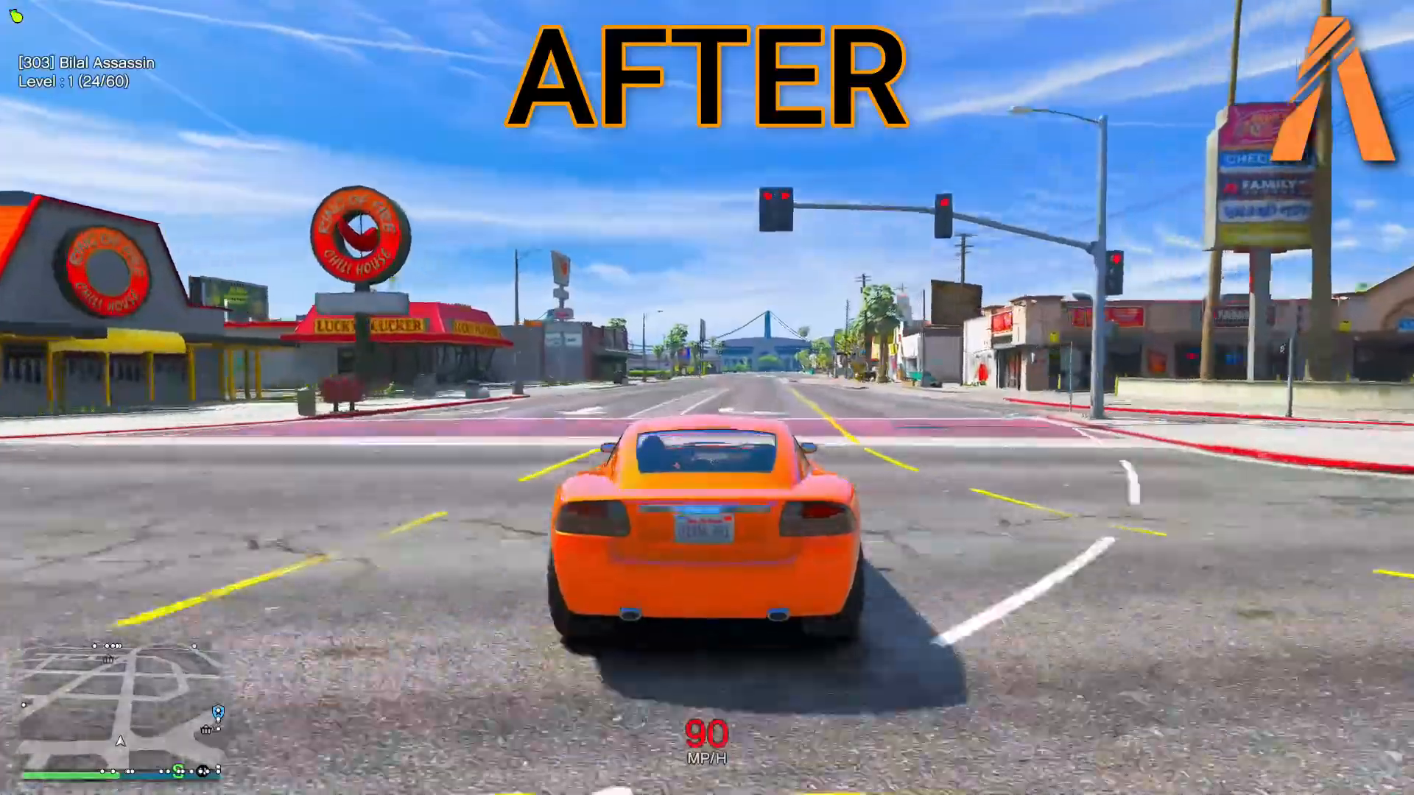
pyautogui.press('w')
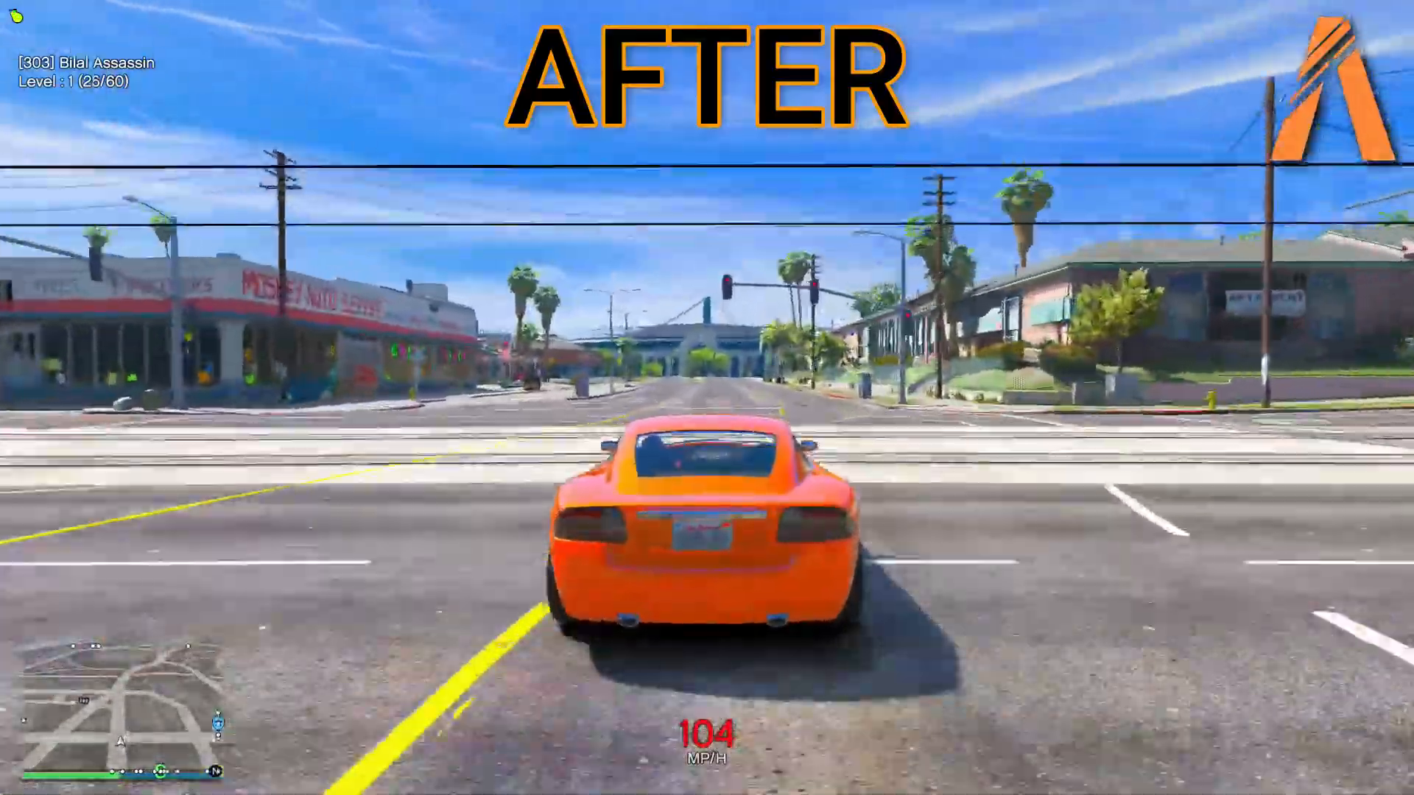
pyautogui.press('w')
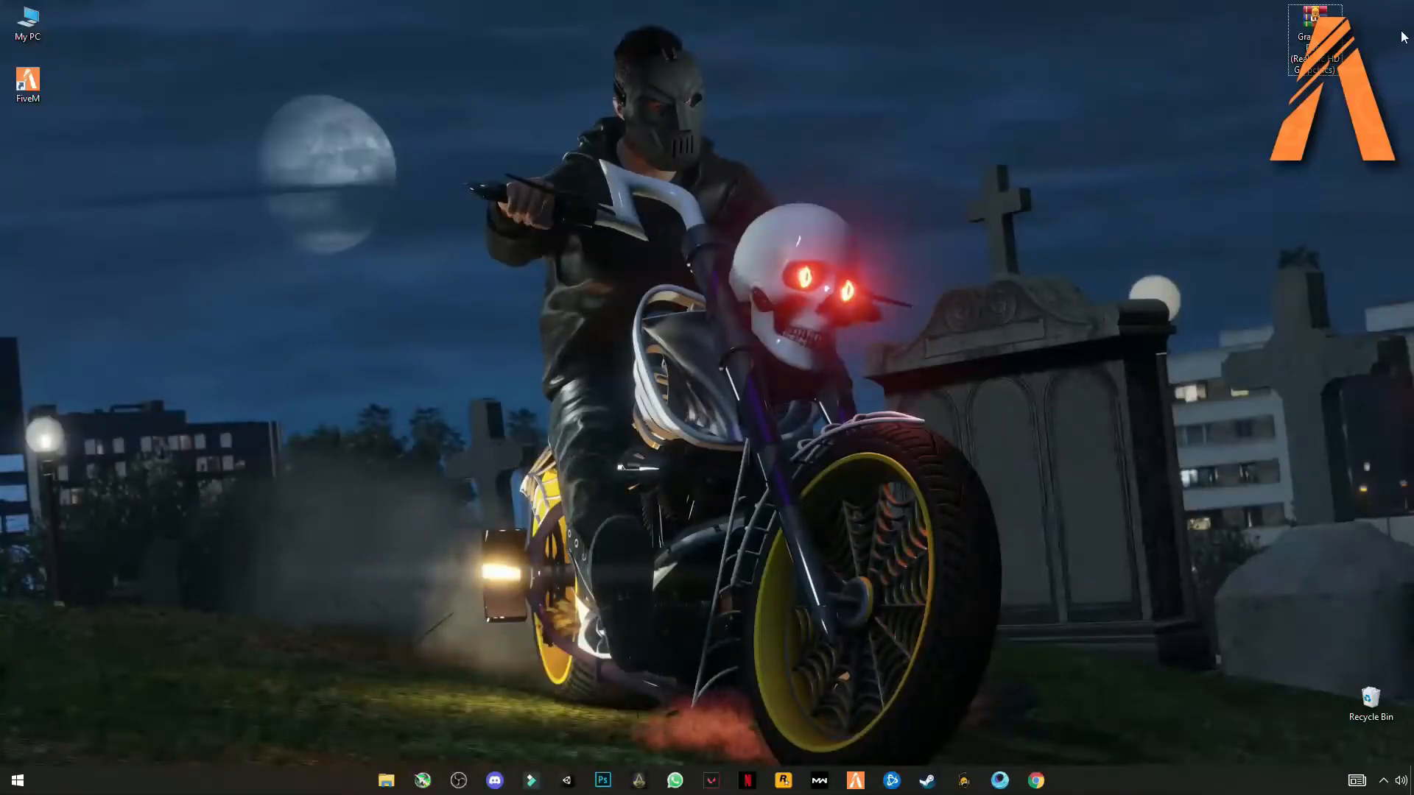
# Extract the graphics pack archive onto the desktop and open the PRV GRAPHIC folder.
pyautogui.moveTo(1312, 36); pyautogui.dragTo(1075, 203)
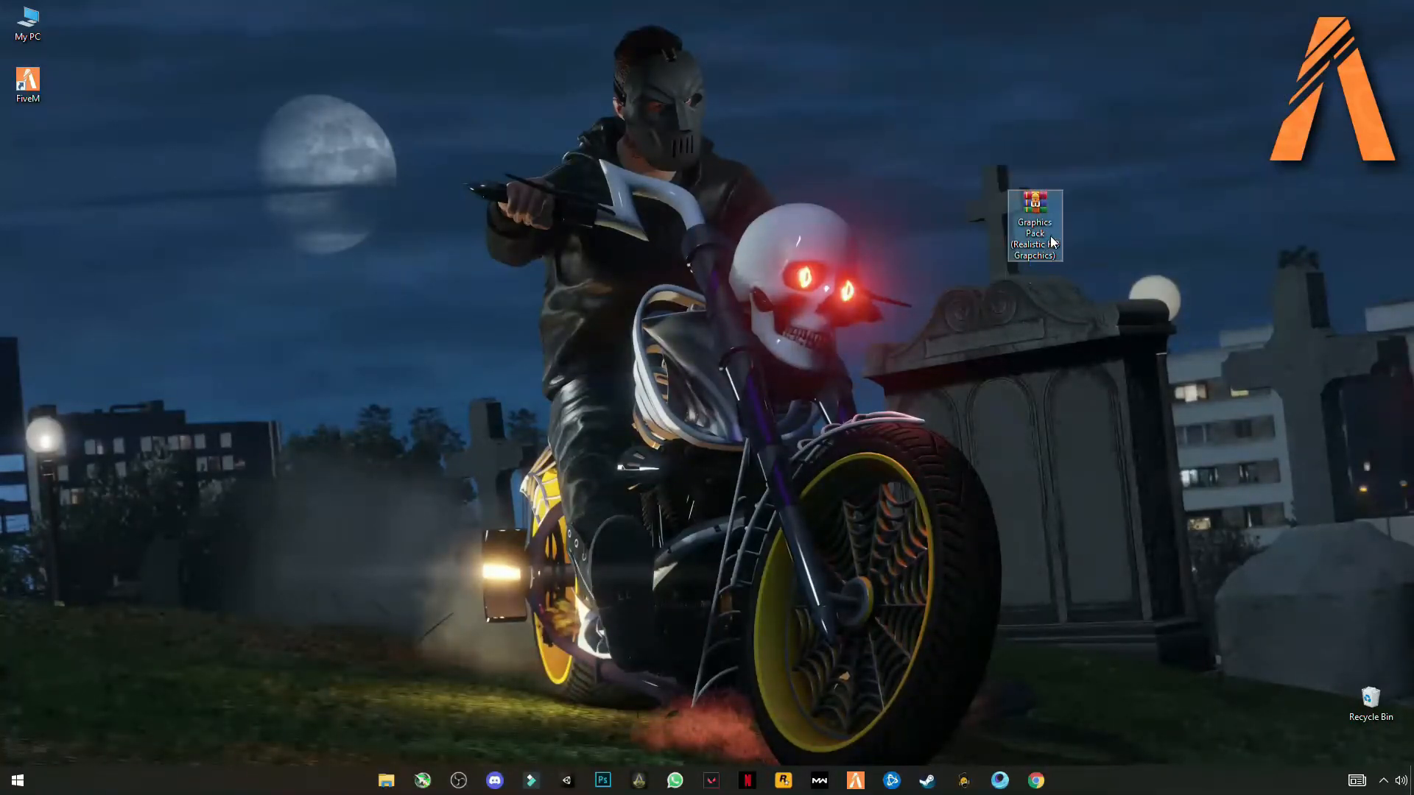
pyautogui.rightClick(1033, 224)
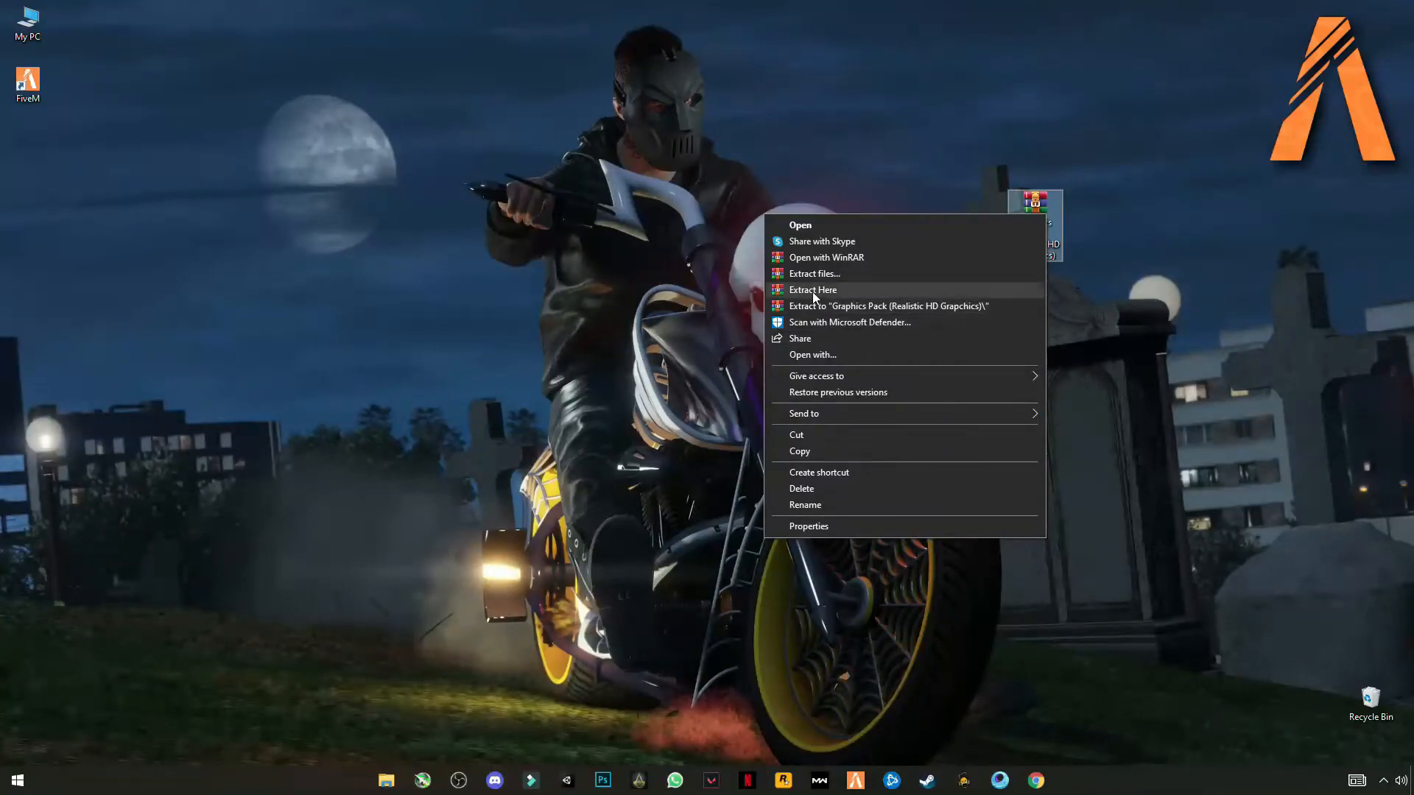
pyautogui.click(813, 290)
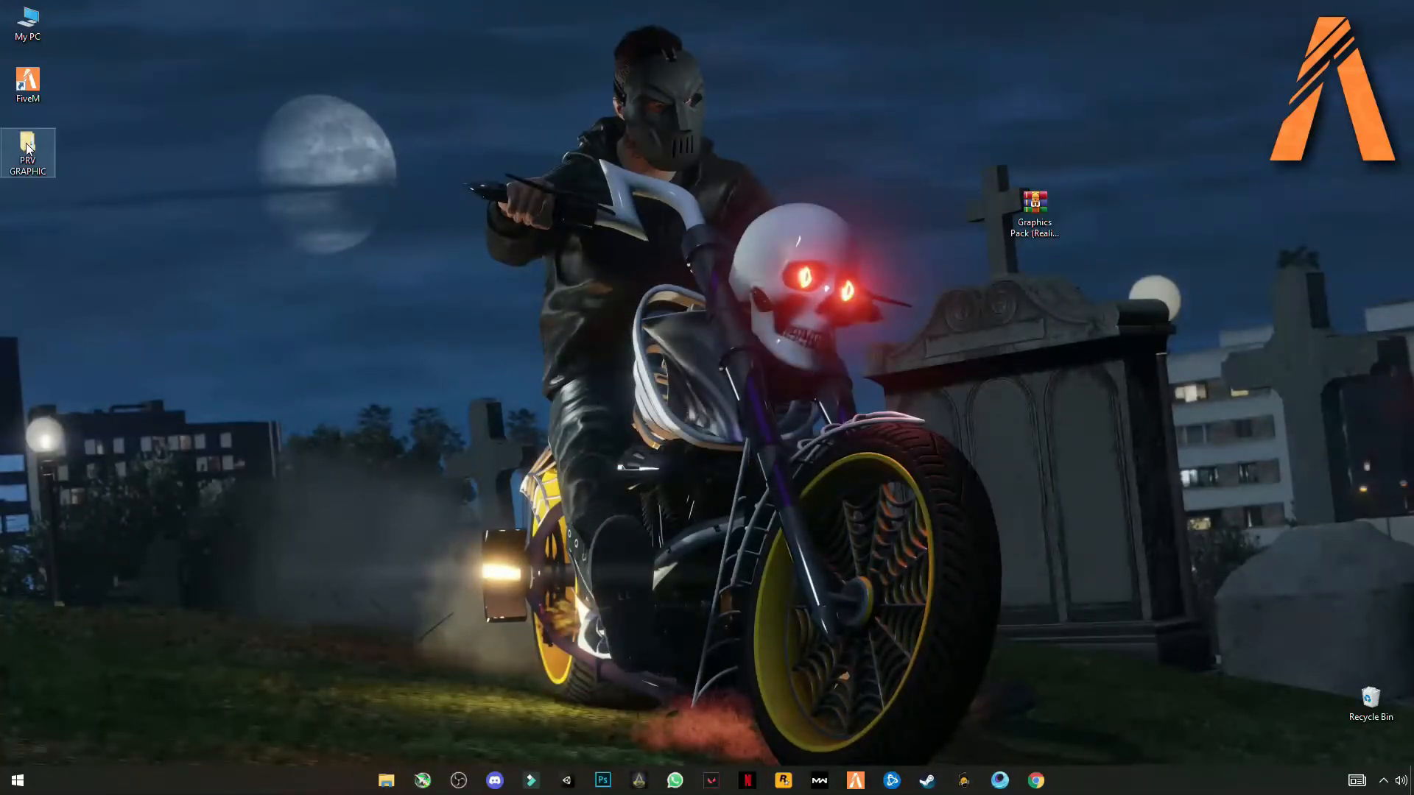
pyautogui.doubleClick(26, 154)
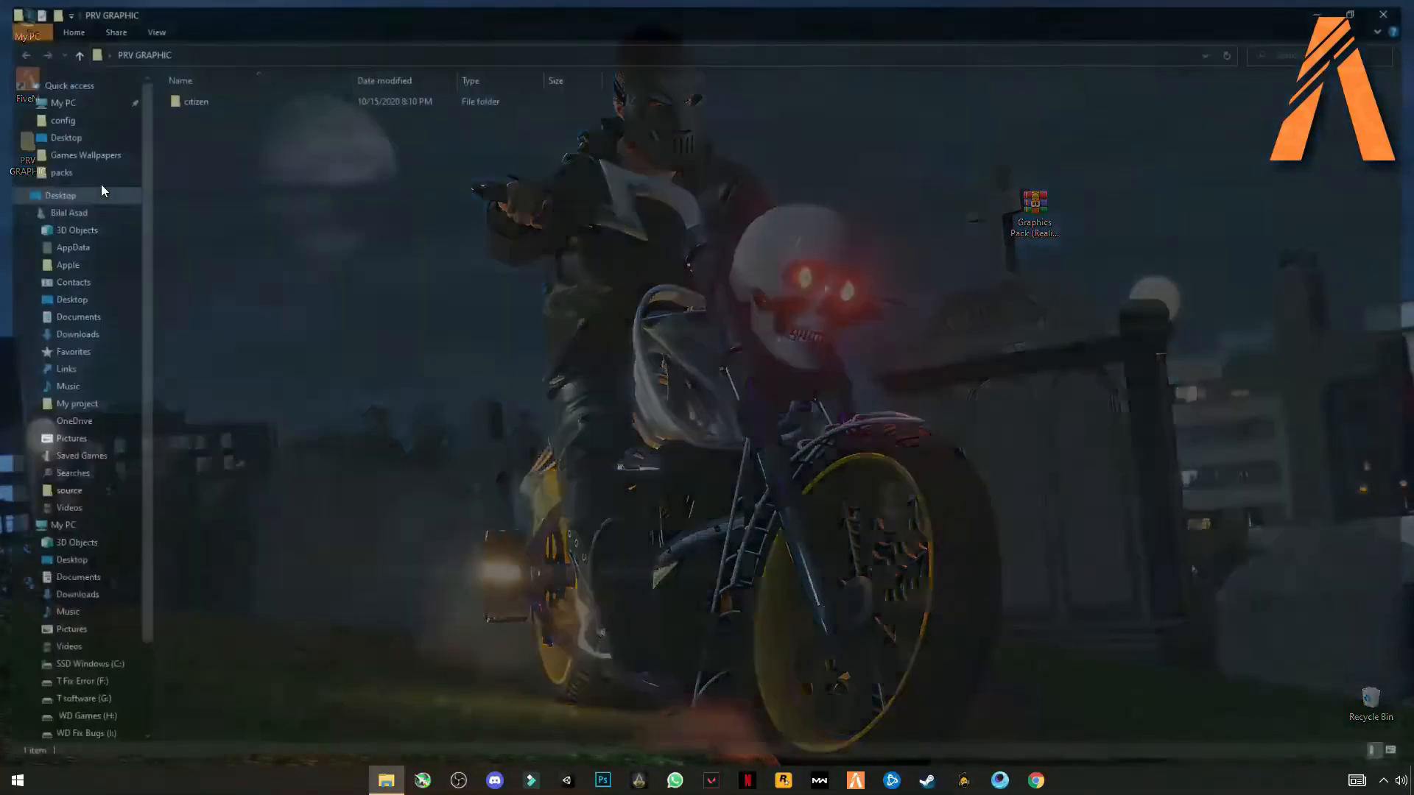
# Copy the citizen folder into FiveM Application Data, replacing the existing files.
pyautogui.rightClick(194, 101)
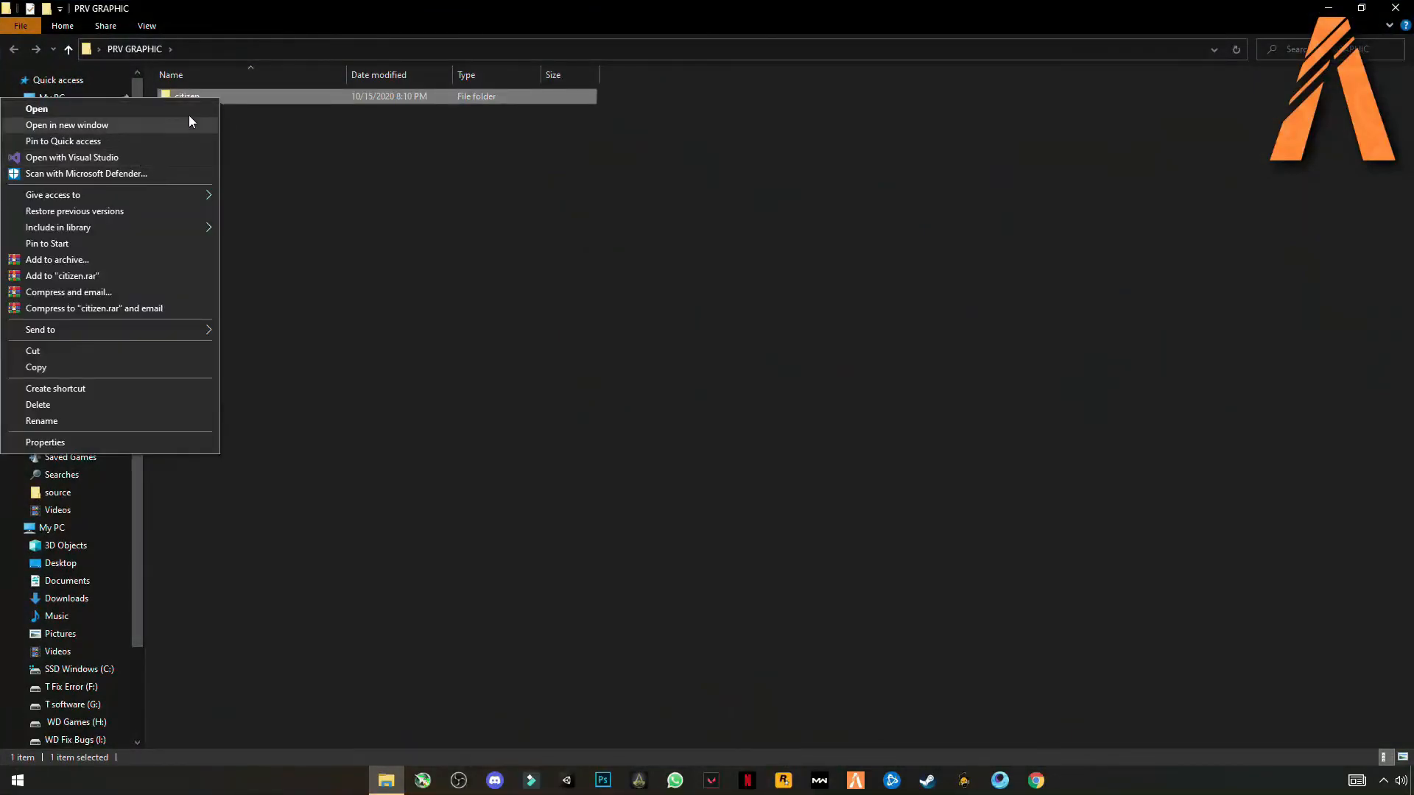
pyautogui.moveTo(33, 351)
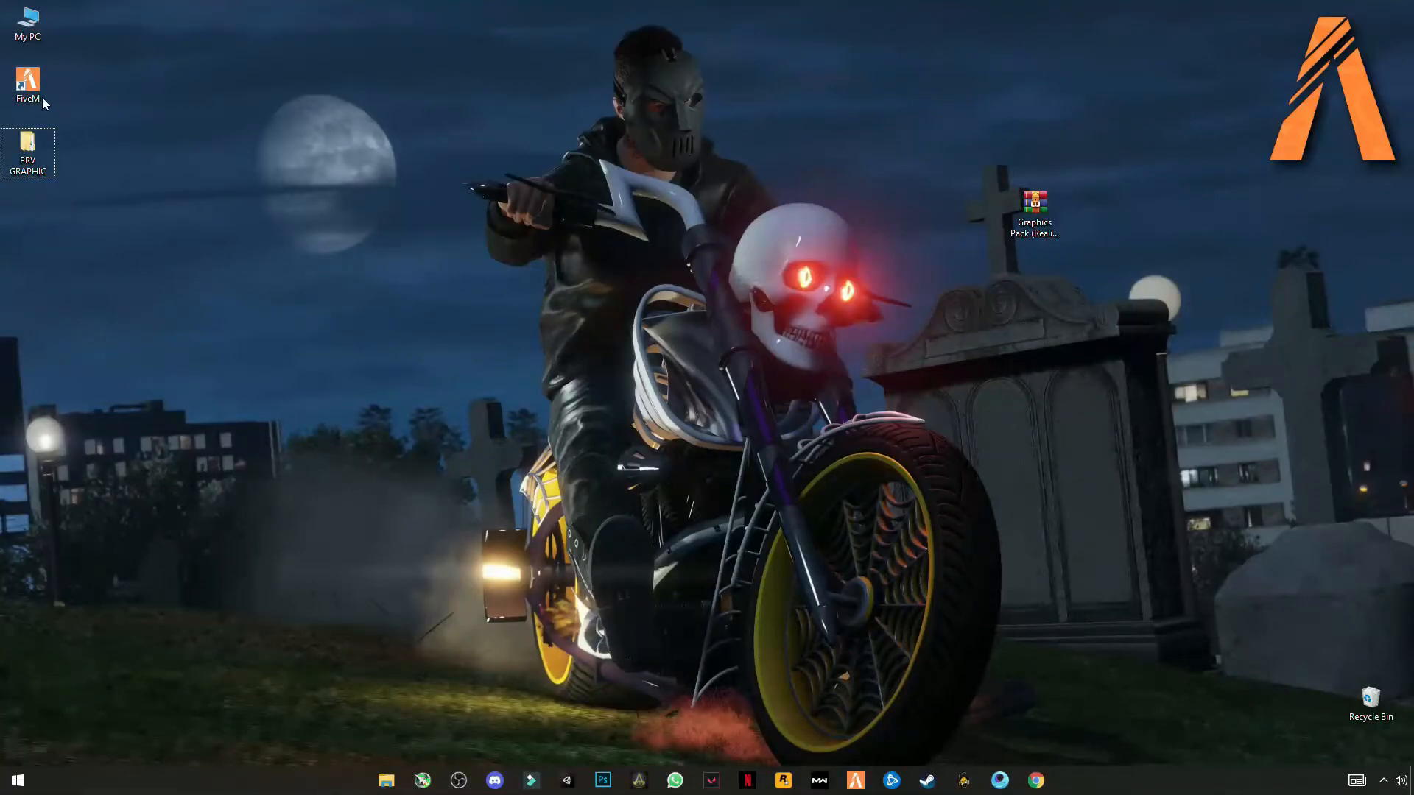
pyautogui.doubleClick(26, 87)
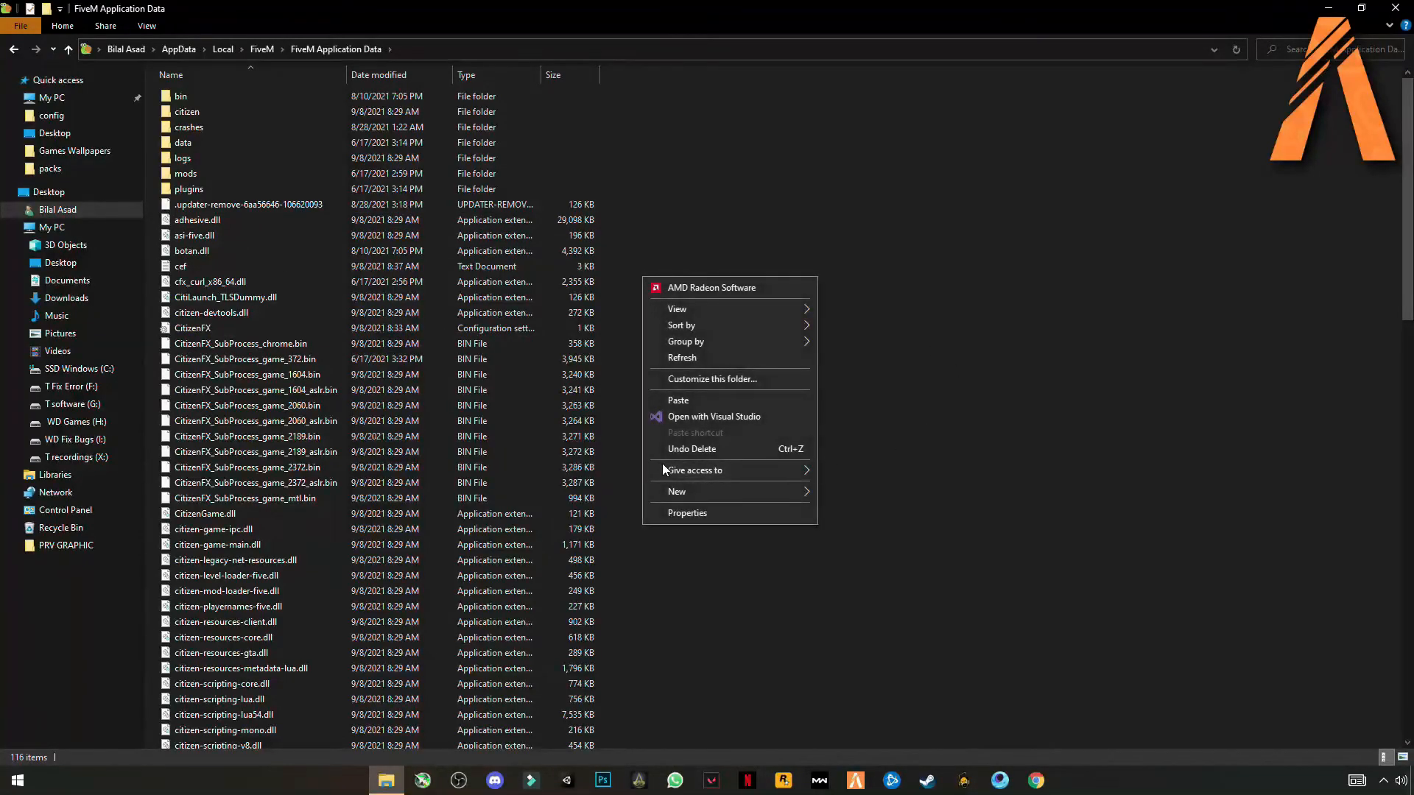
pyautogui.moveTo(692, 400)
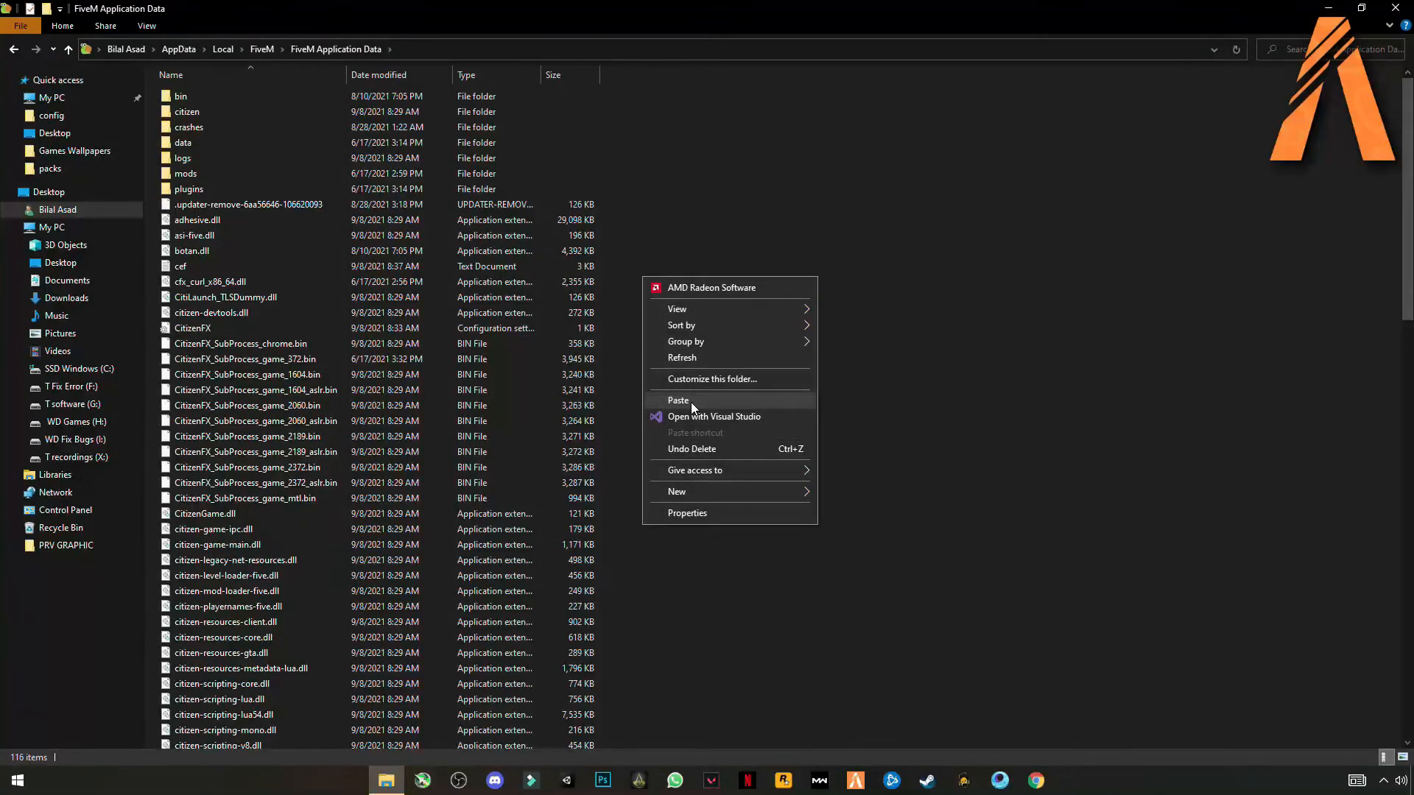
pyautogui.click(677, 400)
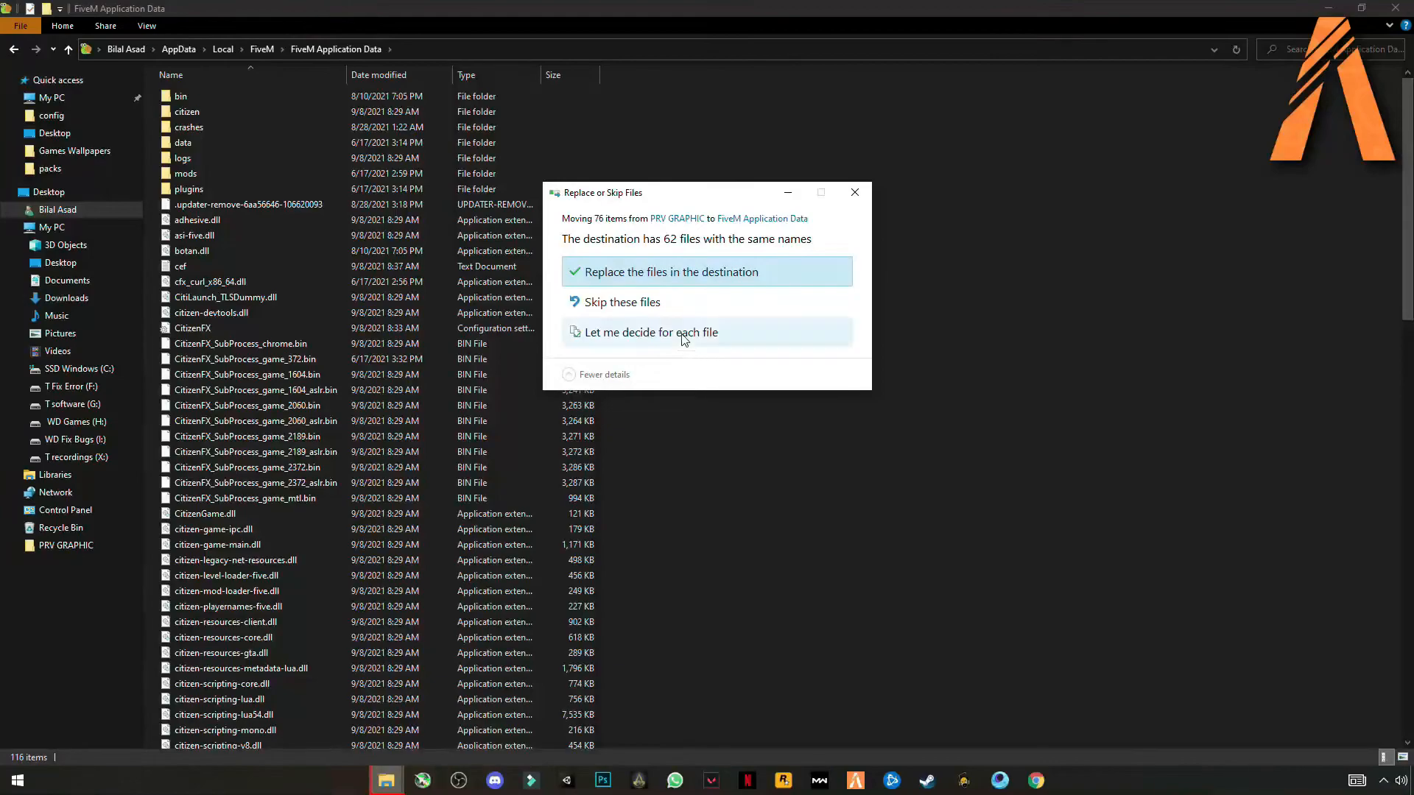
pyautogui.click(673, 271)
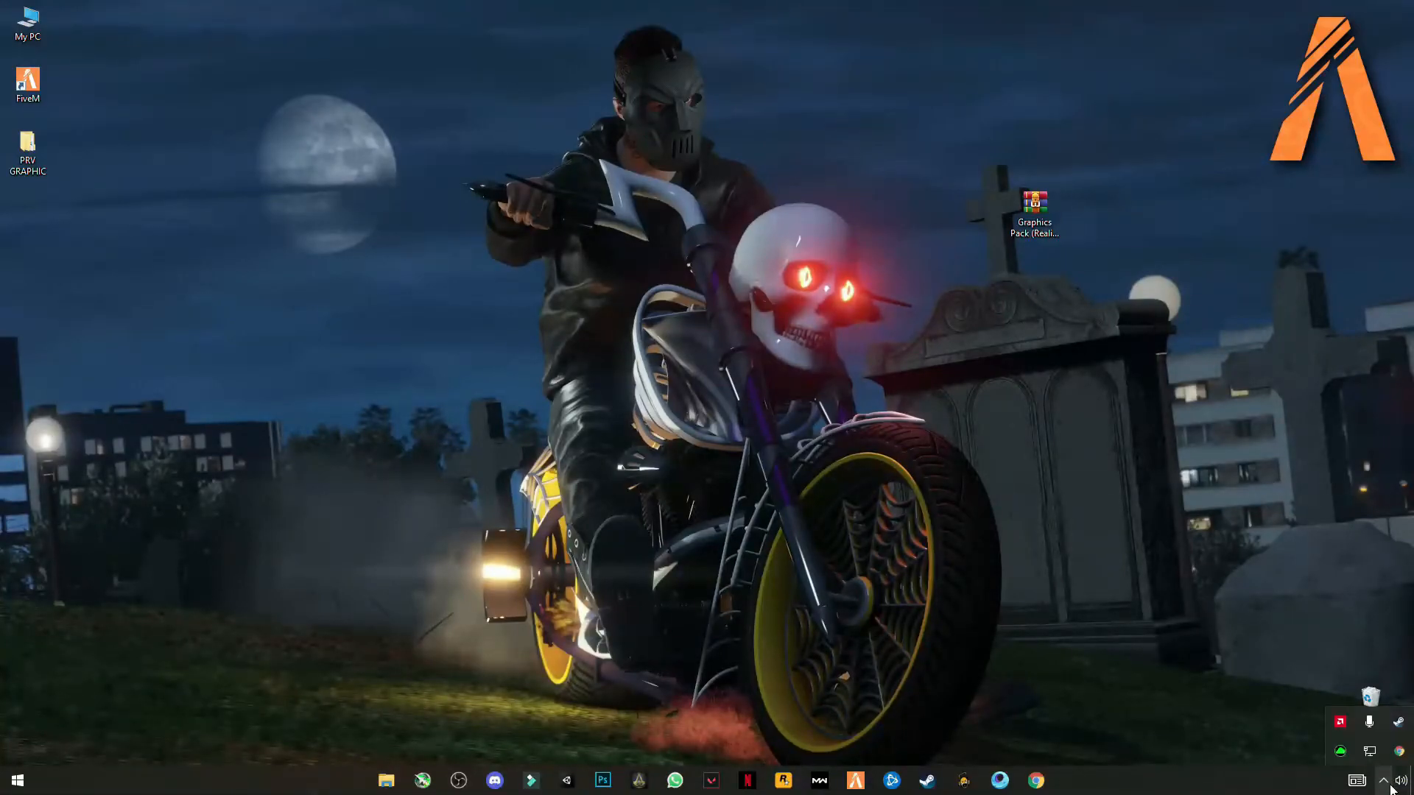
# Go from Start to Windows Settings > System > Power & sleep.
pyautogui.click(17, 781)
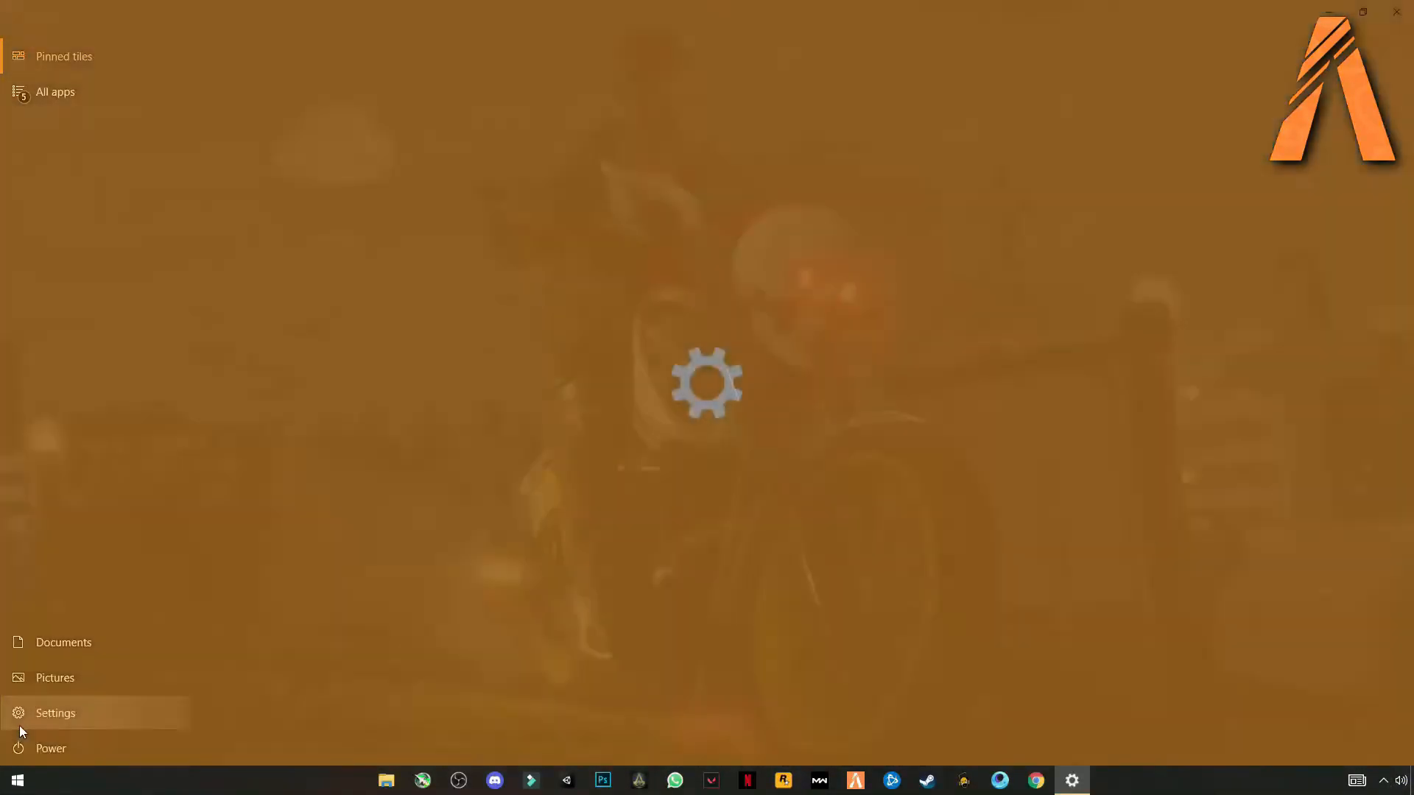
pyautogui.click(54, 712)
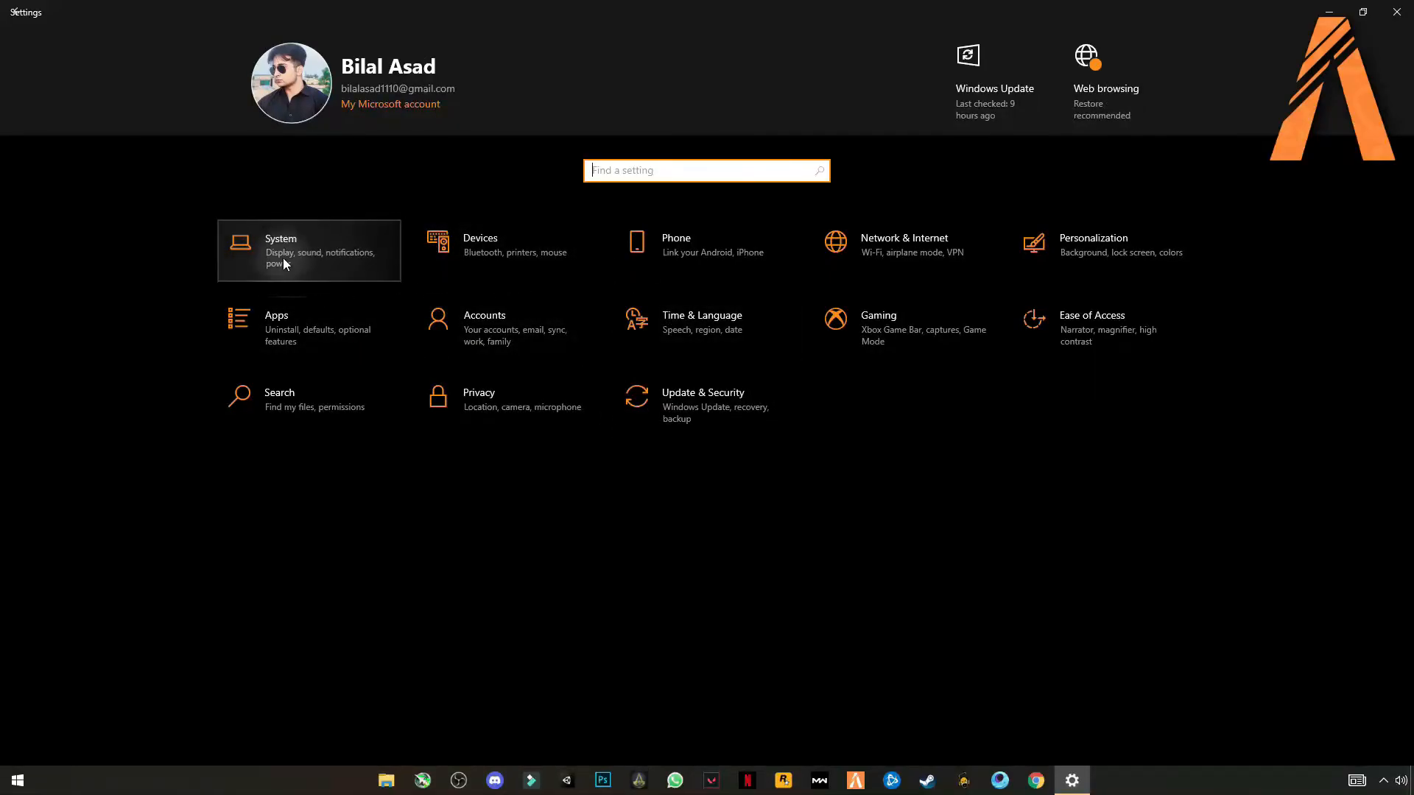
pyautogui.click(279, 251)
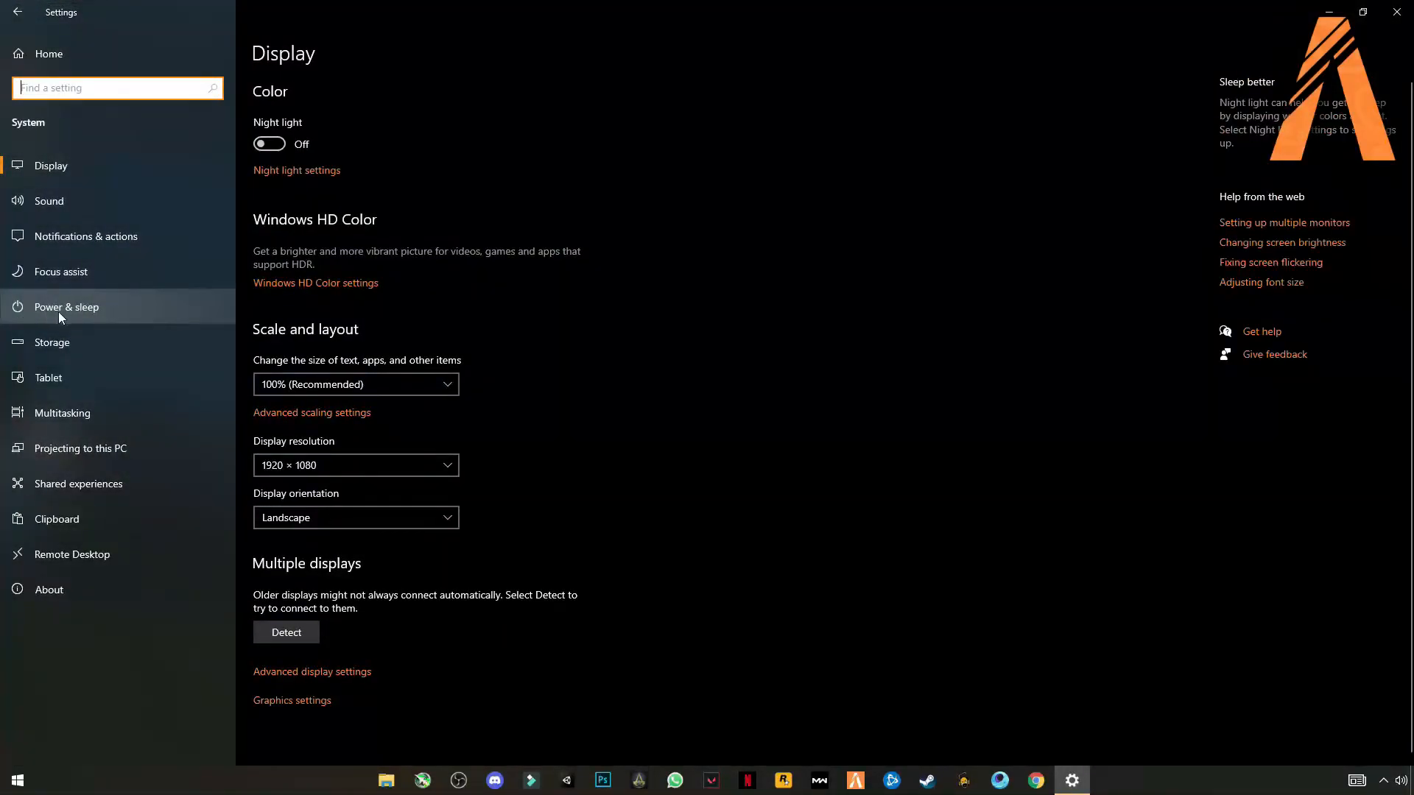
pyautogui.click(66, 307)
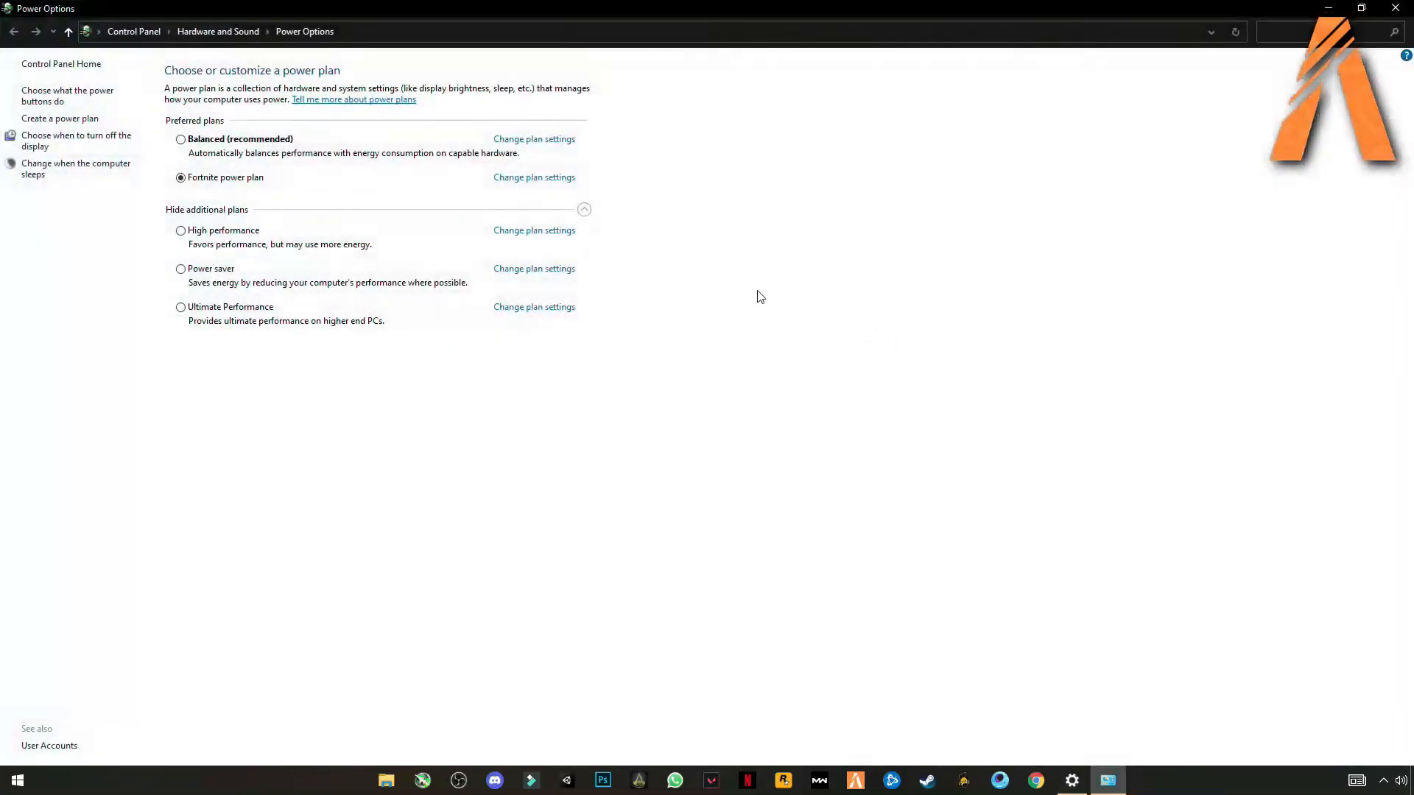
pyautogui.moveTo(225, 219)
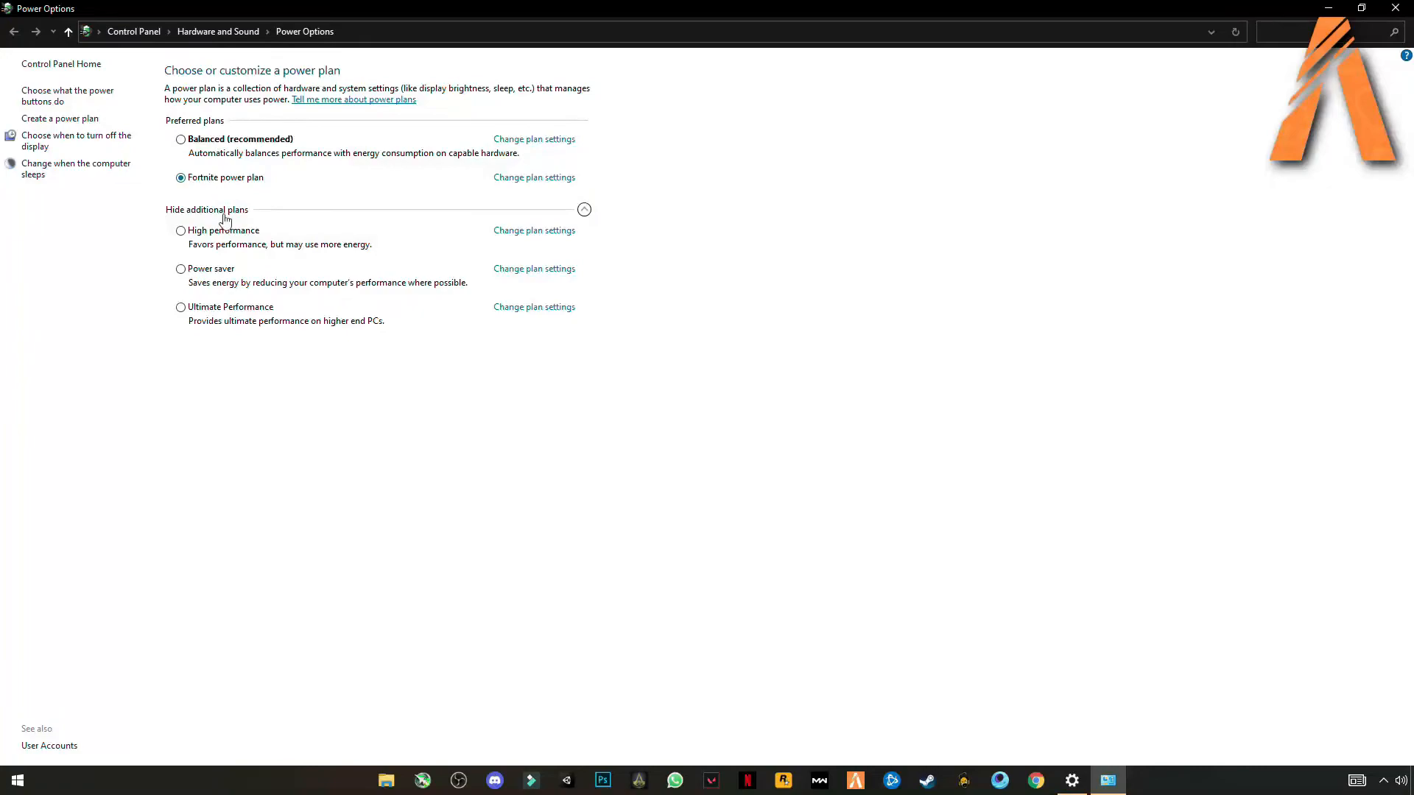
pyautogui.moveTo(596, 336)
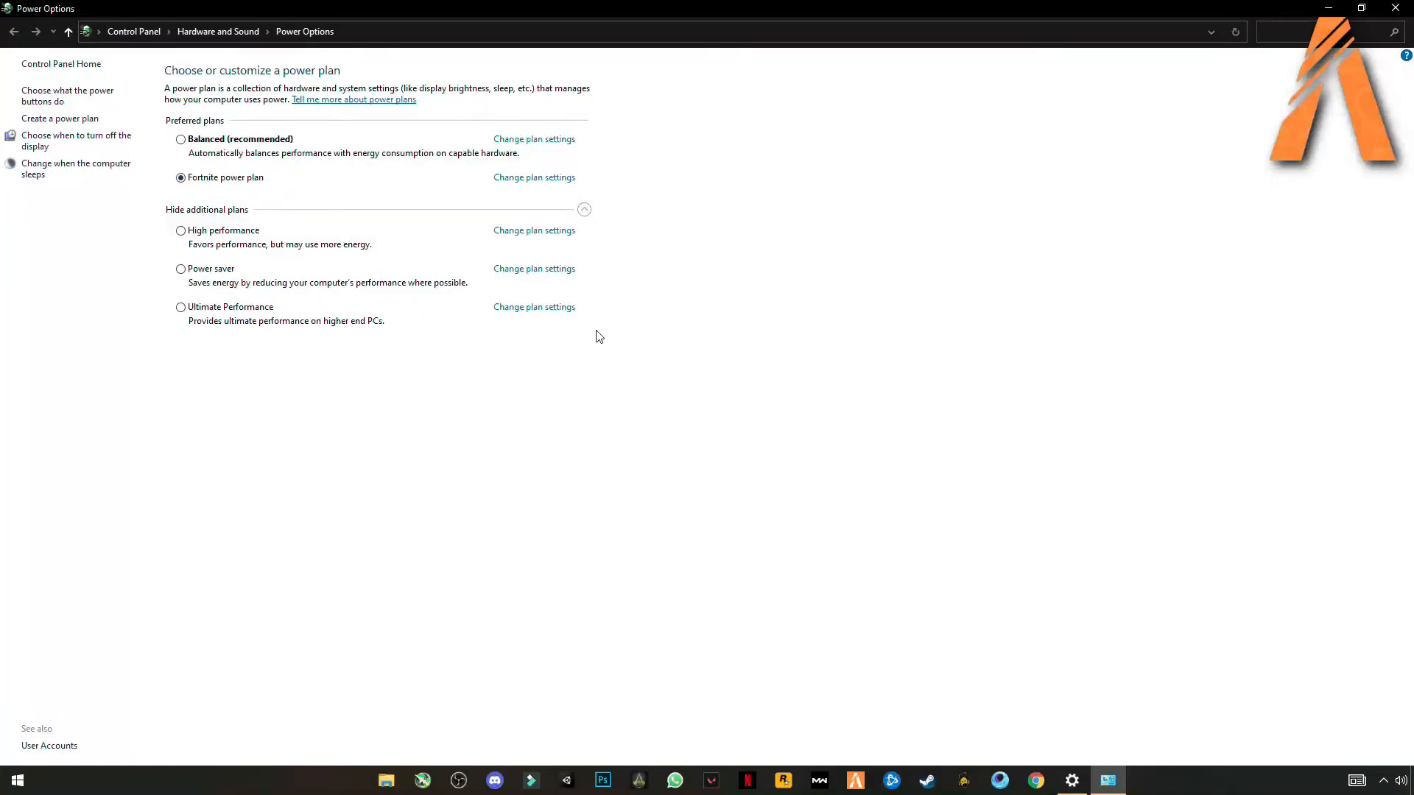
pyautogui.moveTo(165, 245)
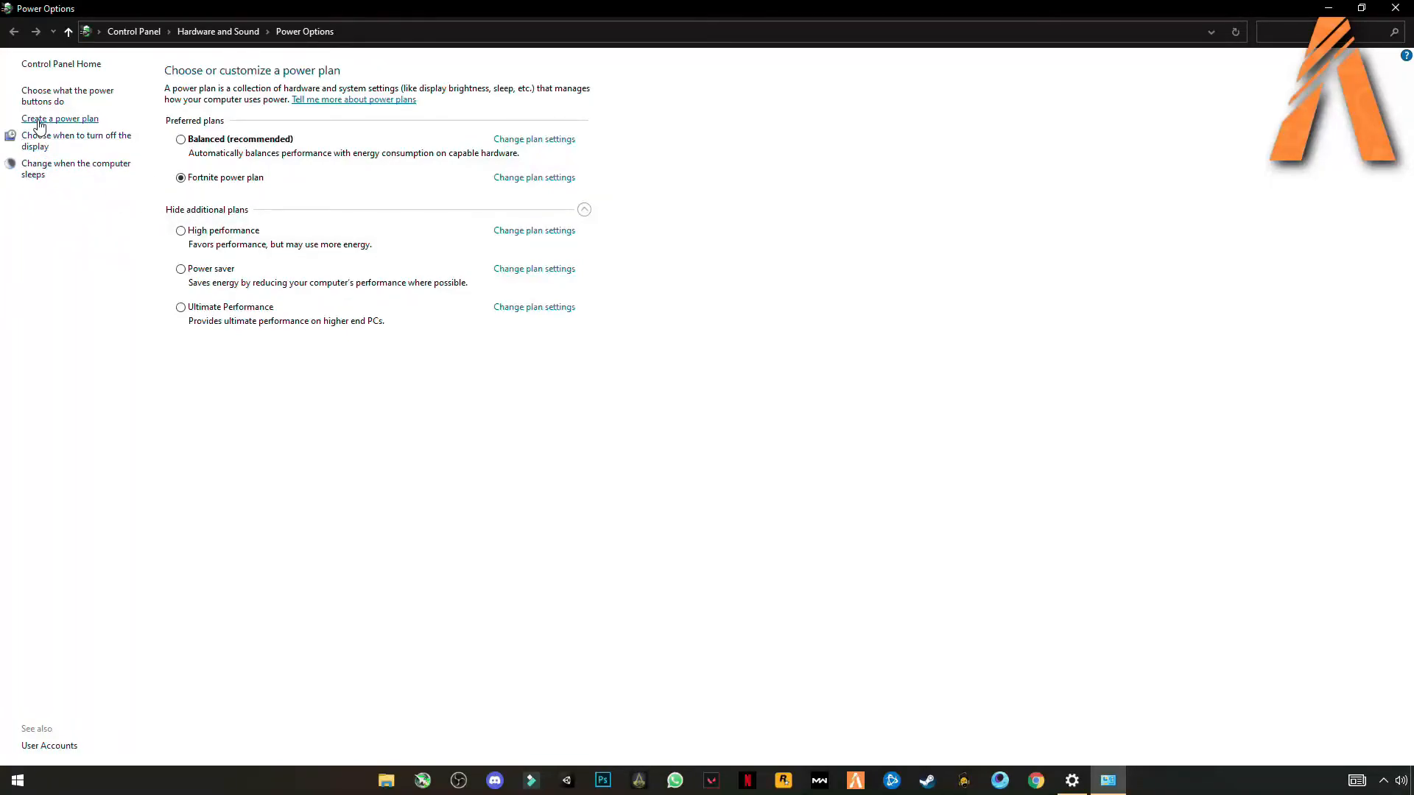
# Create a High performance-based power plan named fivem that never turns off the display.
pyautogui.click(59, 118)
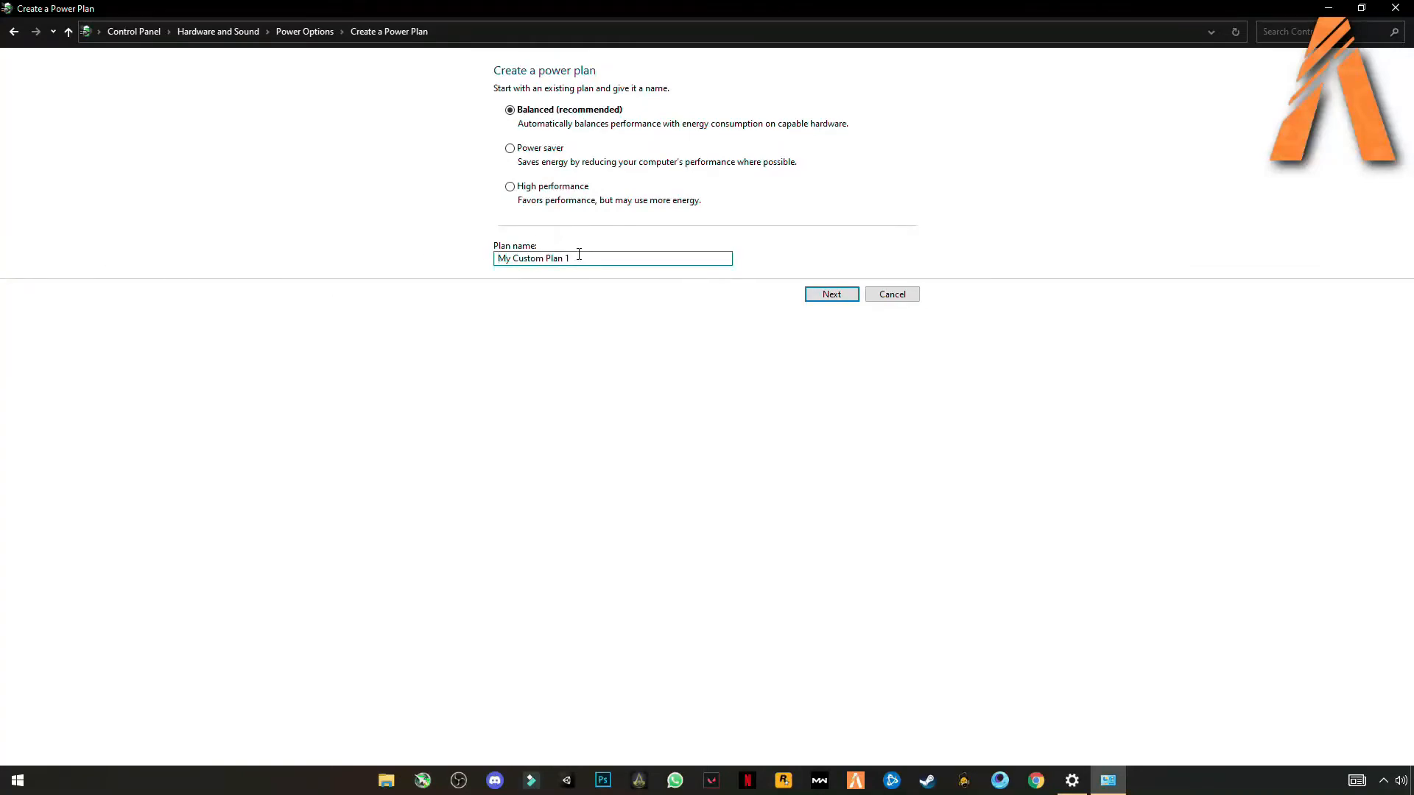
pyautogui.write('five')
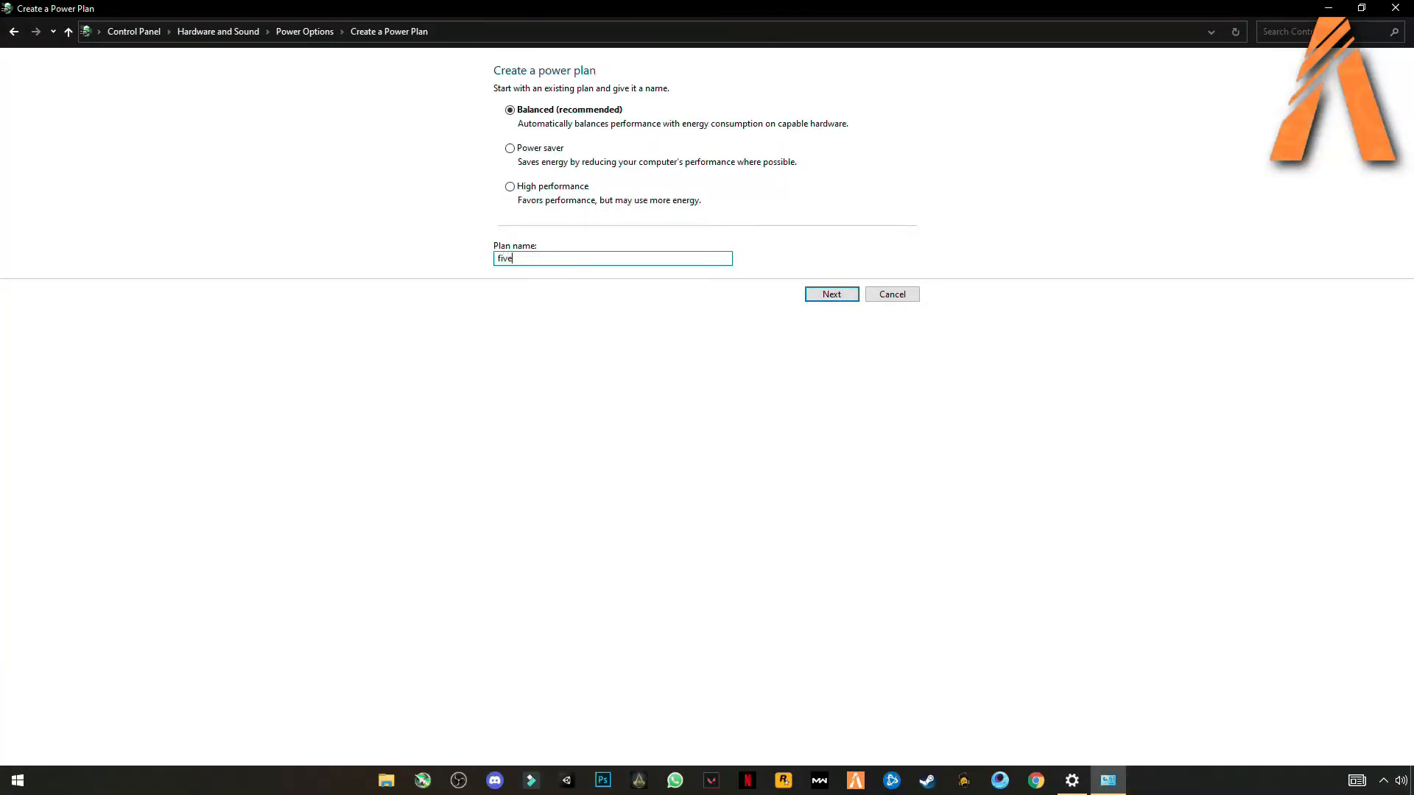
pyautogui.write('m')
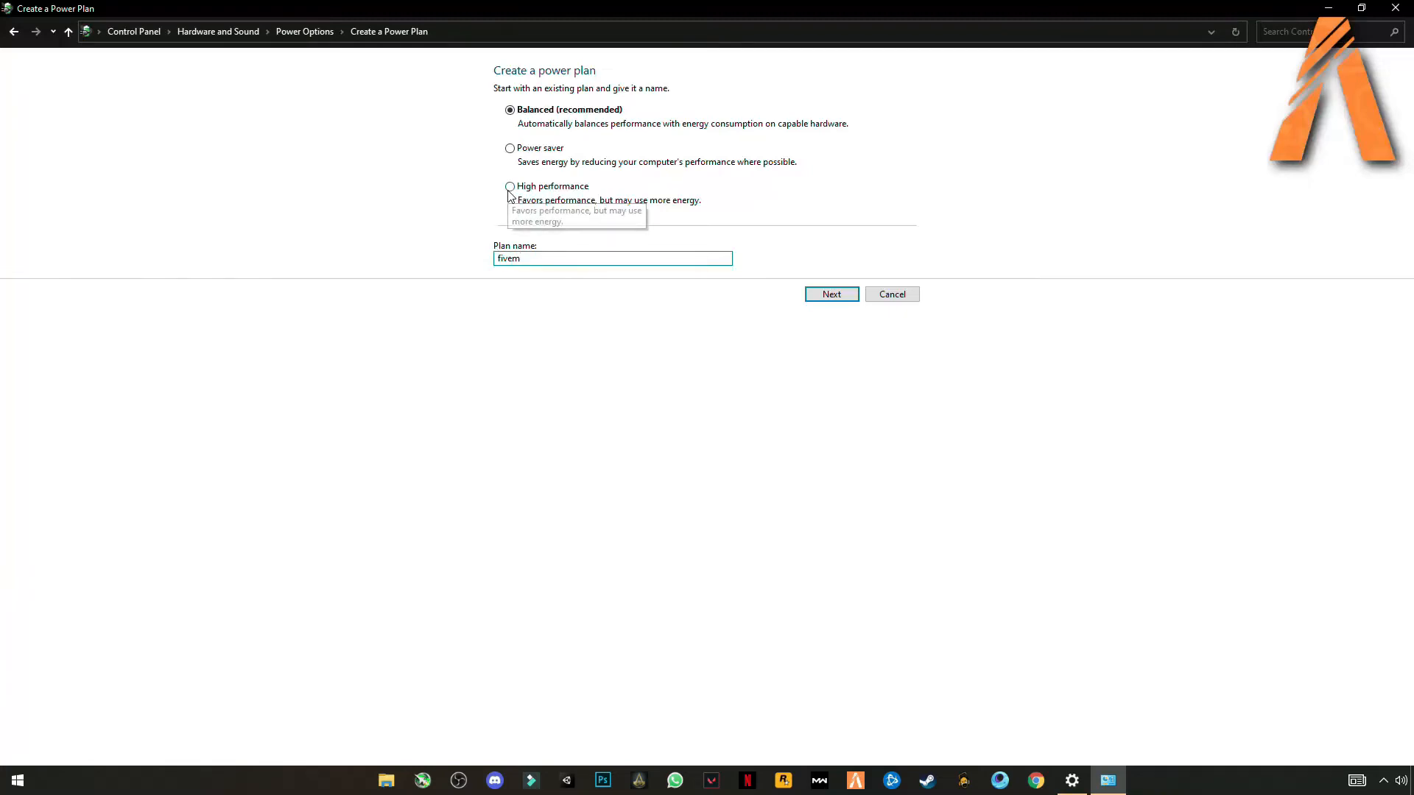
pyautogui.click(829, 295)
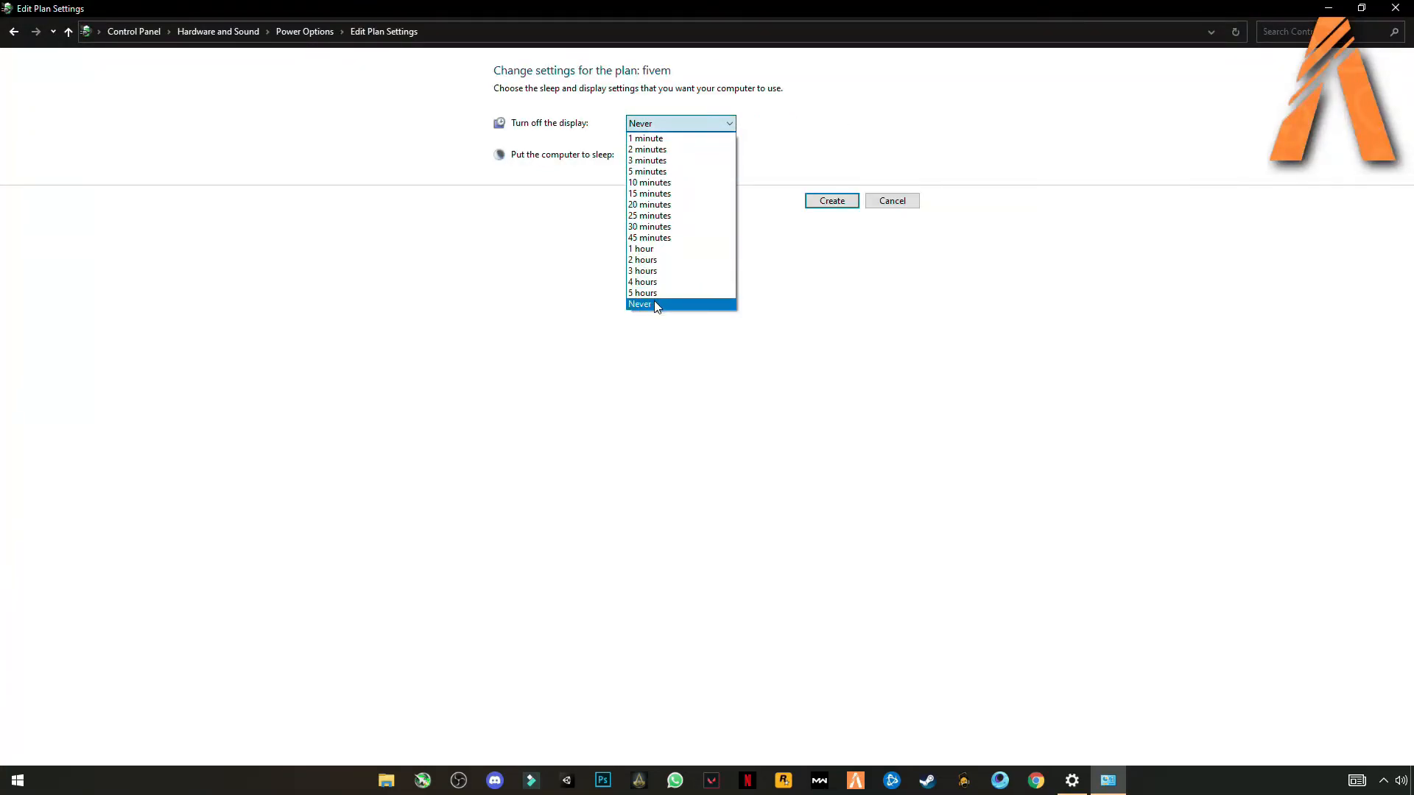
pyautogui.click(640, 303)
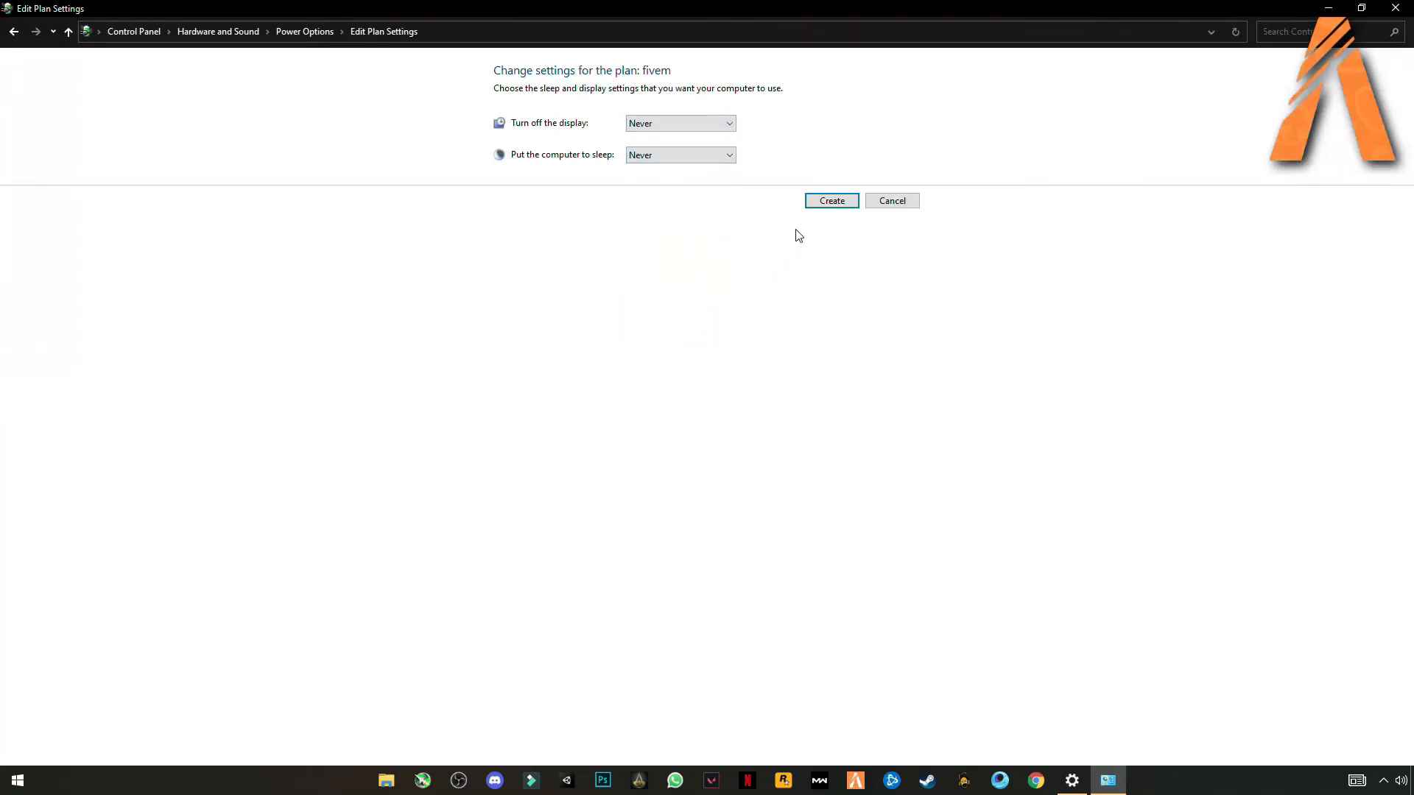
pyautogui.click(829, 200)
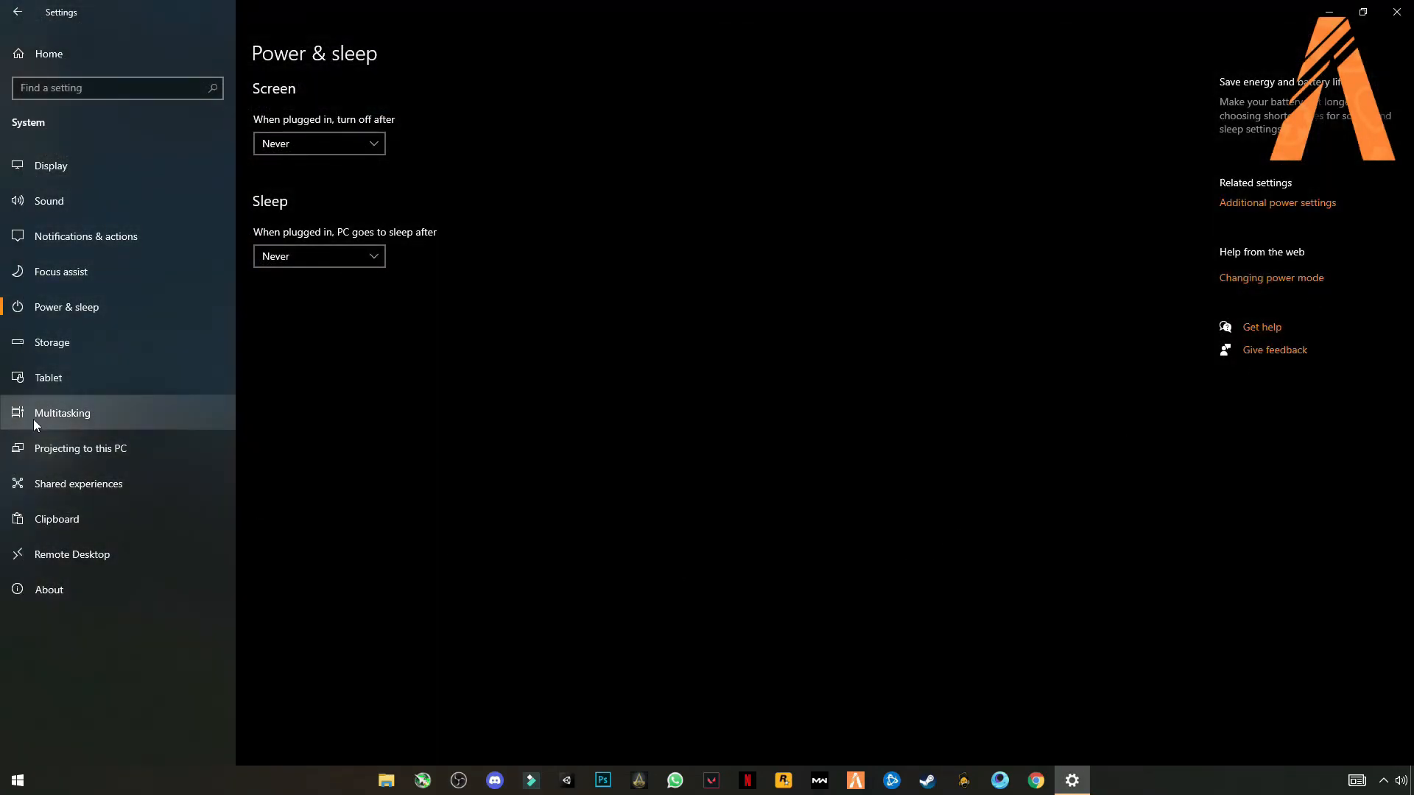
pyautogui.moveTo(88, 447)
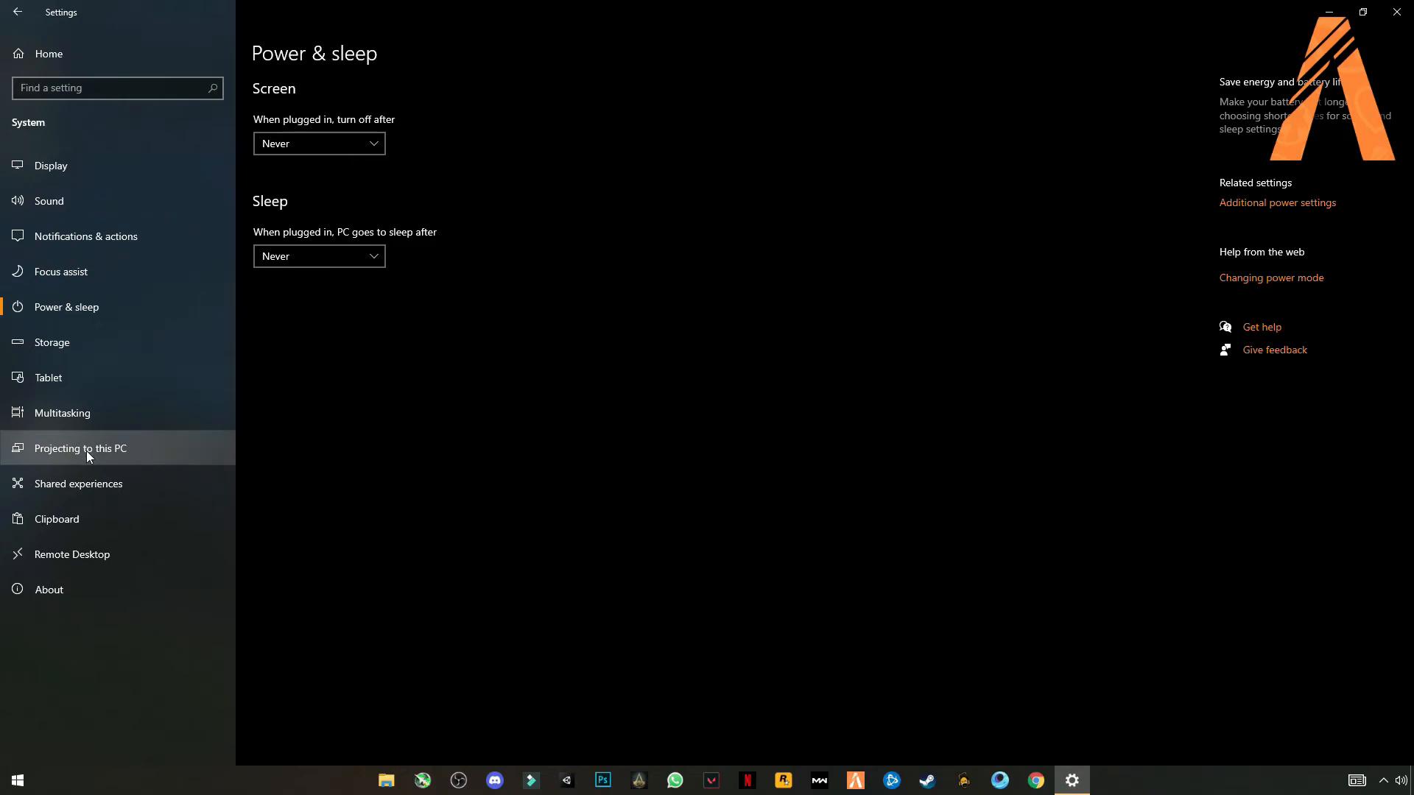
pyautogui.moveTo(77, 235)
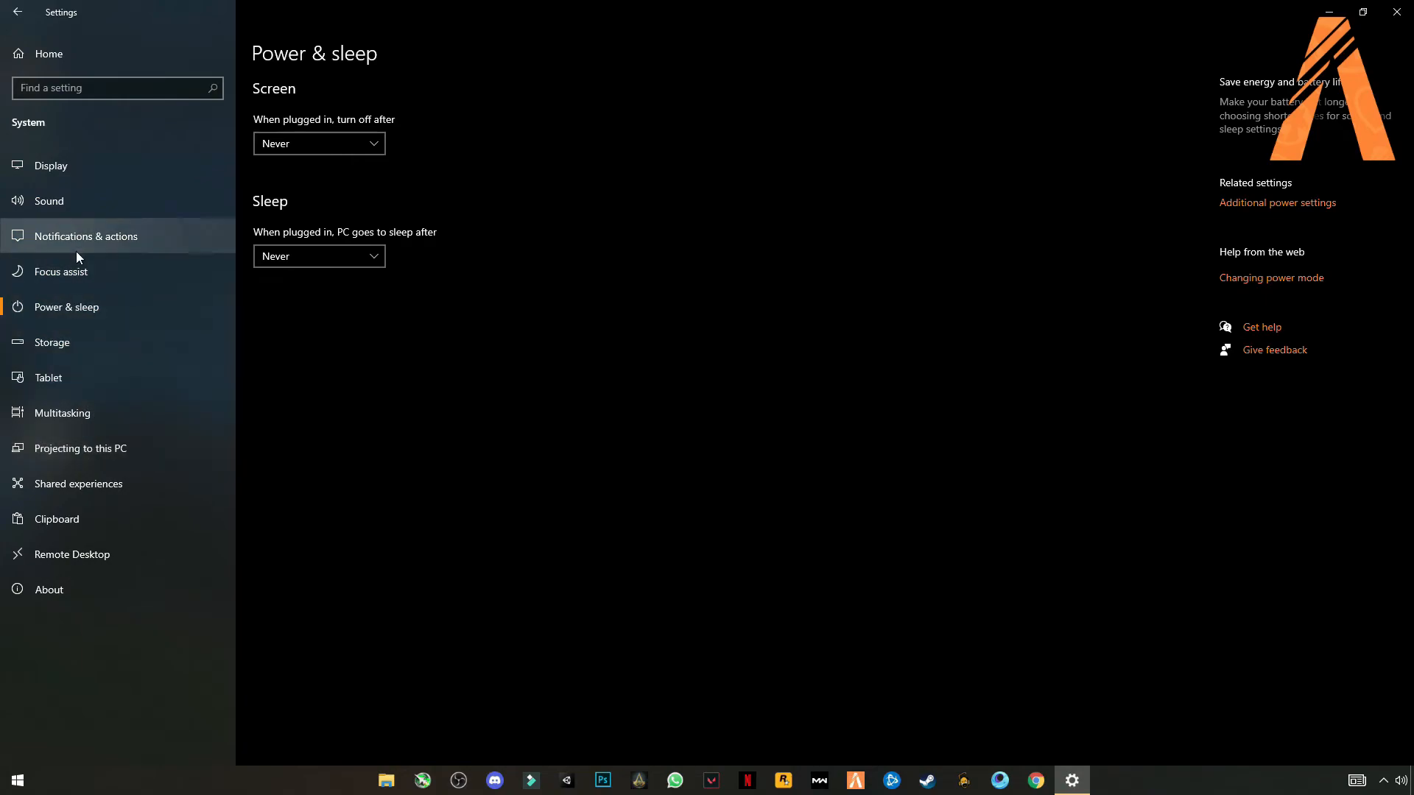
# Switch off notifications from apps and other senders on the Notifications & actions page.
pyautogui.click(86, 236)
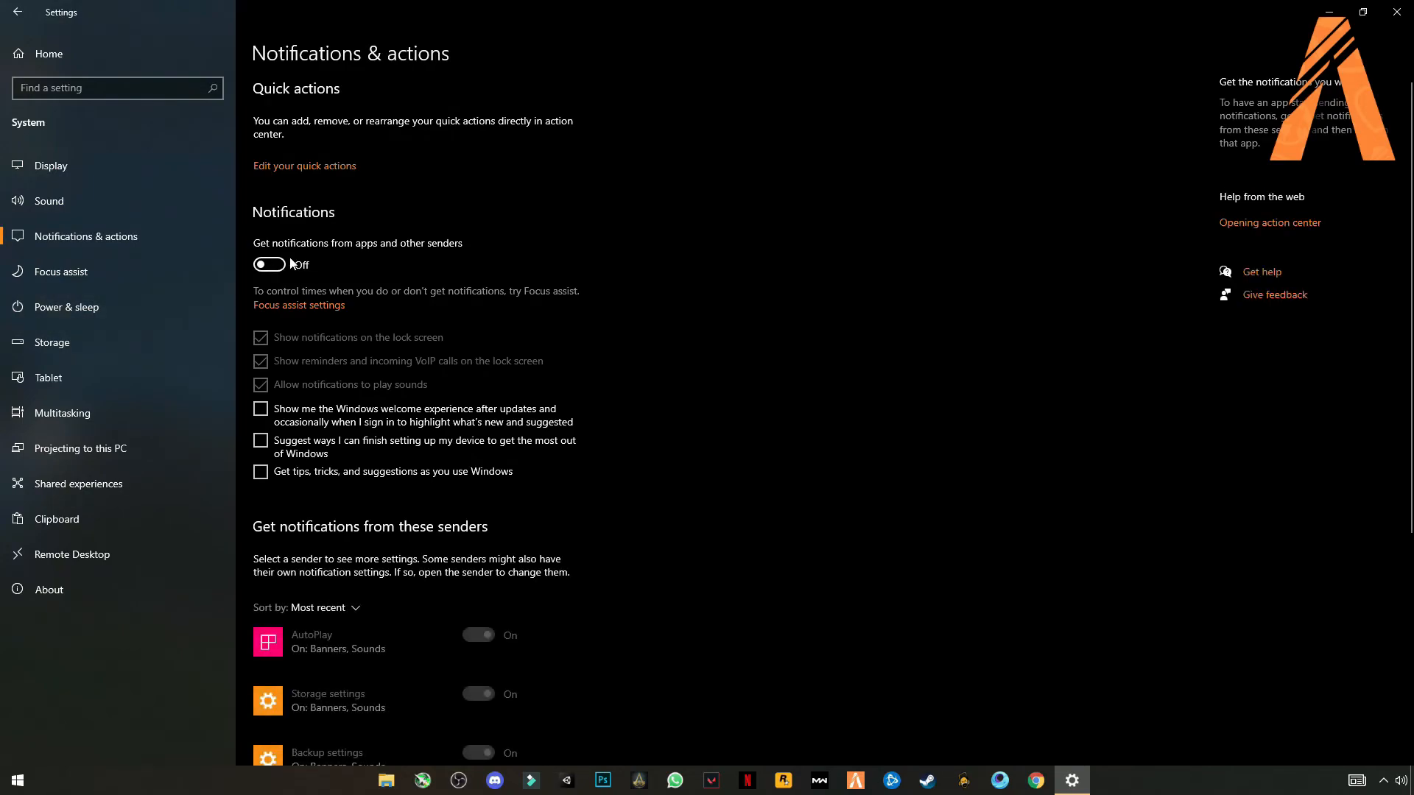
pyautogui.scroll(-3)
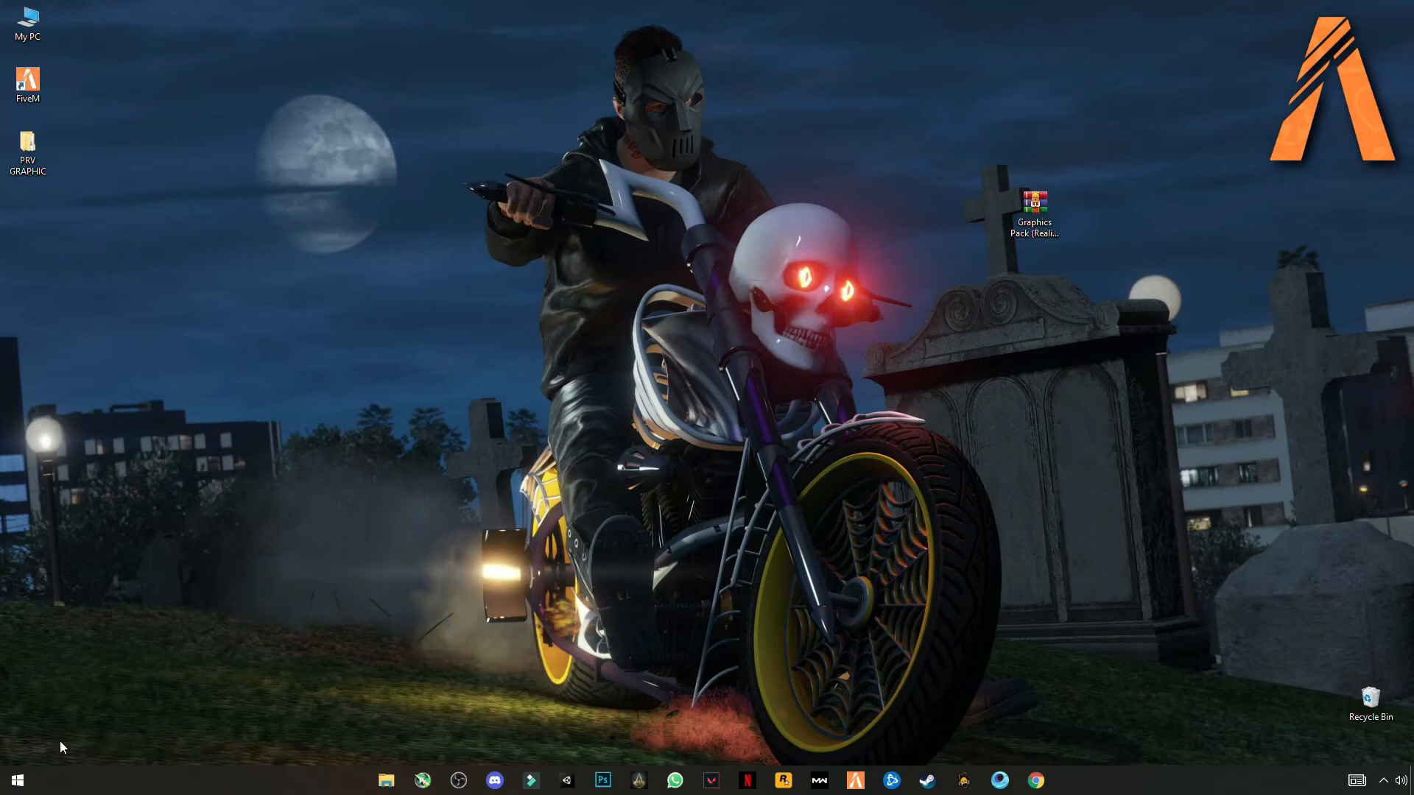
# Clear the user's %temp% folder, skipping the files in use, and close the window.
pyautogui.click(16, 780)
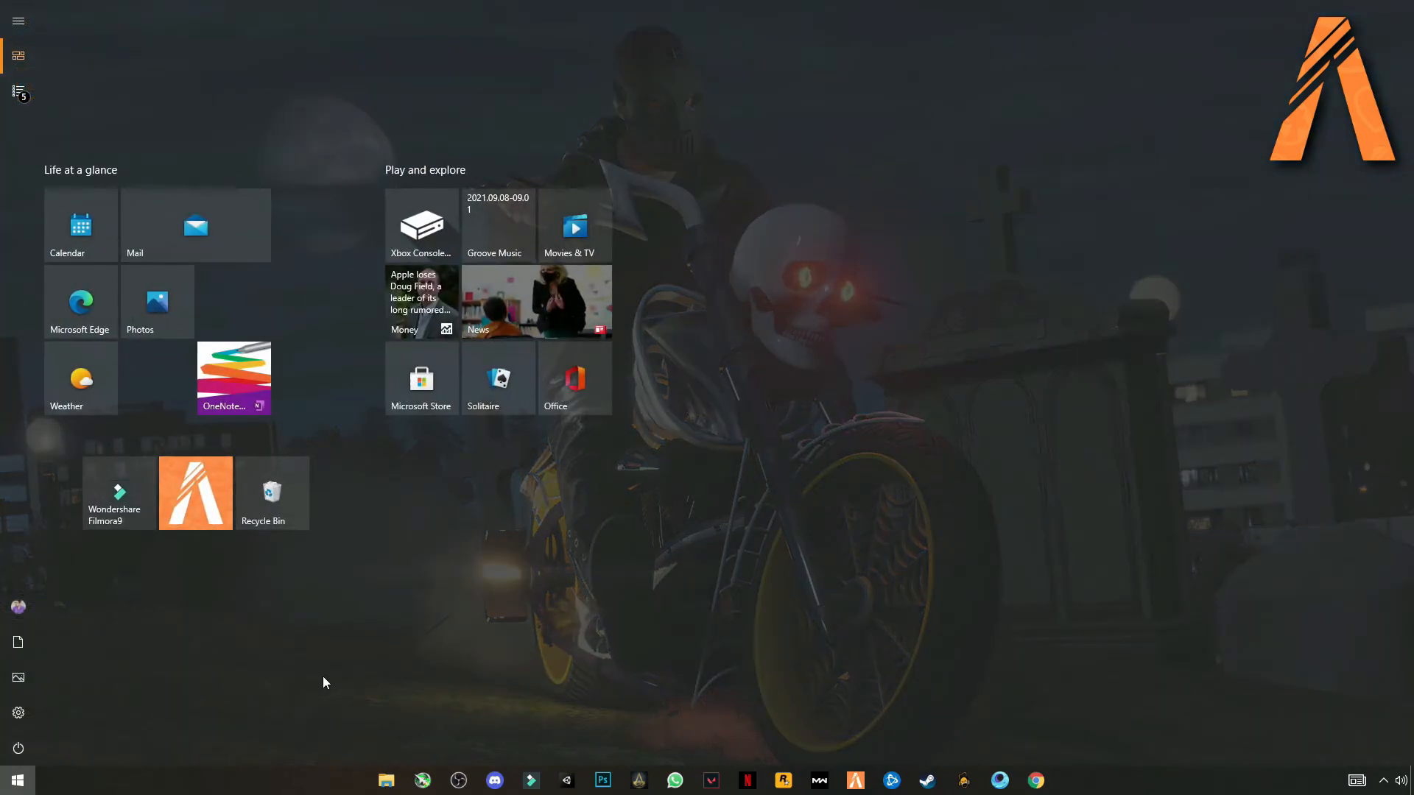
pyautogui.write('run')
pyautogui.write('%temp%')
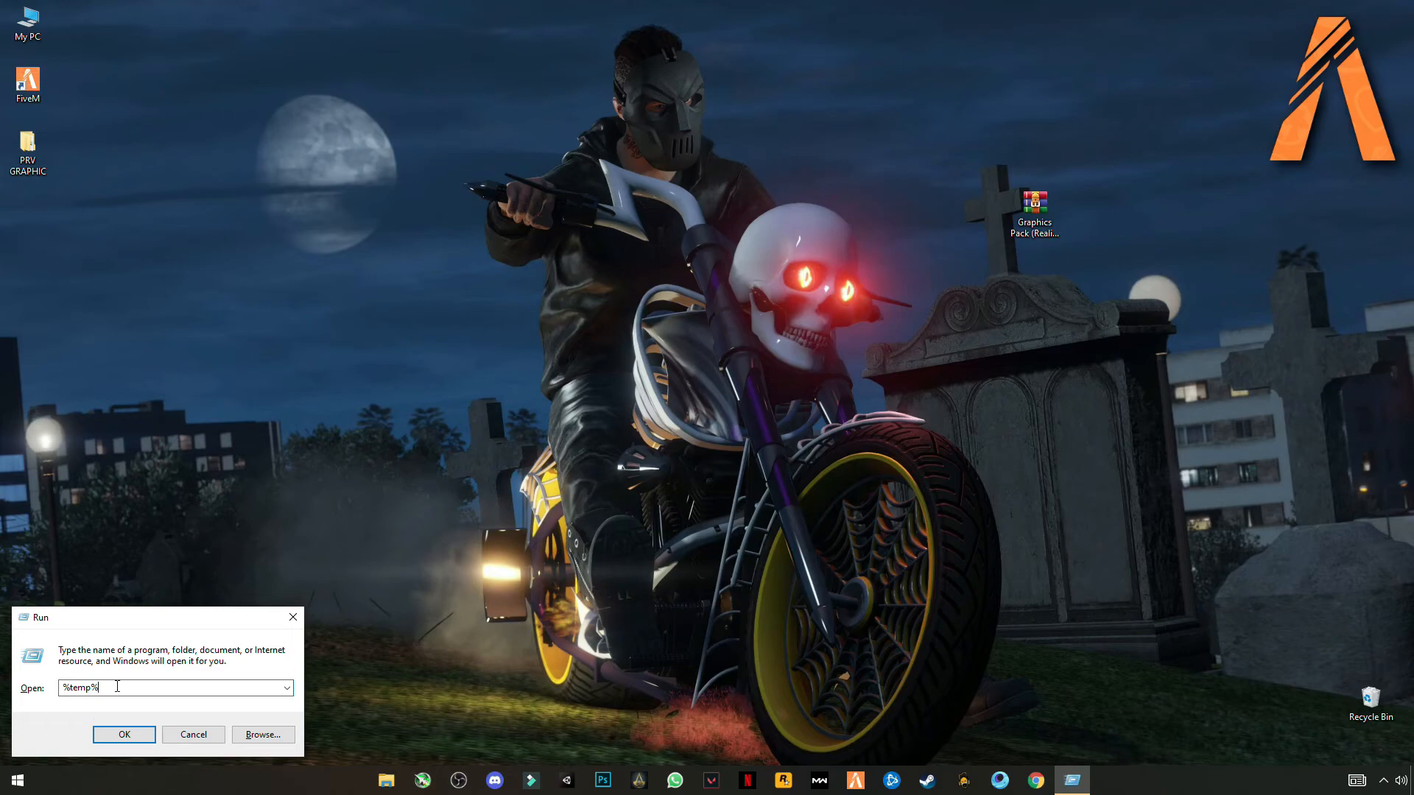
pyautogui.click(123, 734)
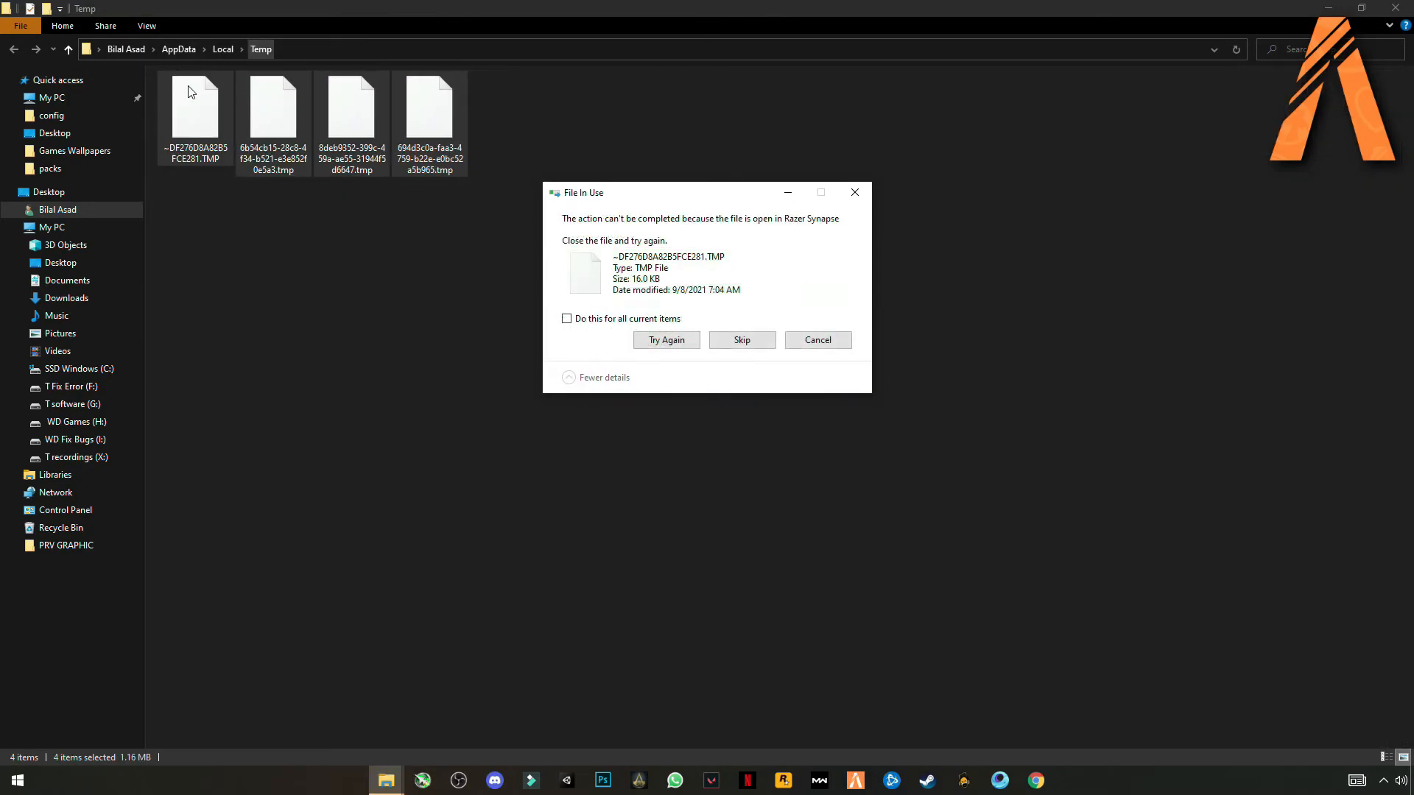
pyautogui.click(567, 318)
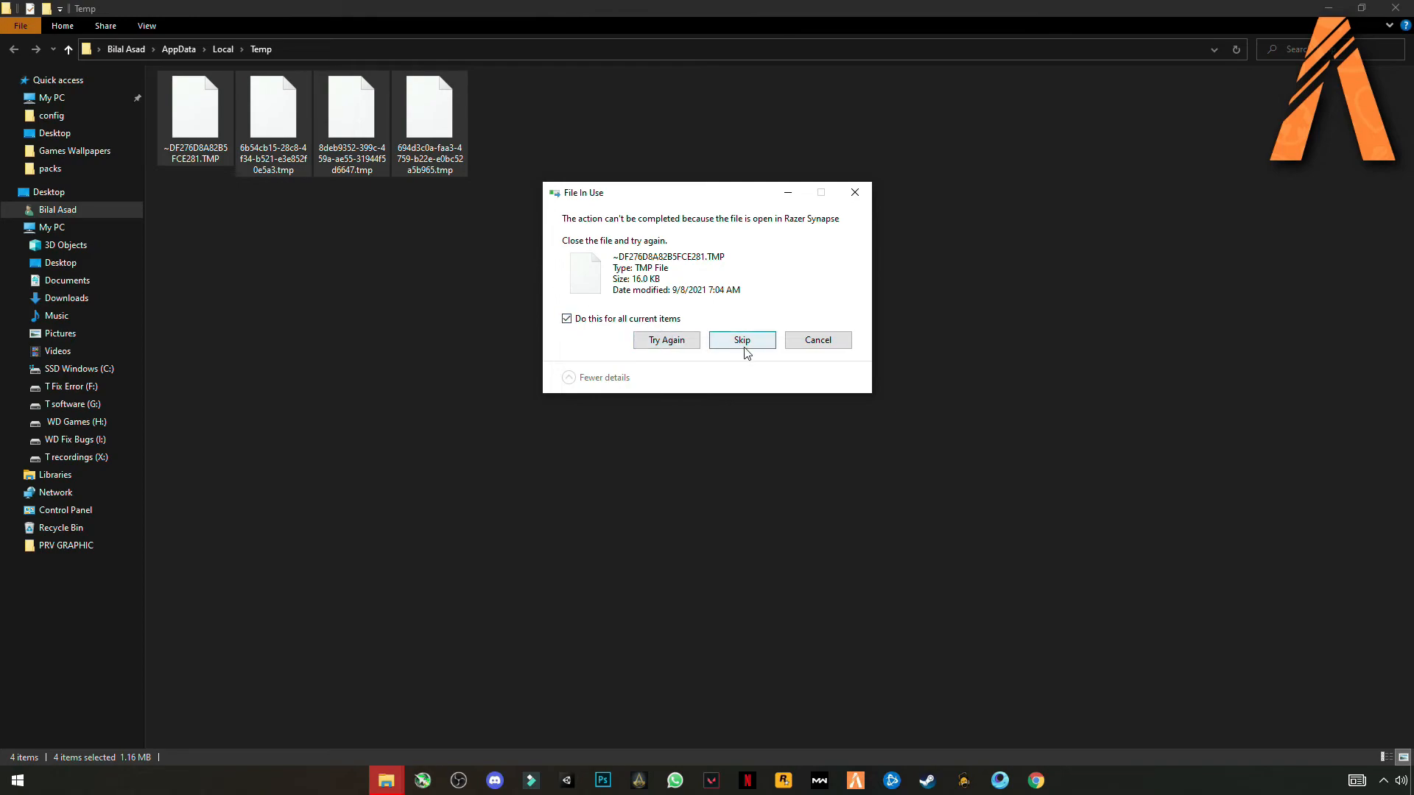
pyautogui.click(740, 340)
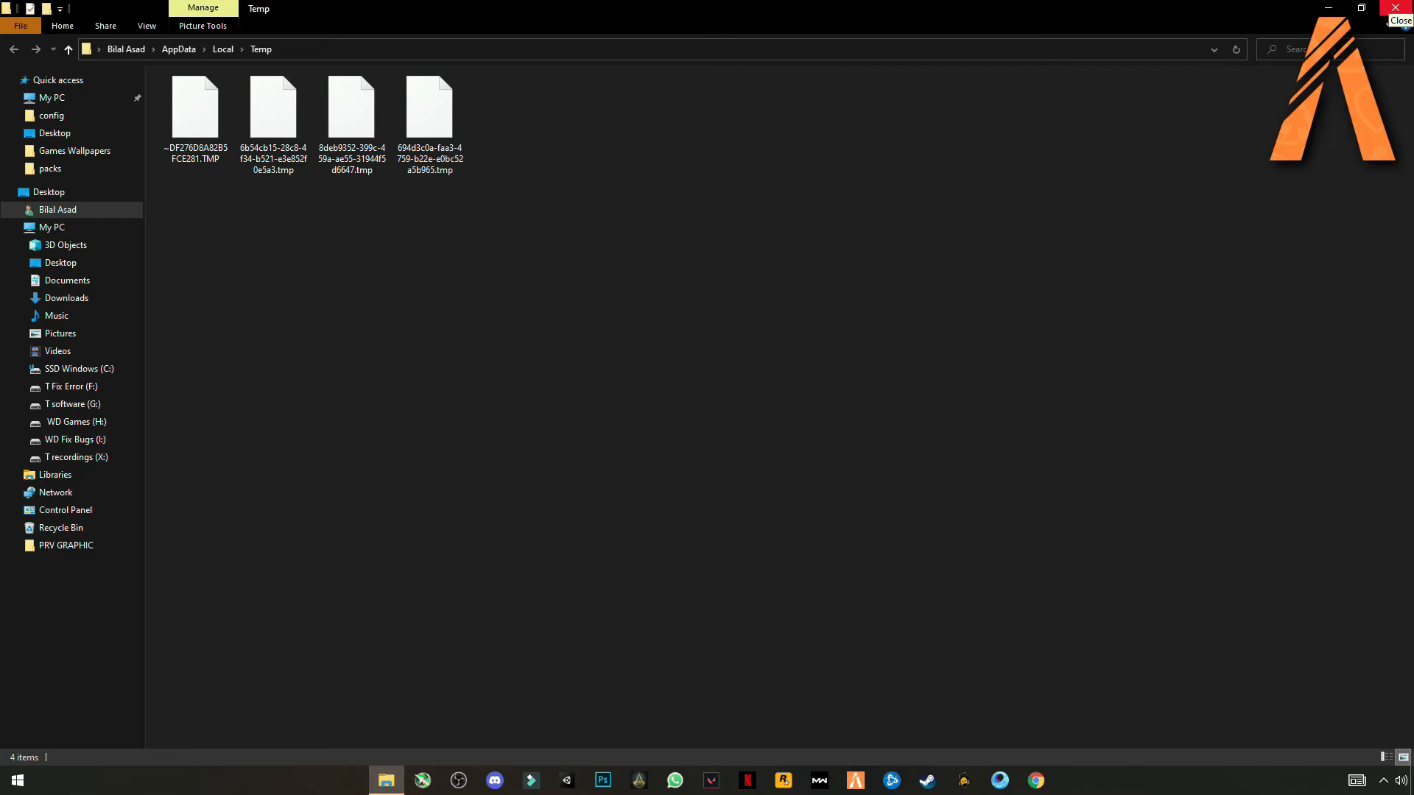
pyautogui.click(1400, 9)
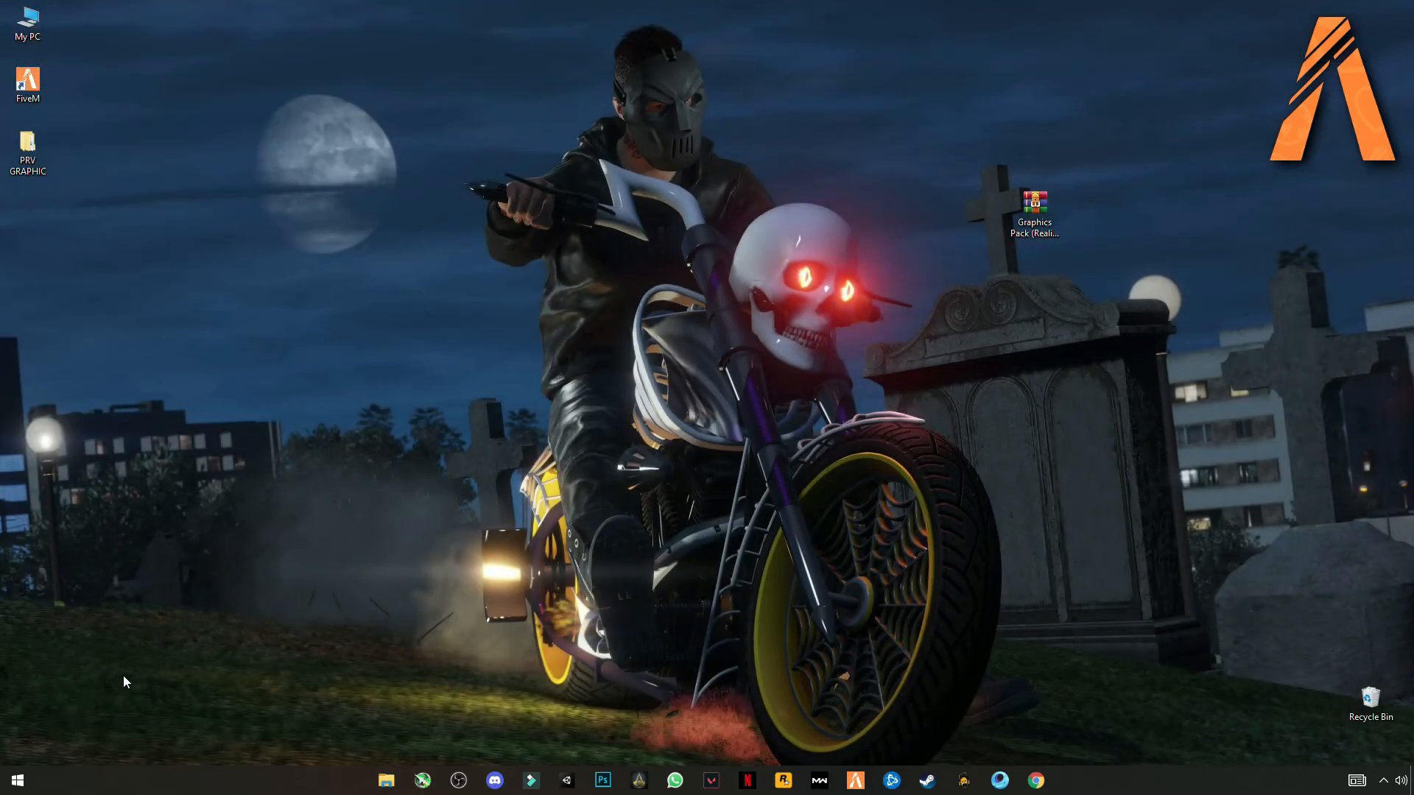
# Select and delete everything in the Windows Temp folder, dismissing the in-use warning.
pyautogui.click(16, 780)
pyautogui.write('temp')
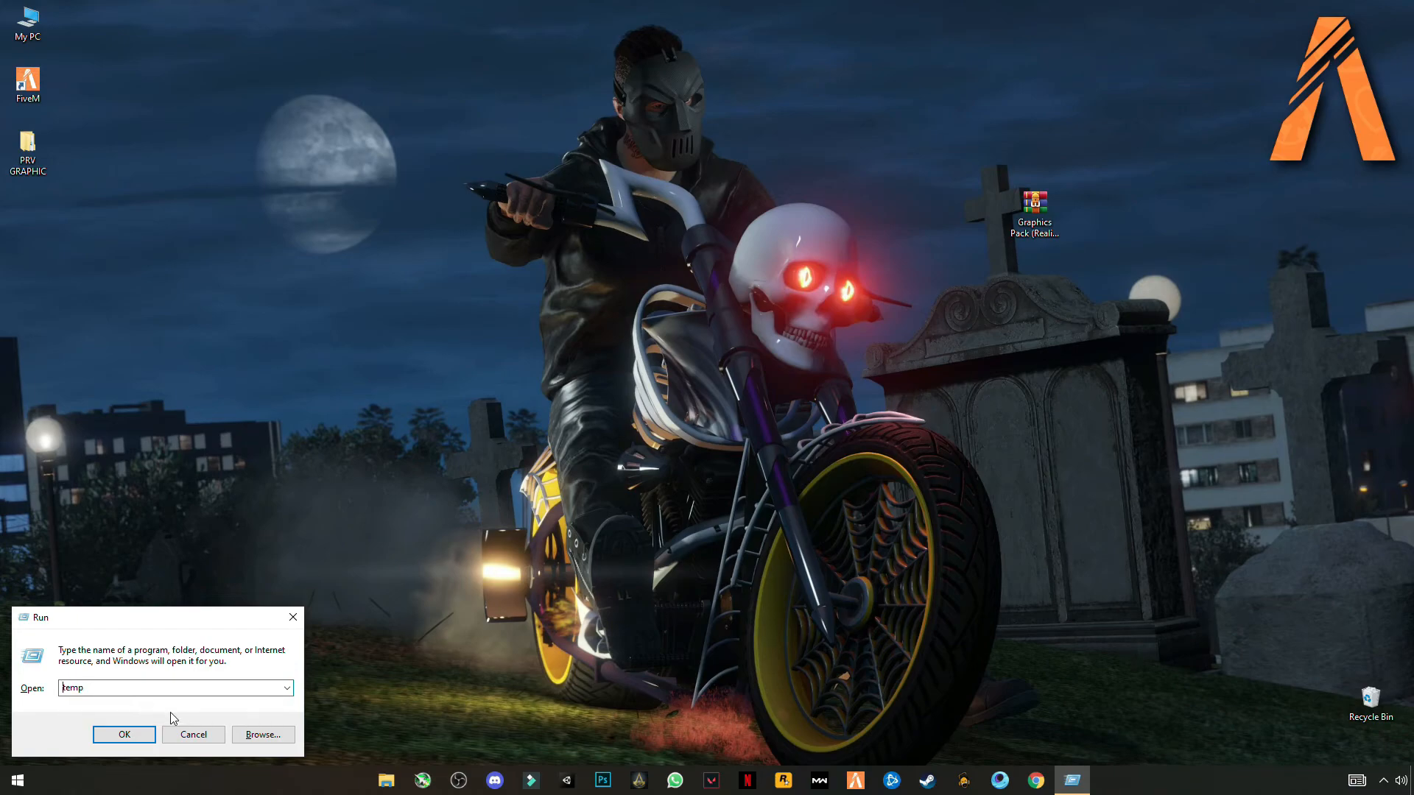
pyautogui.click(124, 733)
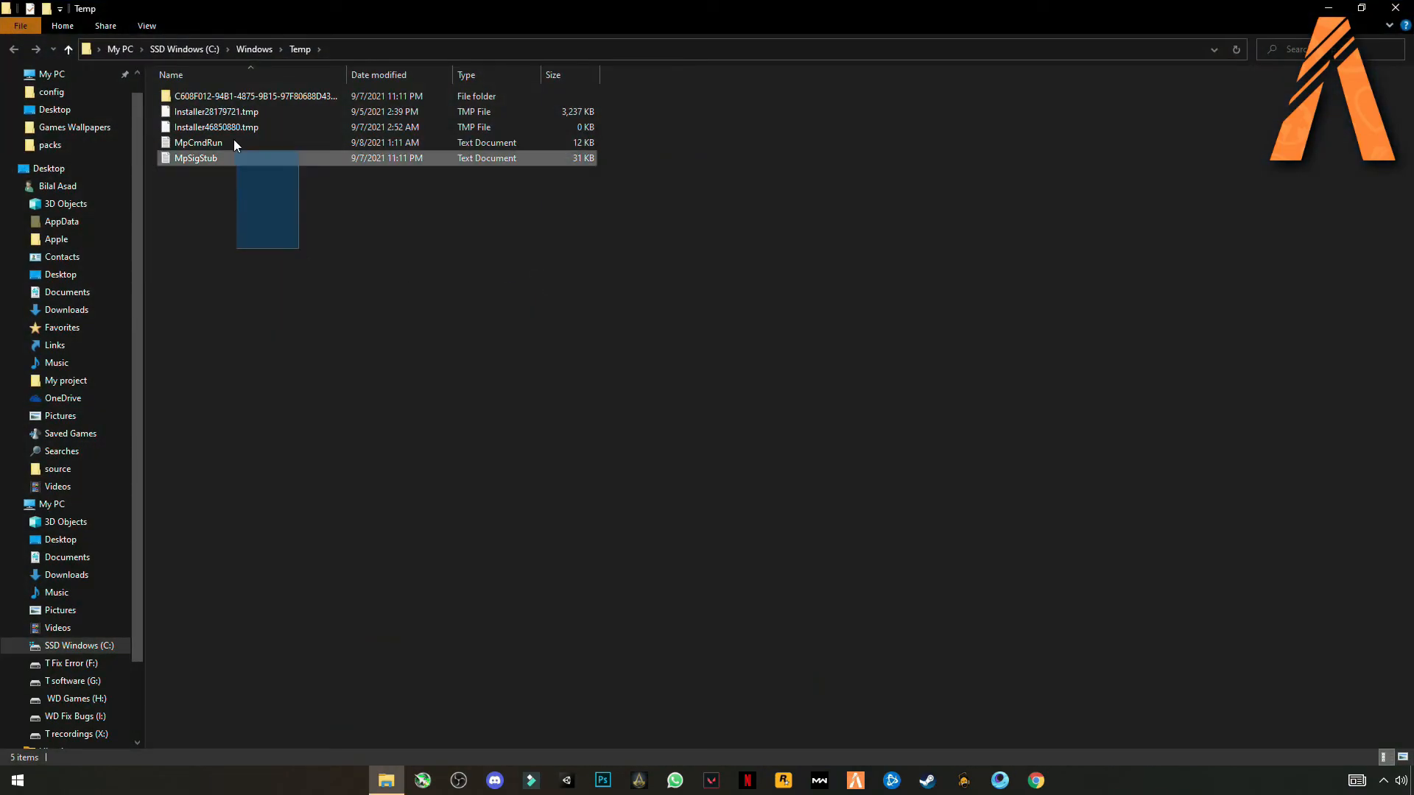
pyautogui.press('ctrl+a')
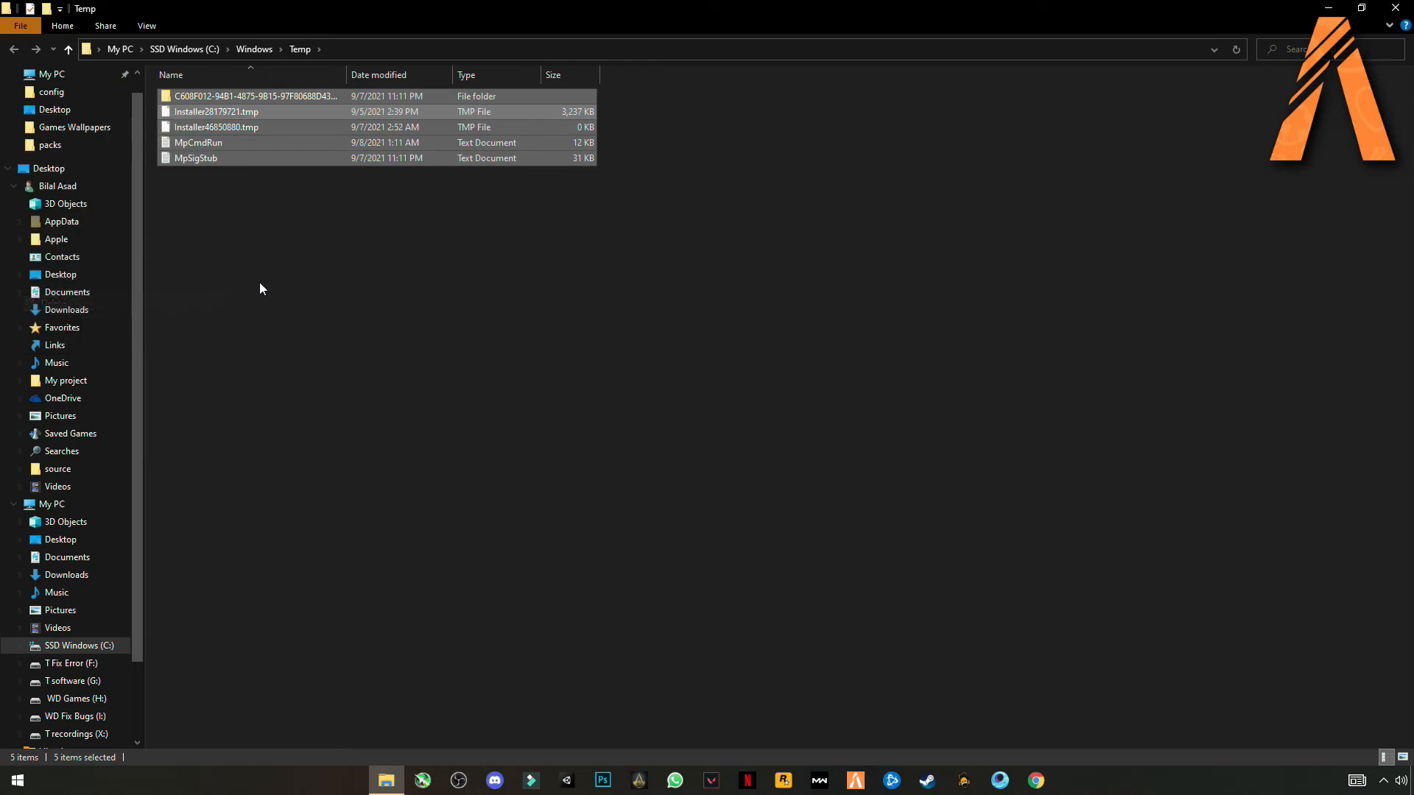
pyautogui.press('Delete')
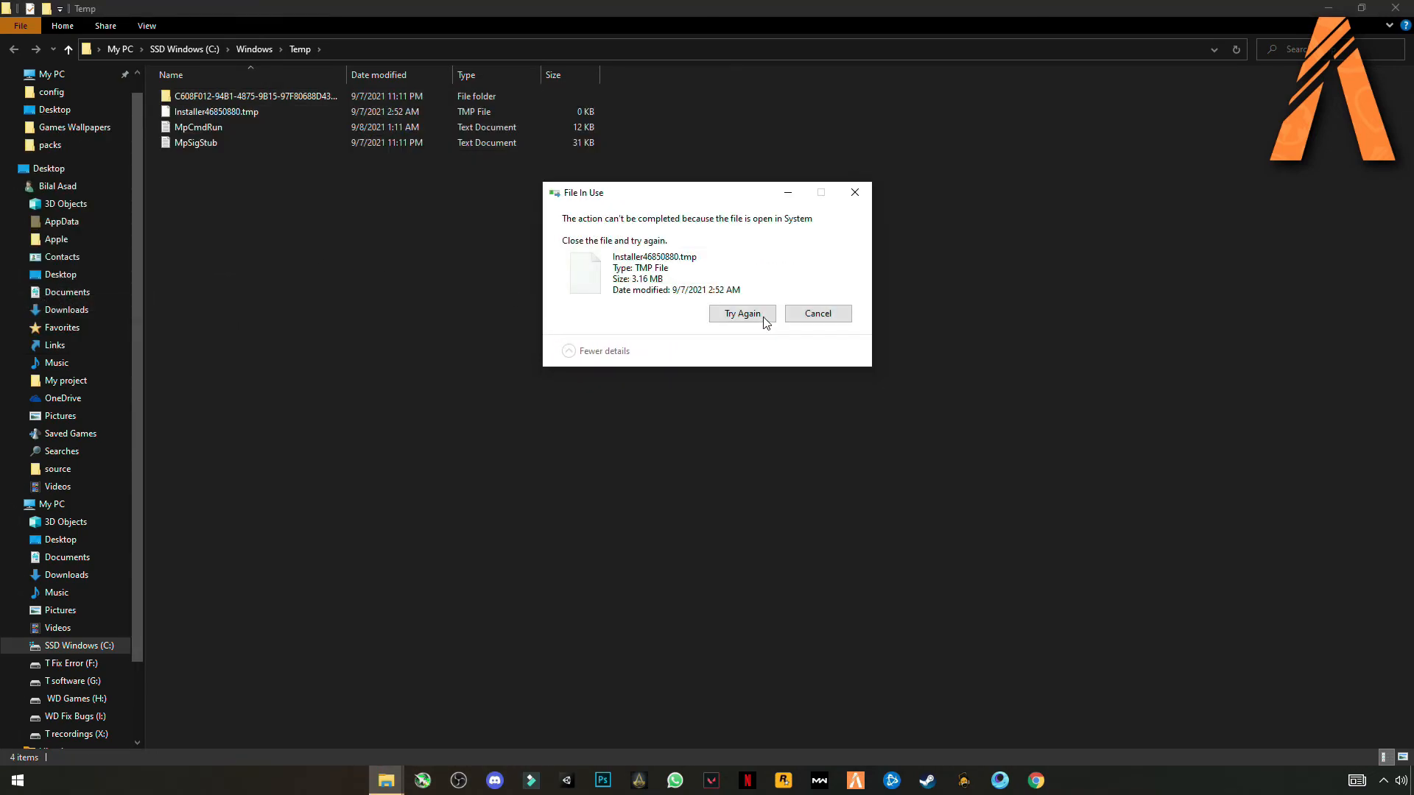
pyautogui.click(816, 313)
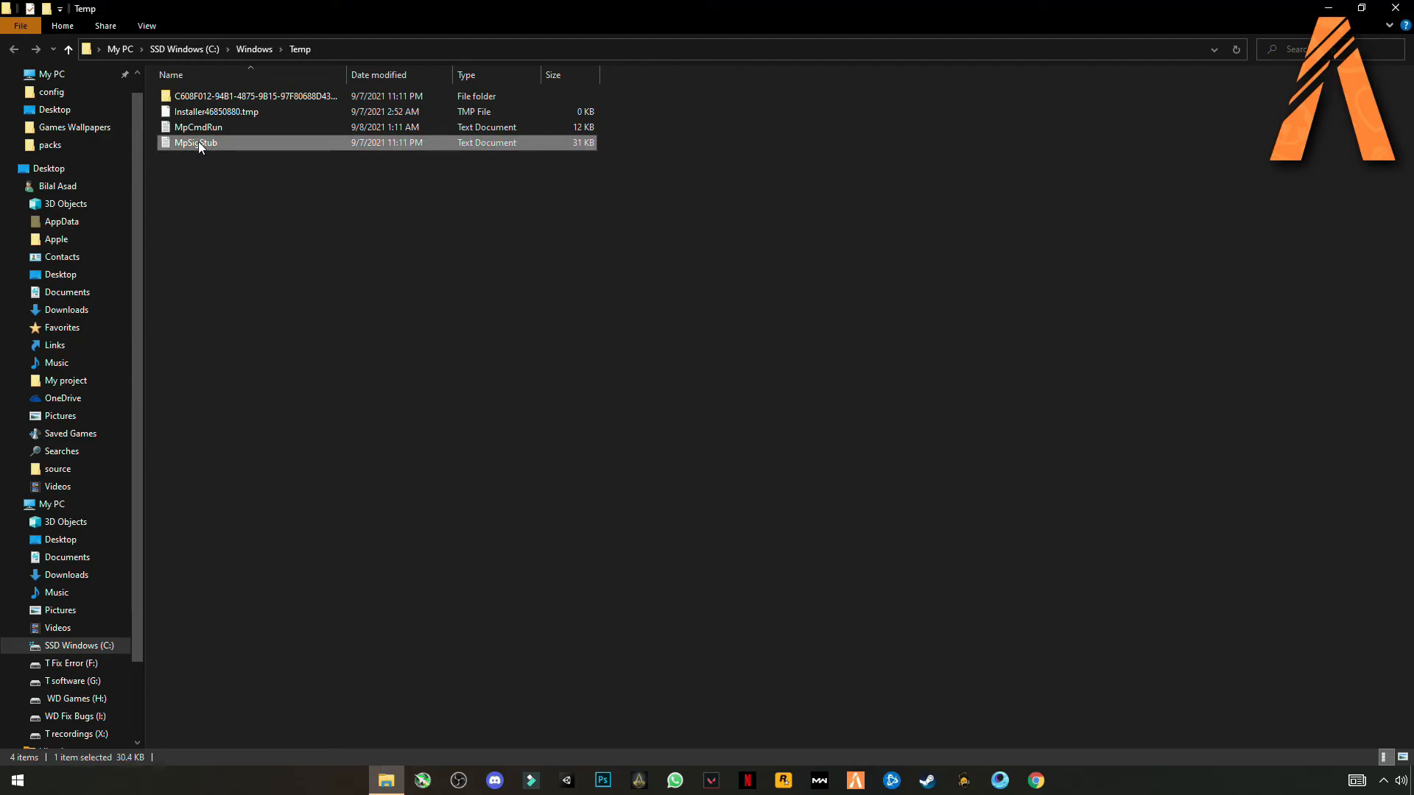
# Delete the leftover MpSigStub file and temp subfolder, then close the Temp window.
pyautogui.rightClick(194, 142)
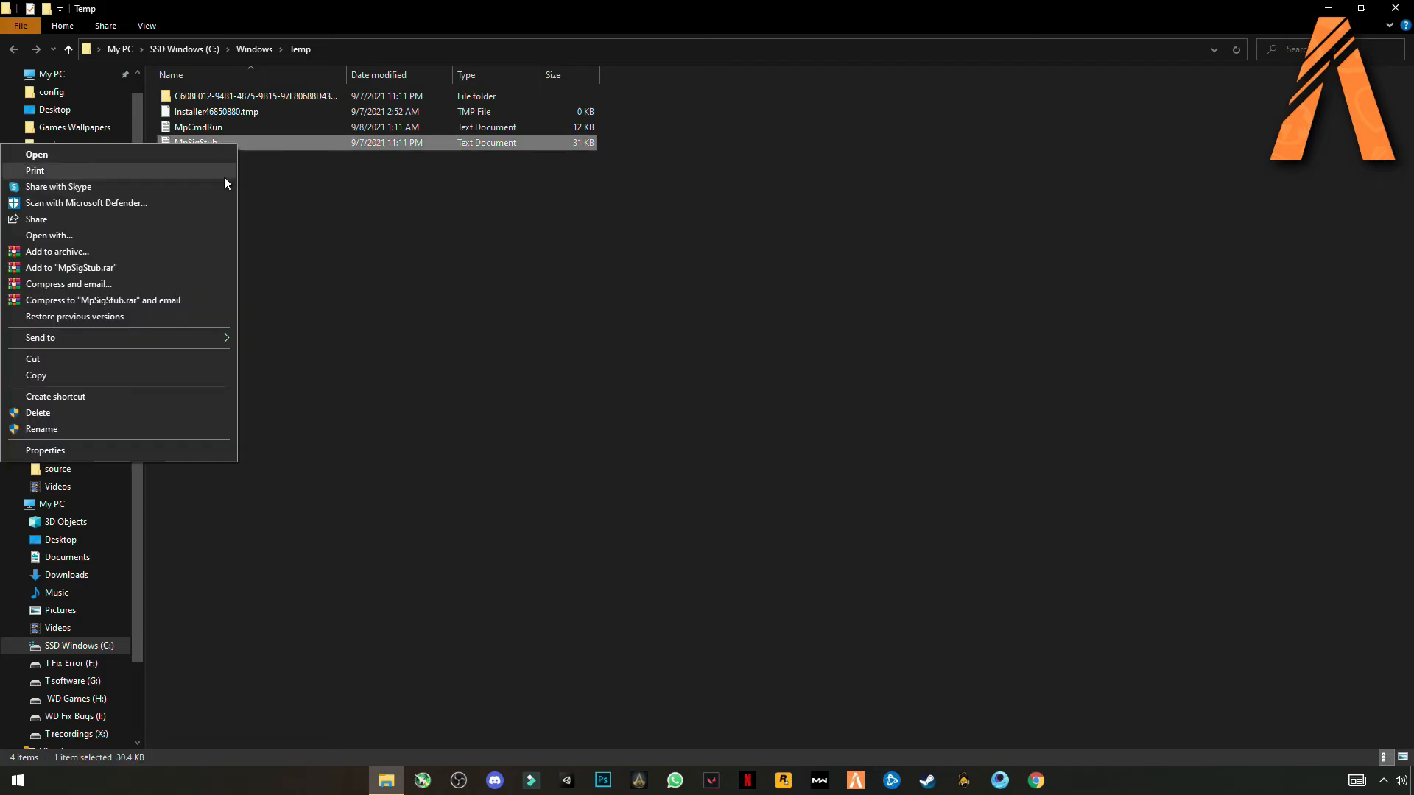
pyautogui.click(38, 413)
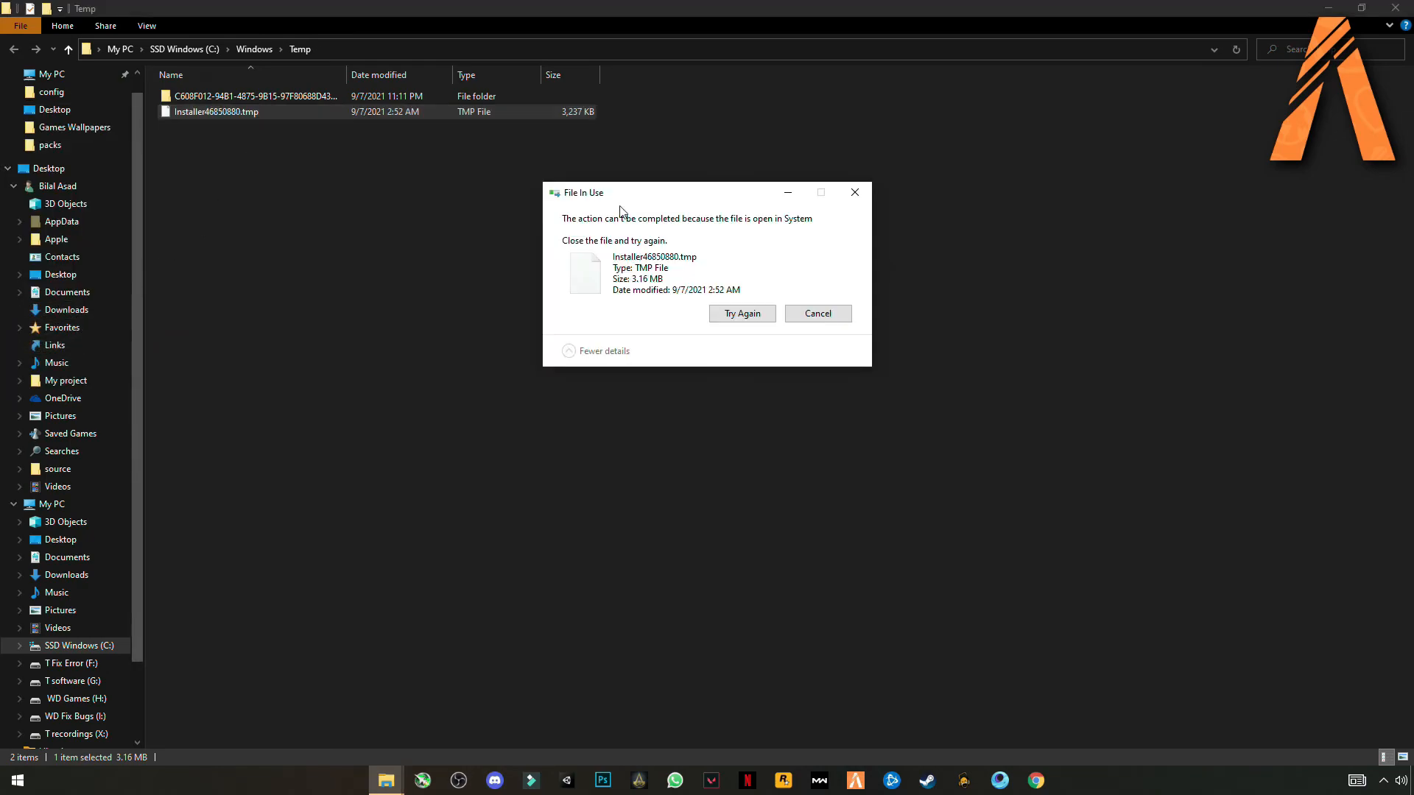
pyautogui.rightClick(251, 96)
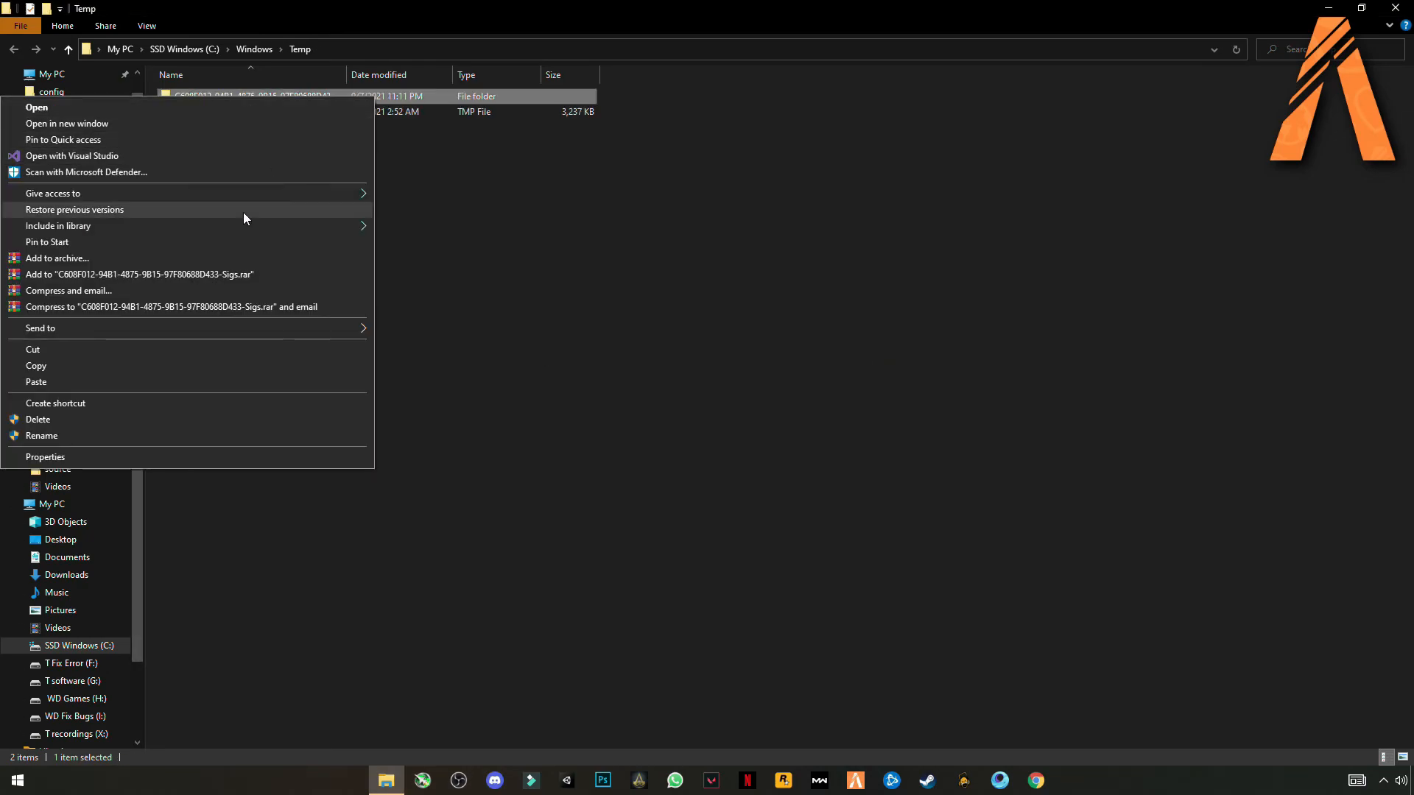
pyautogui.click(38, 420)
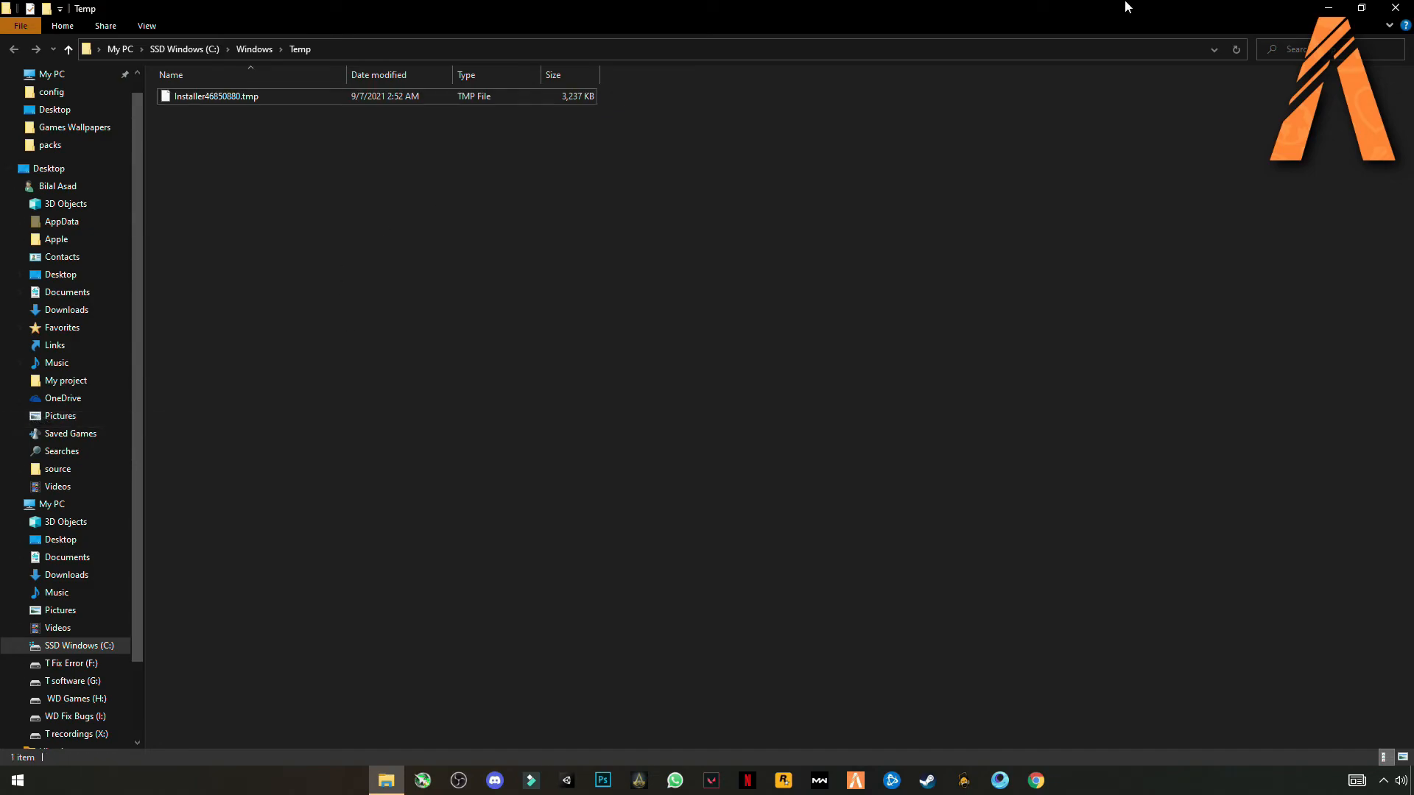
pyautogui.click(17, 779)
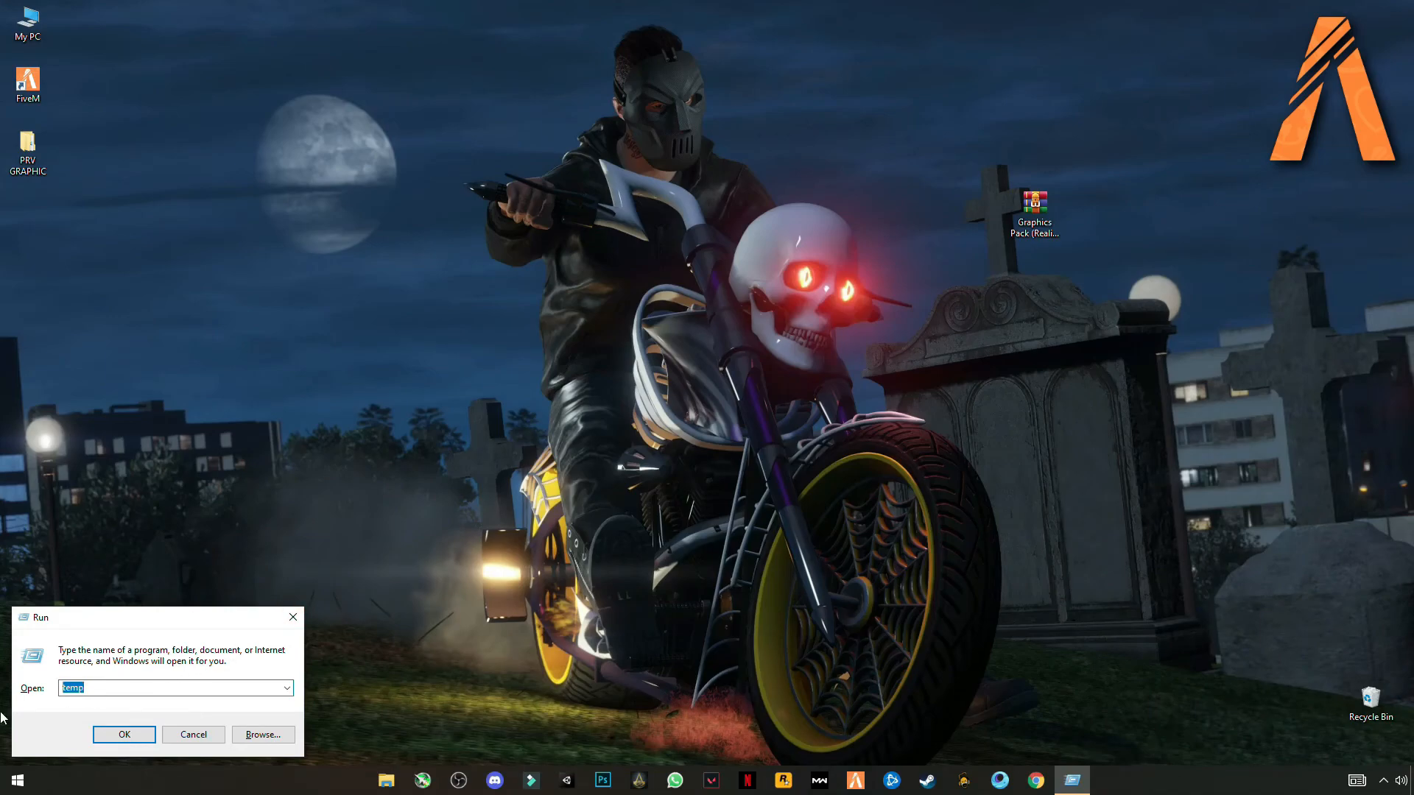
# Run prefetch and grant access to the Prefetch folder.
pyautogui.write('prefetch')
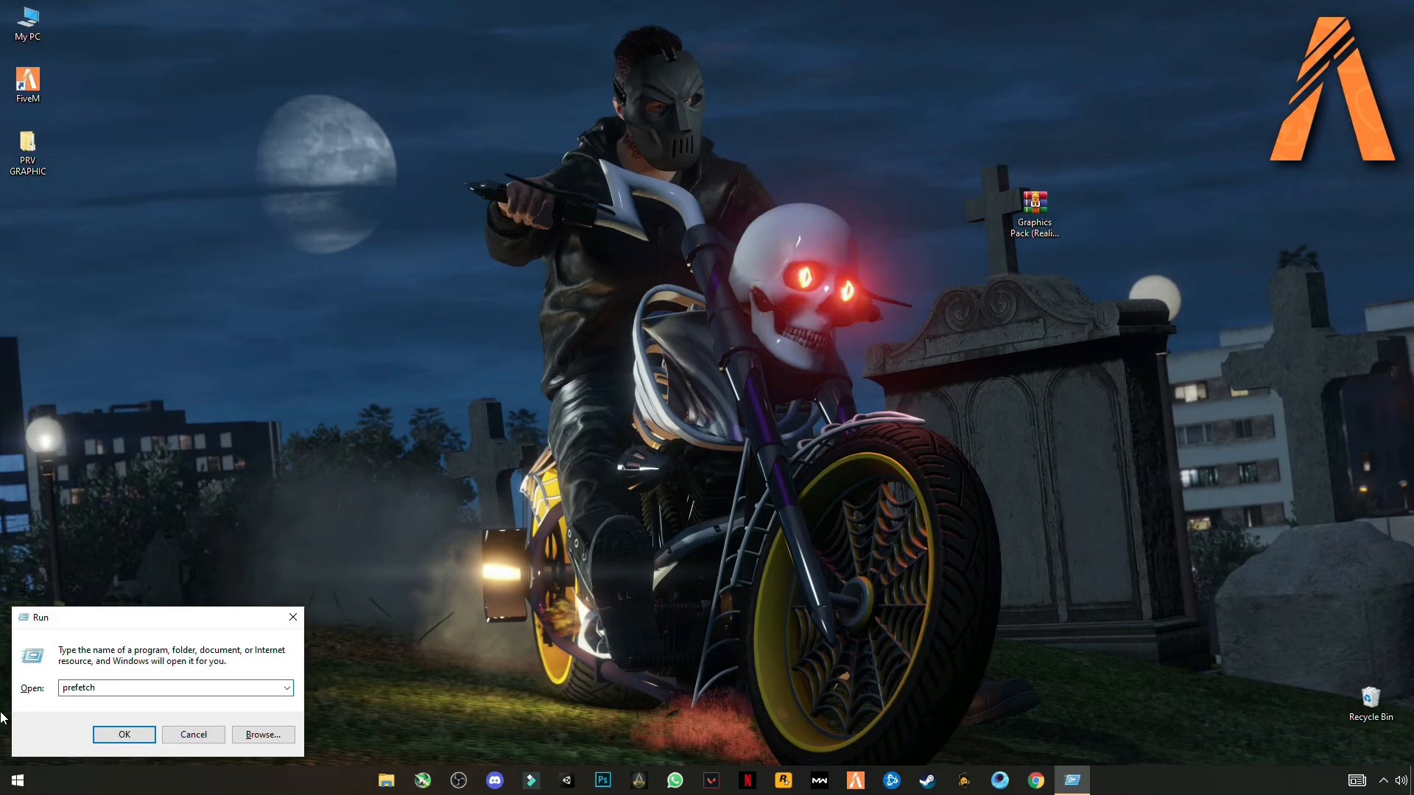
pyautogui.click(124, 733)
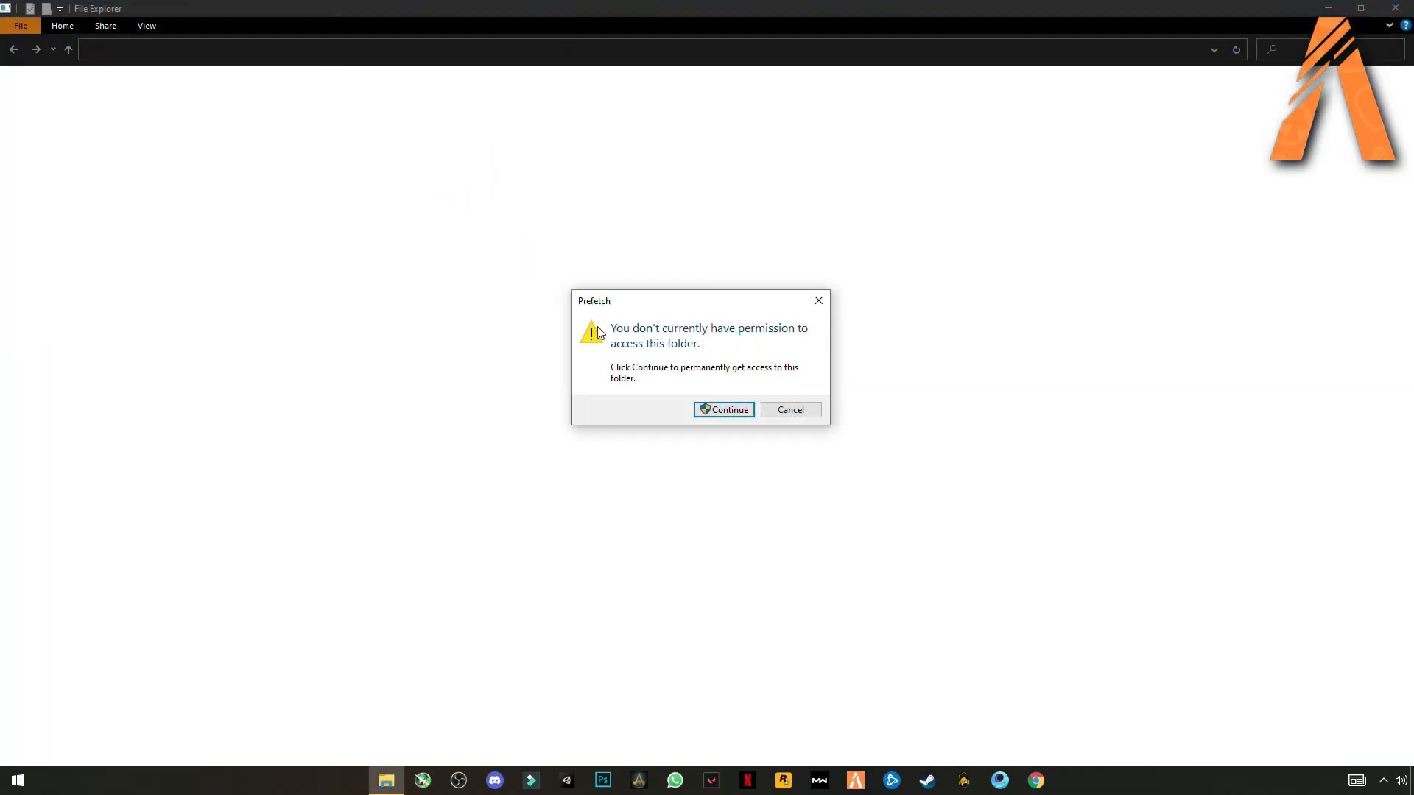
pyautogui.click(723, 409)
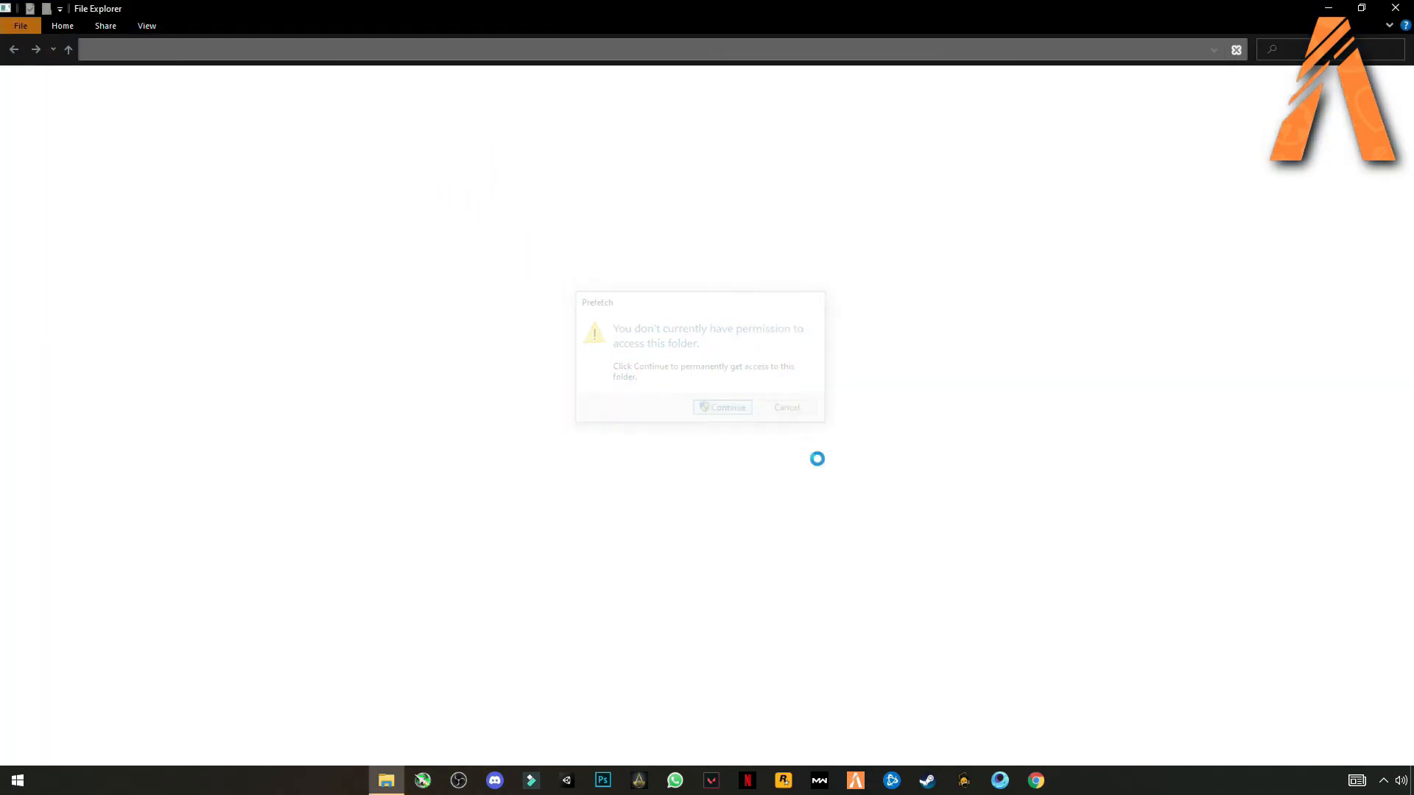
pyautogui.click(722, 407)
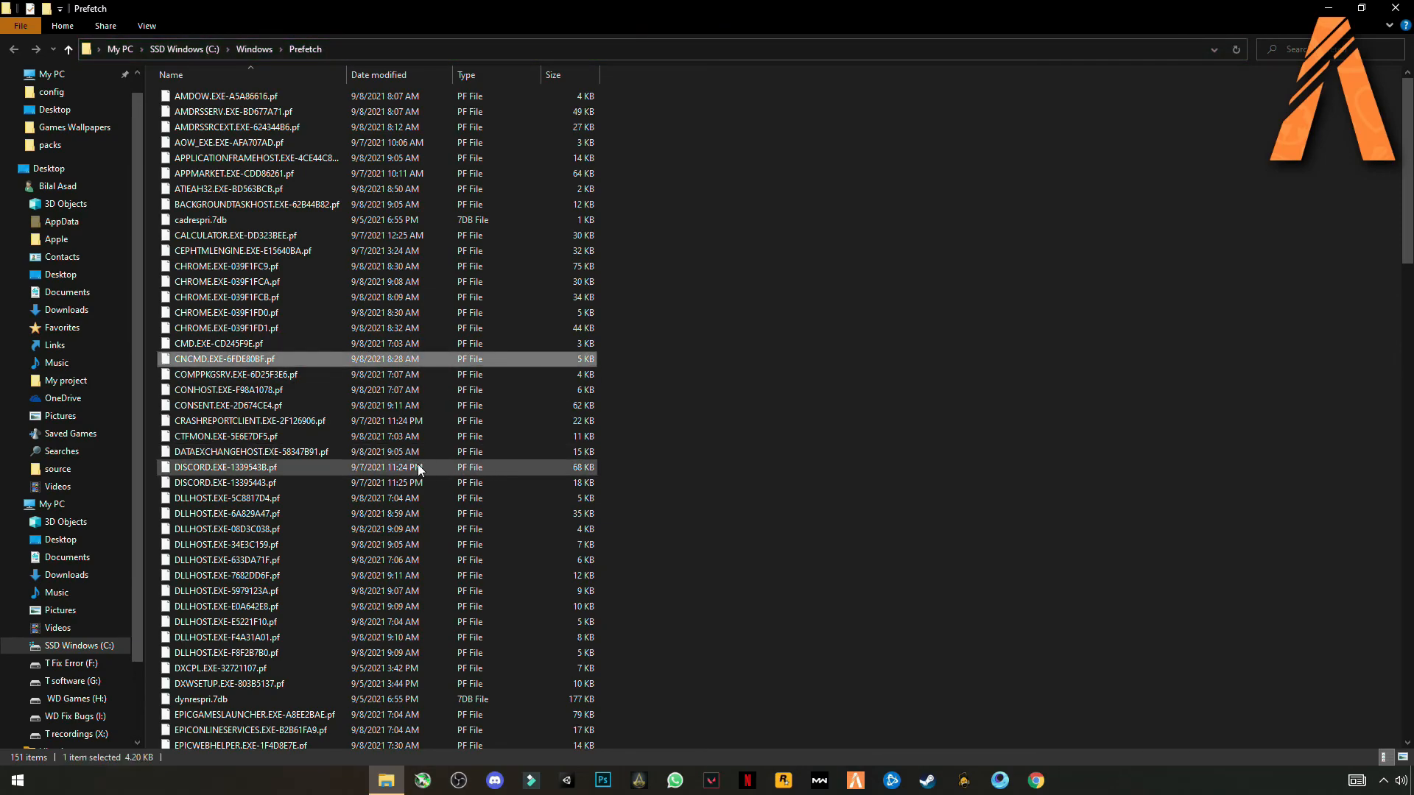
# Delete all the prefetch files, skipping the one in use, and close the window.
pyautogui.rightClick(420, 467)
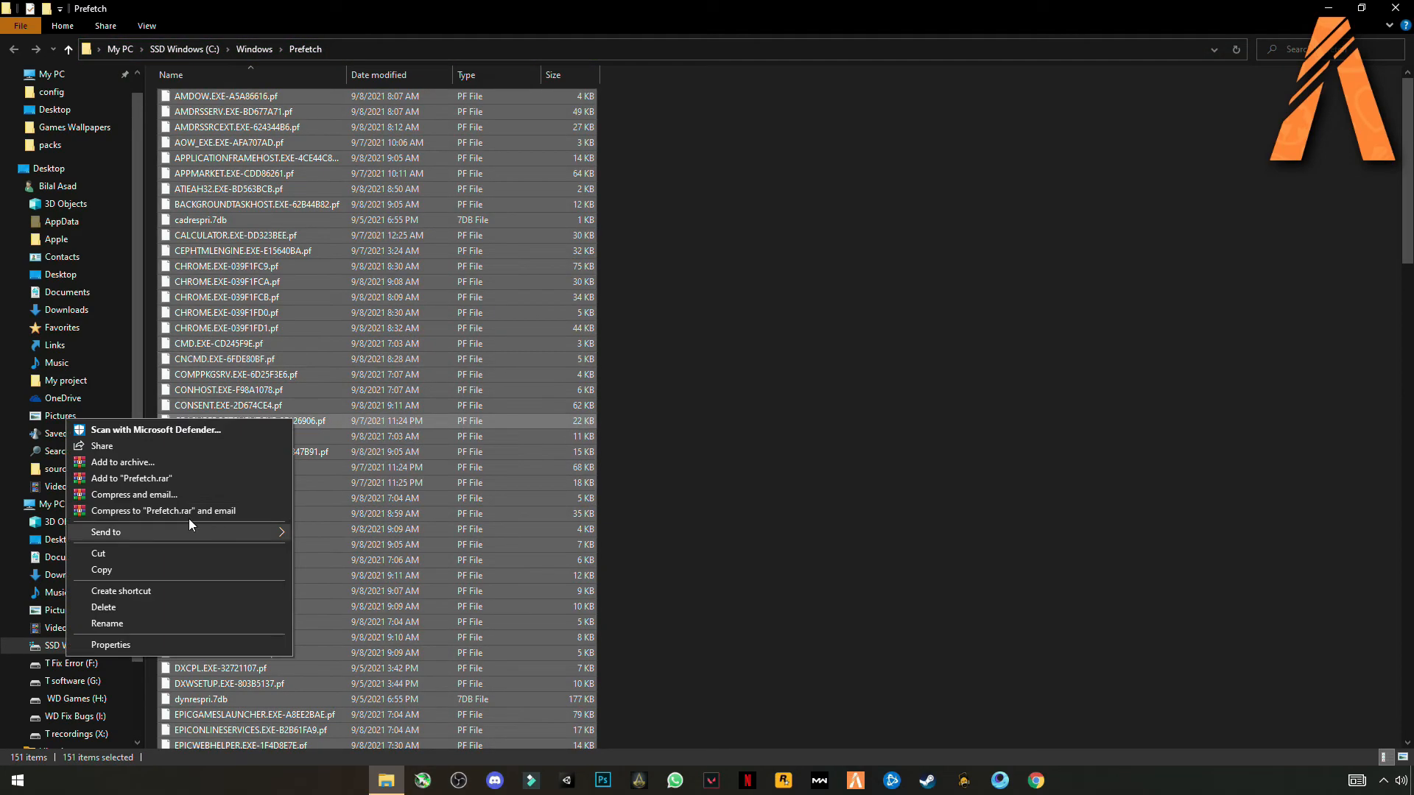
pyautogui.click(103, 607)
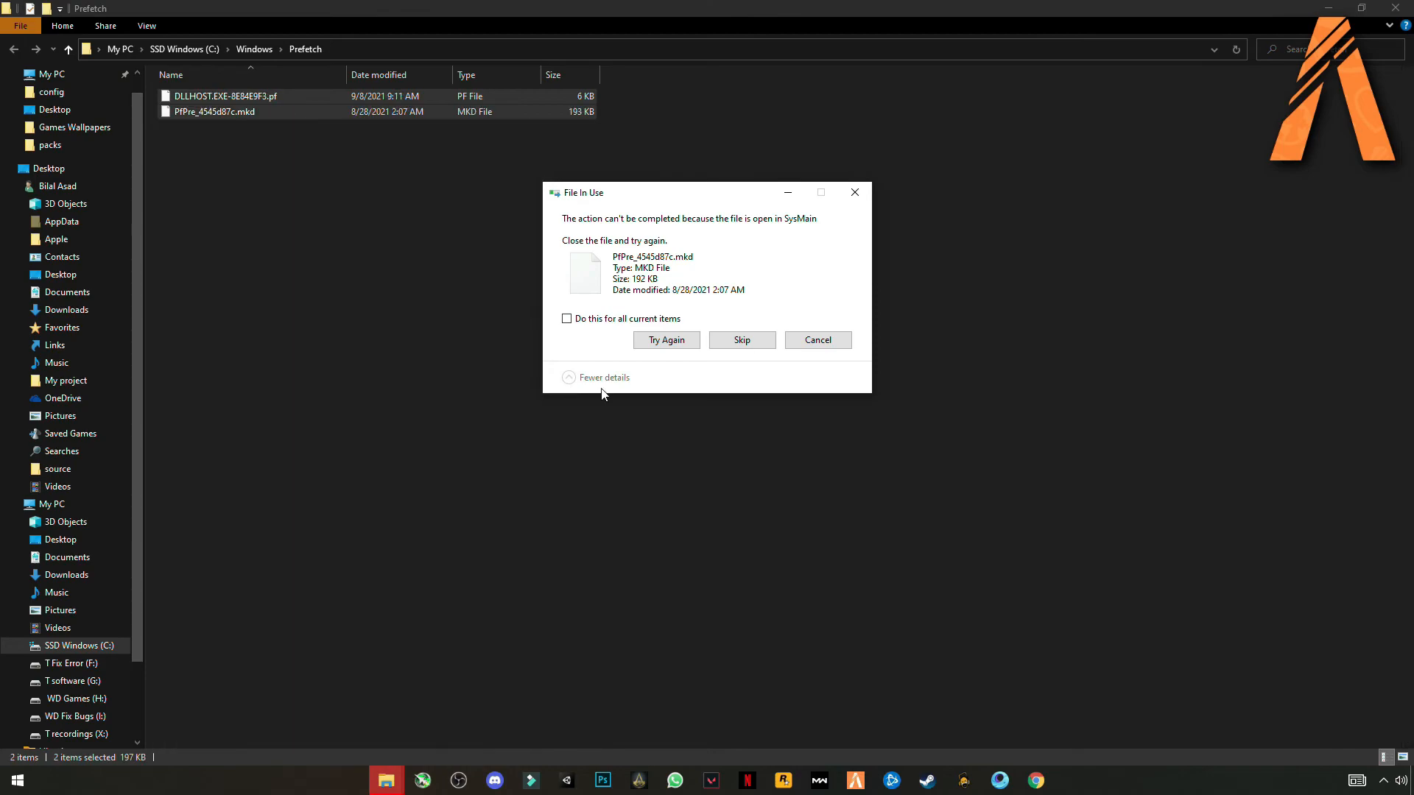
pyautogui.click(740, 340)
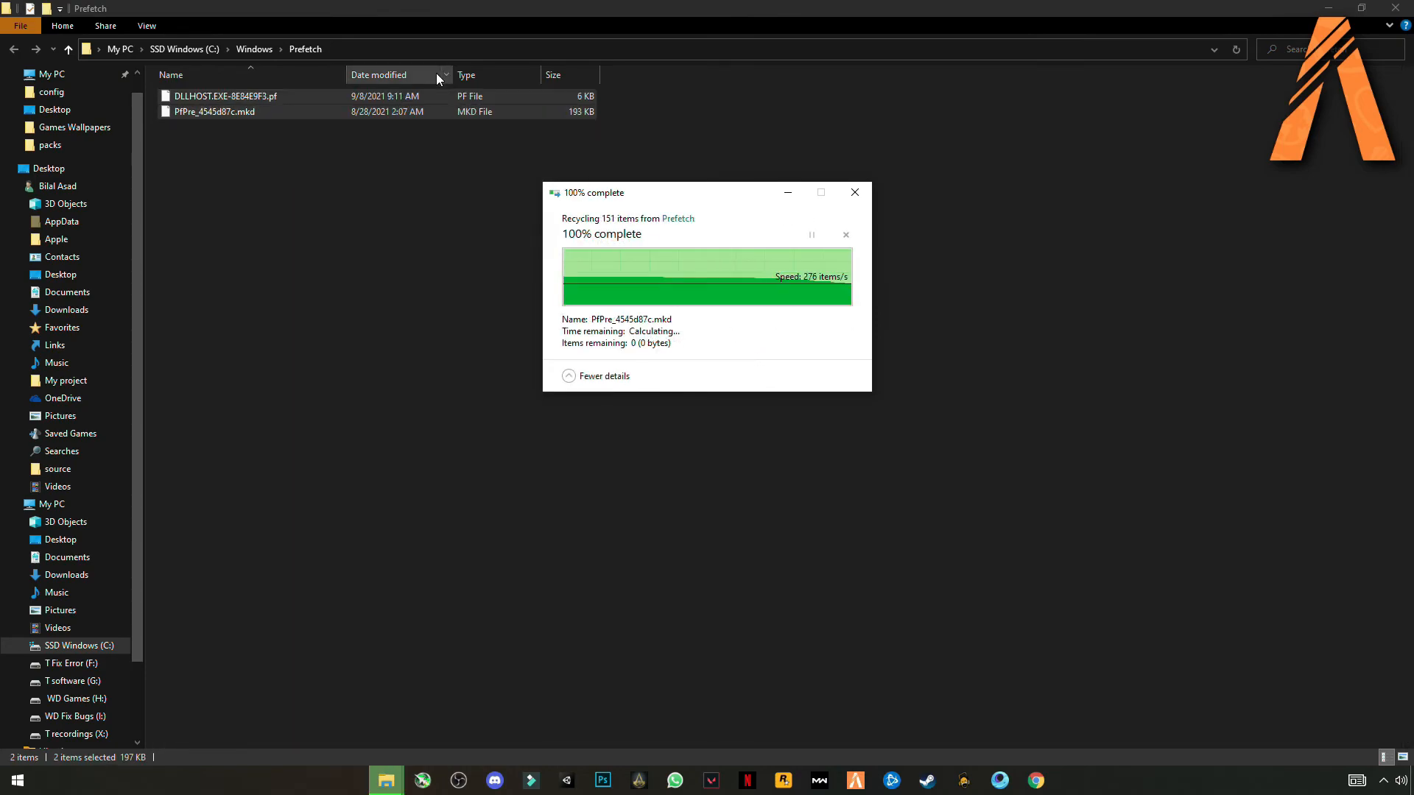
pyautogui.click(852, 191)
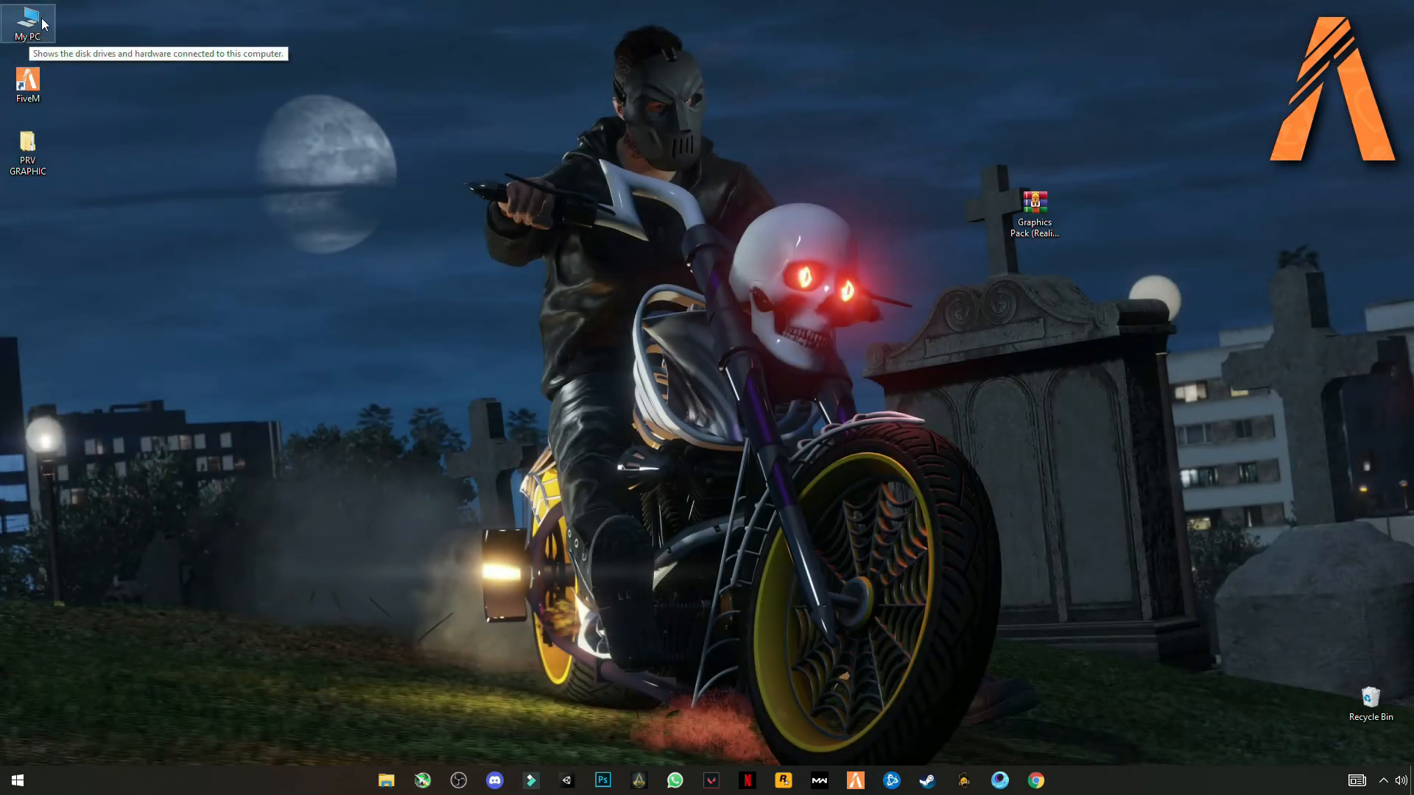
# Reach Performance Options via My PC properties > Advanced system settings.
pyautogui.doubleClick(28, 23)
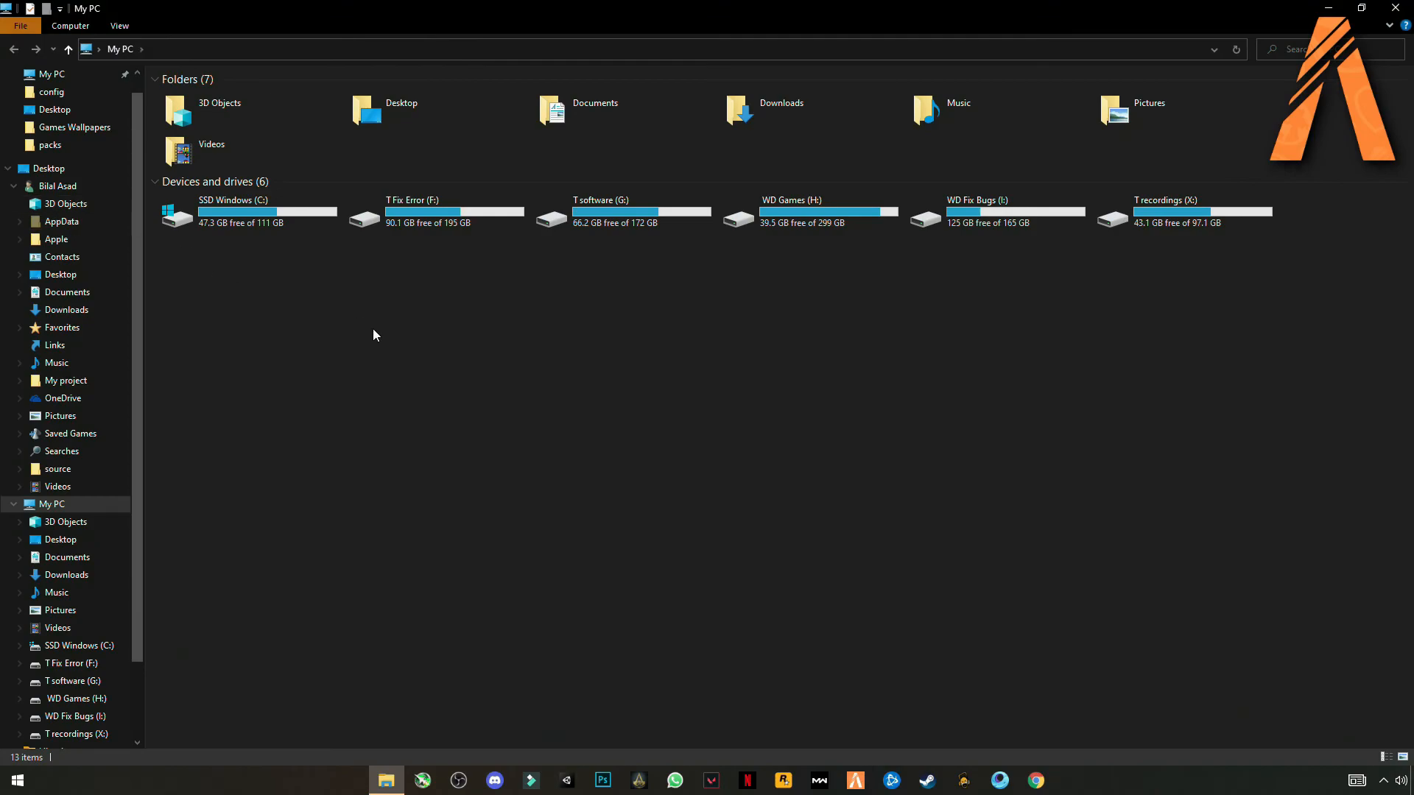
pyautogui.rightClick(374, 336)
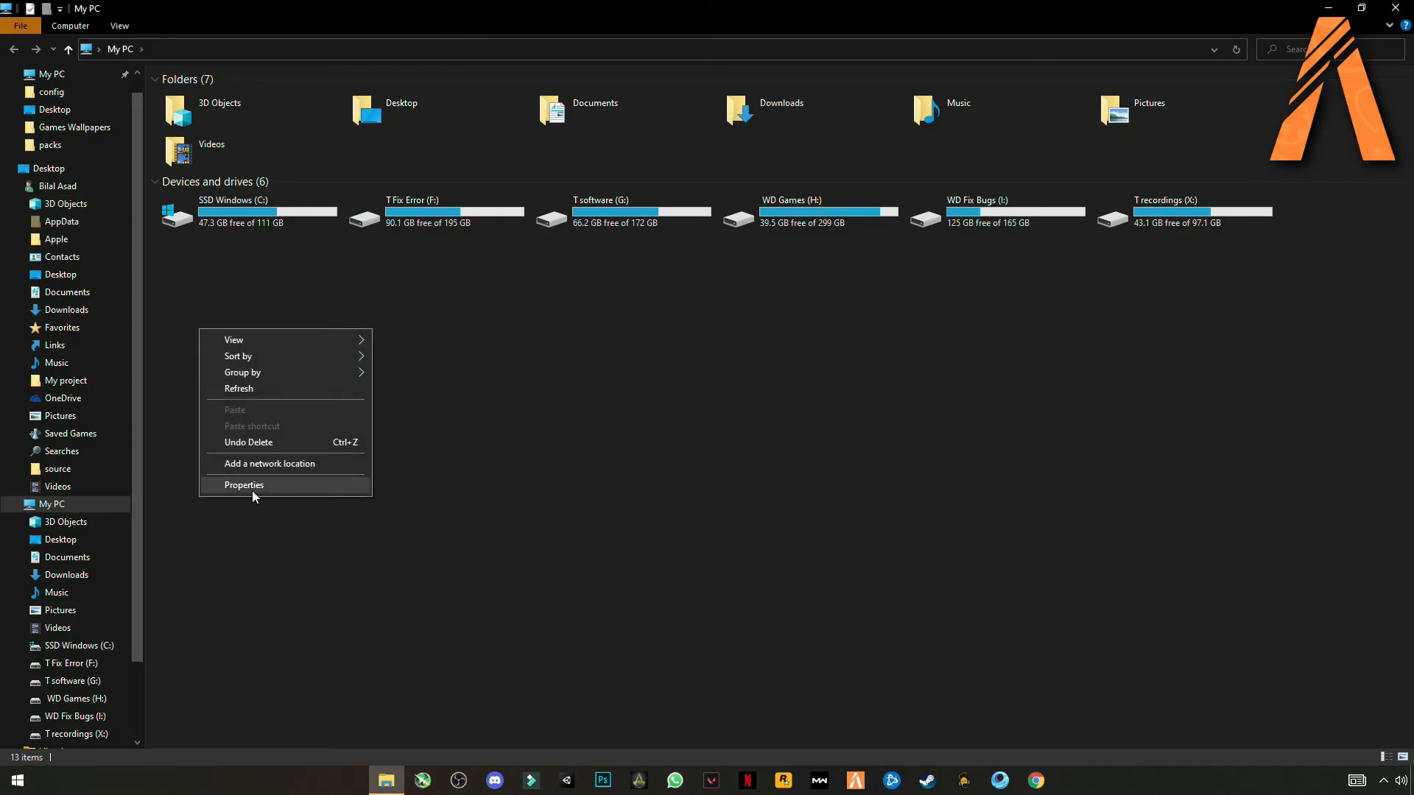
pyautogui.click(243, 485)
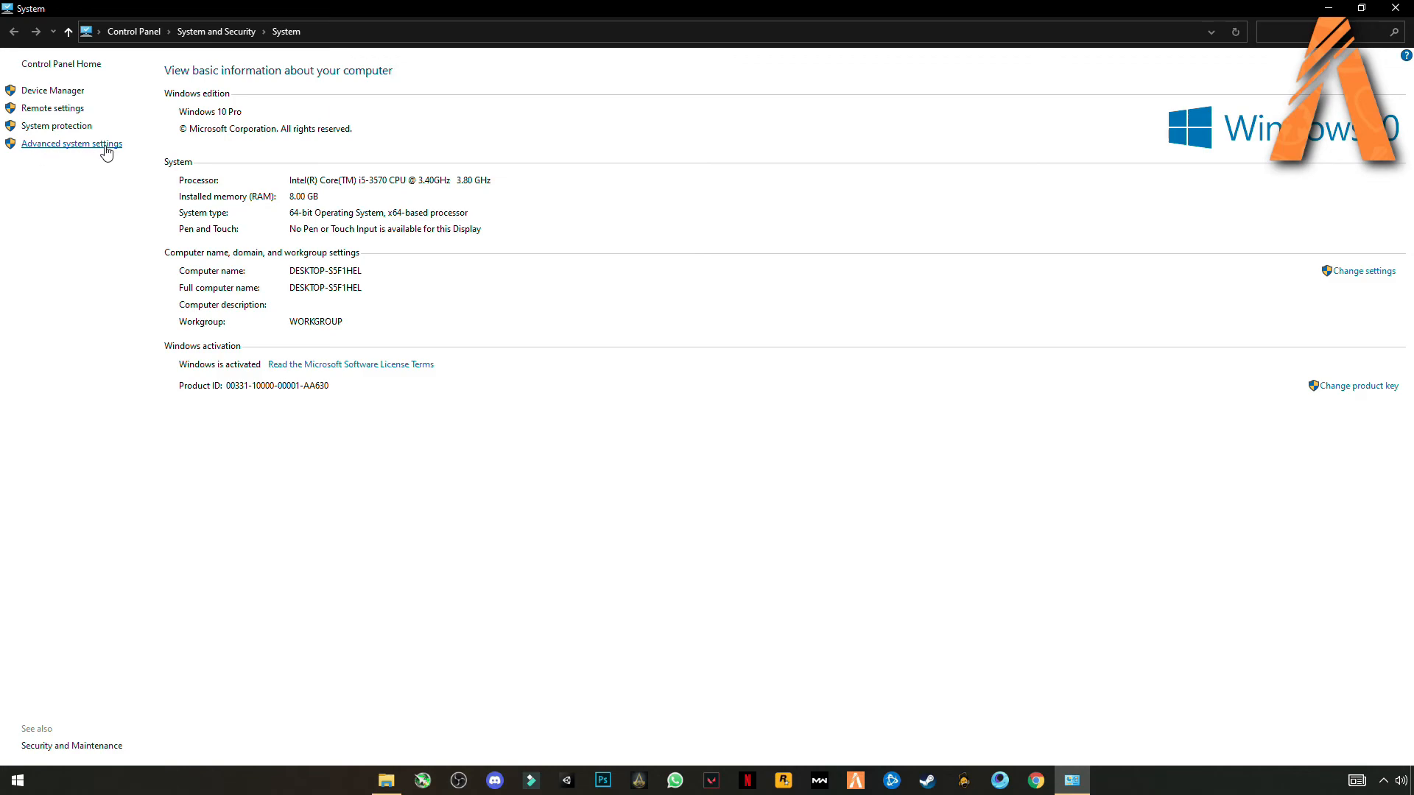
pyautogui.click(70, 143)
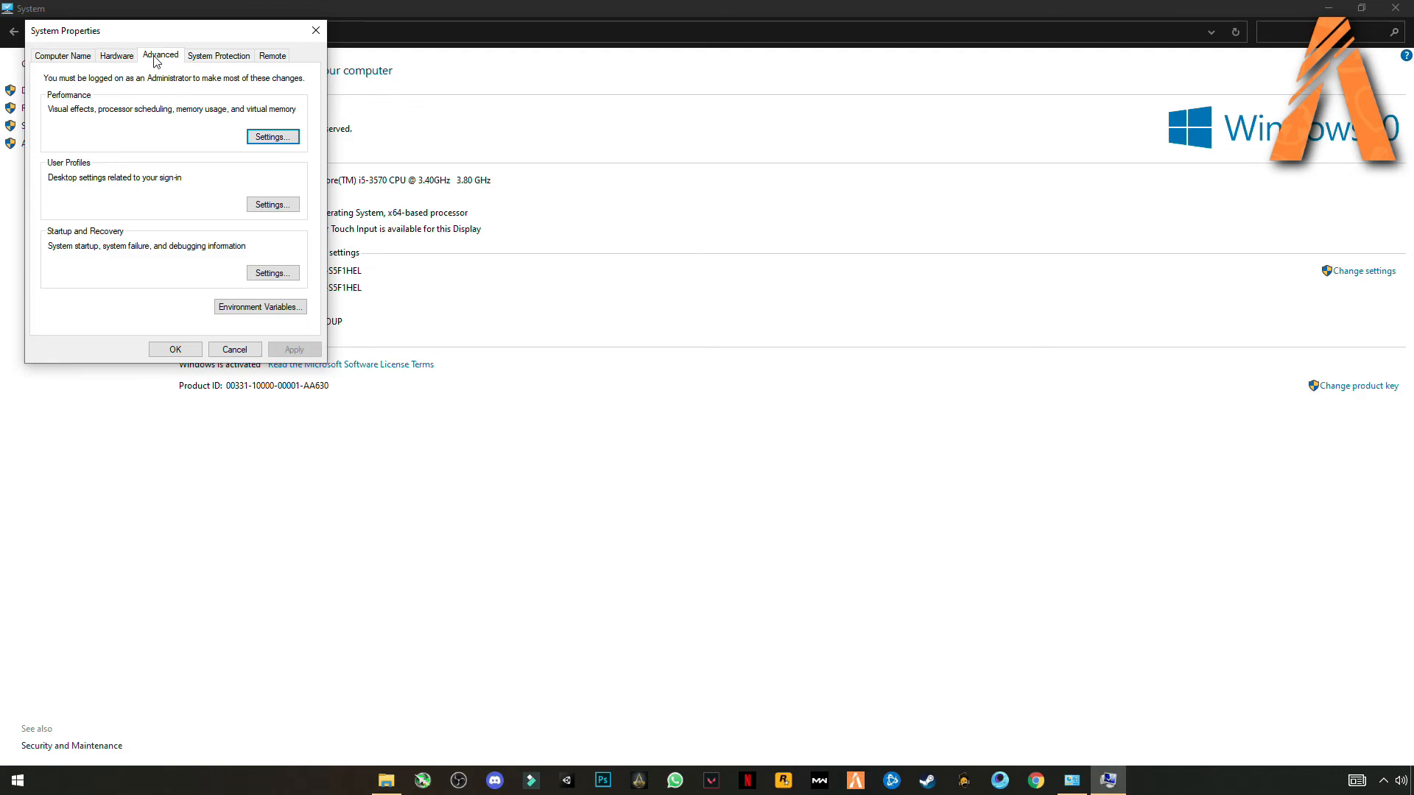
pyautogui.click(271, 135)
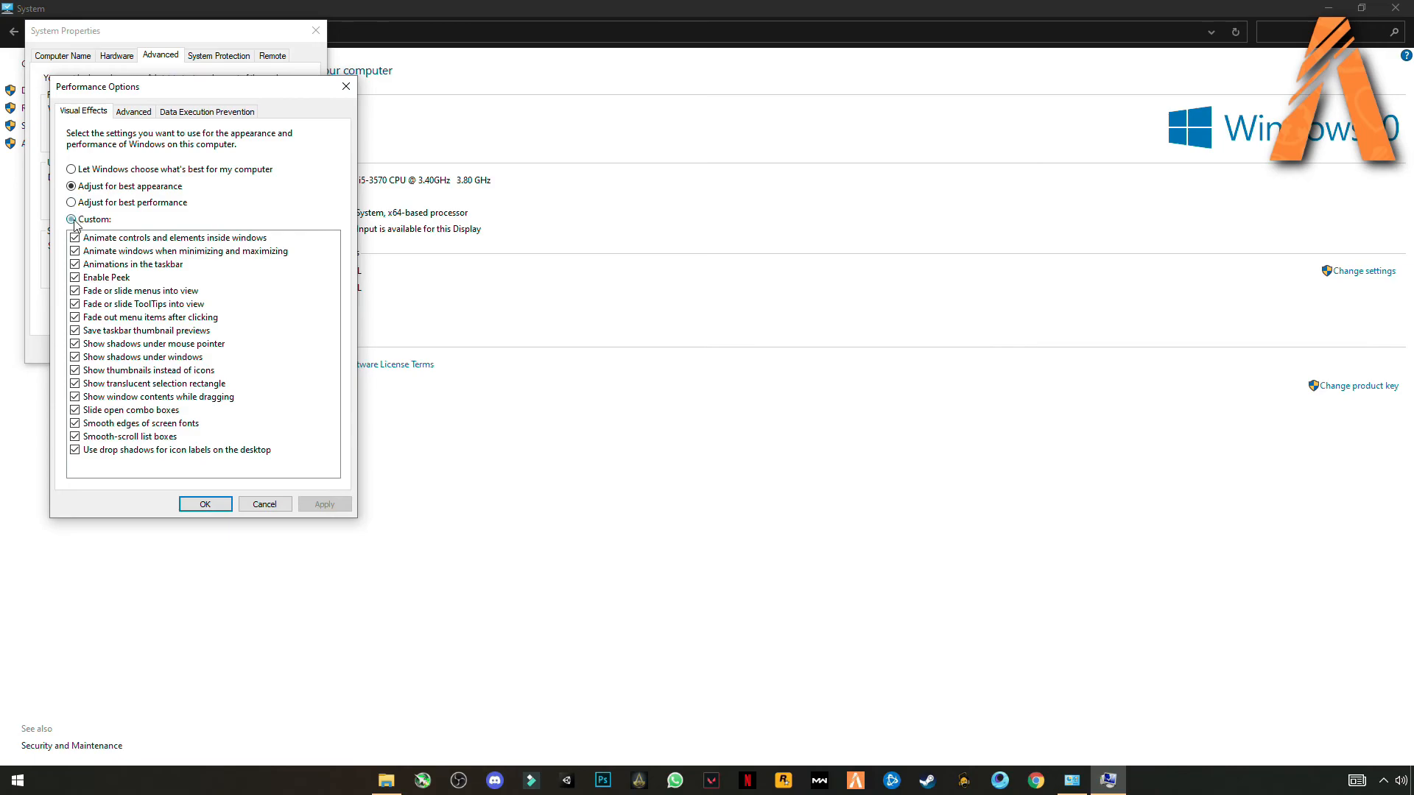
# Untick the window animation, minimize/maximize and thumbnail preview effects and apply them.
pyautogui.click(75, 237)
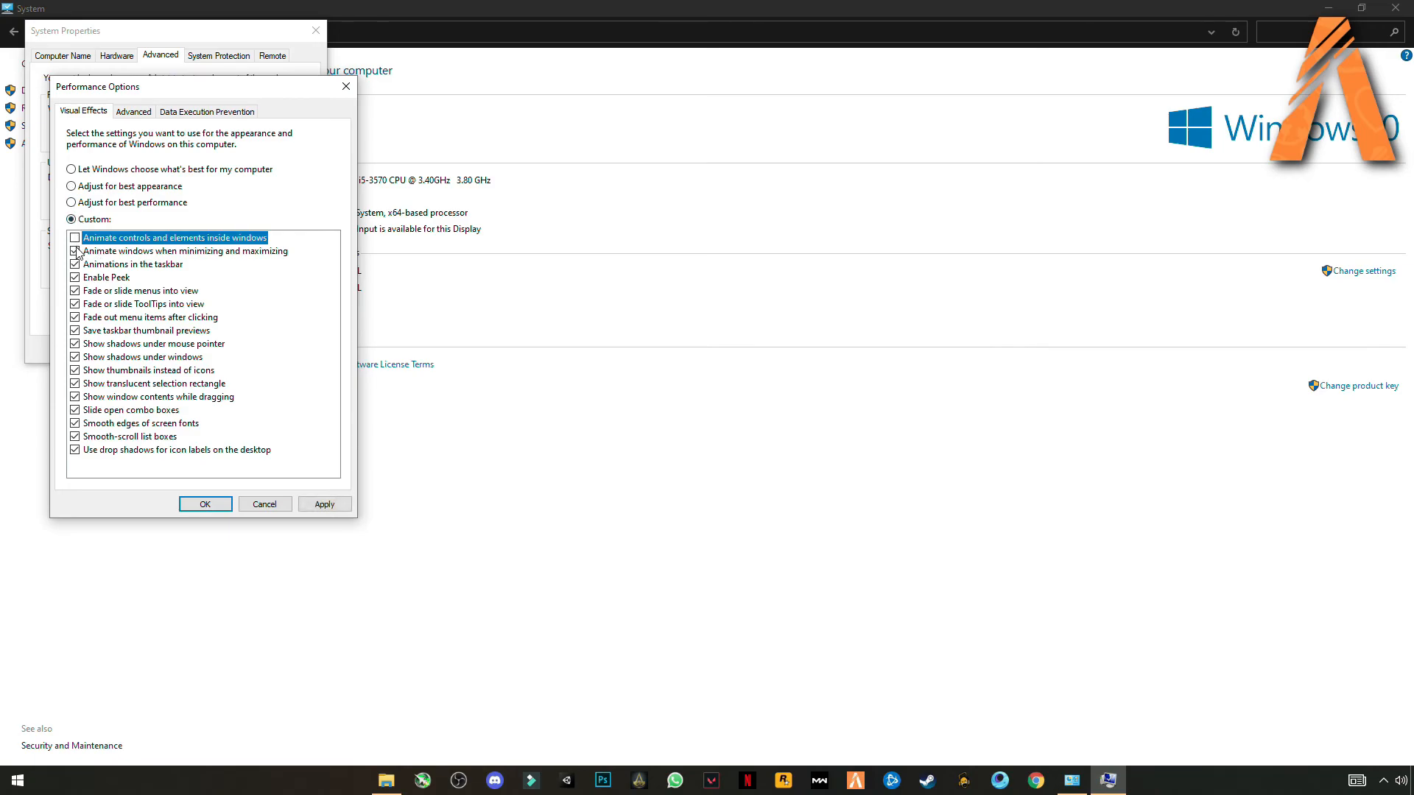
pyautogui.click(75, 264)
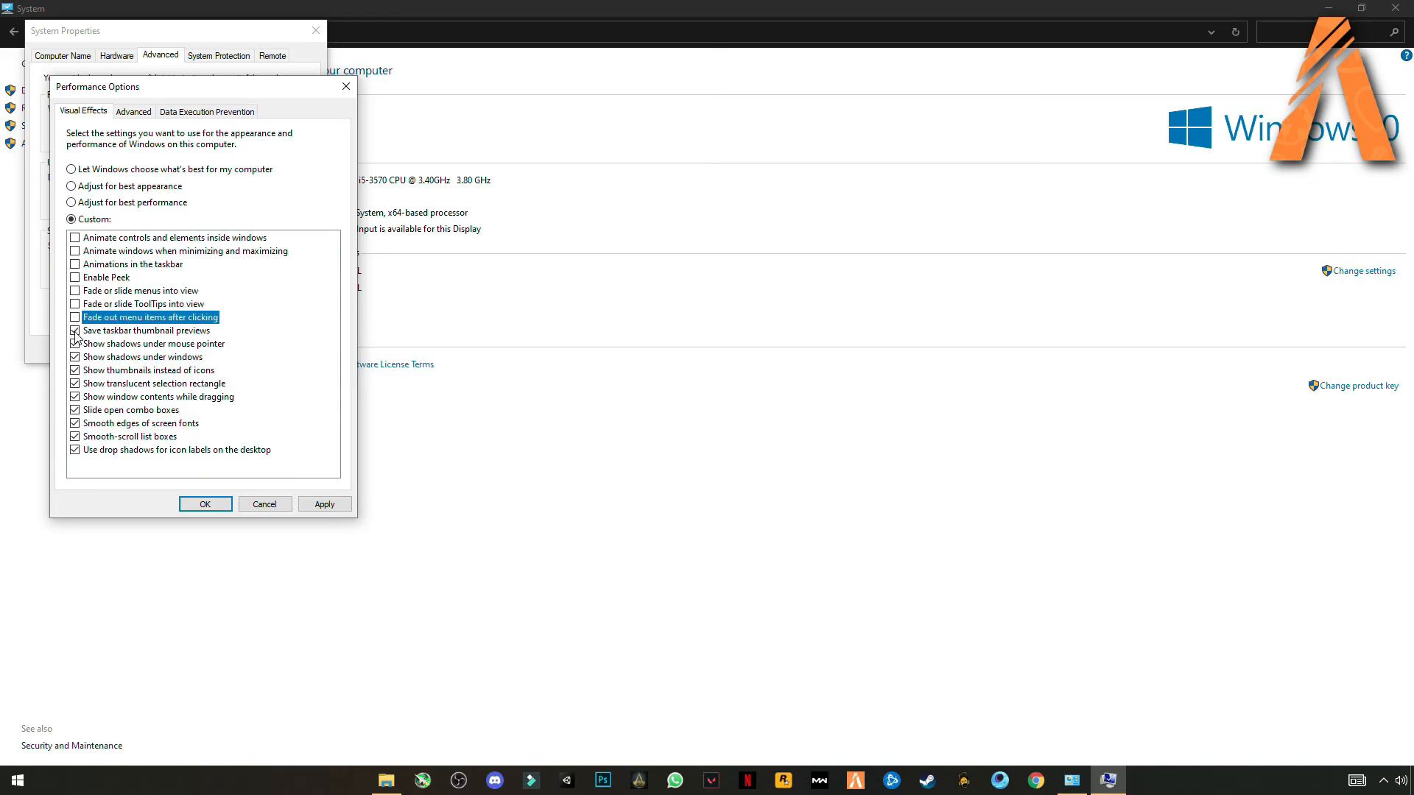
pyautogui.click(75, 330)
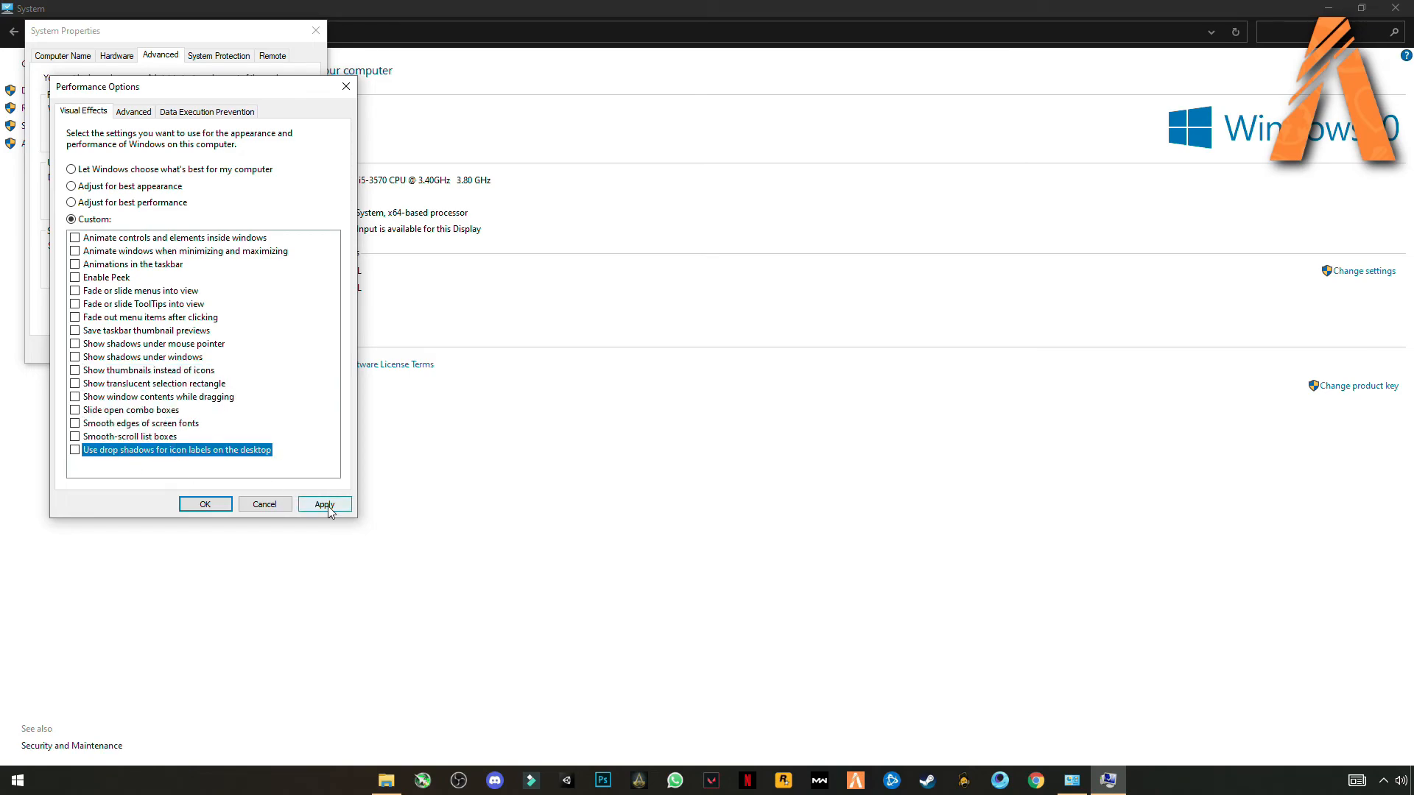
pyautogui.click(324, 503)
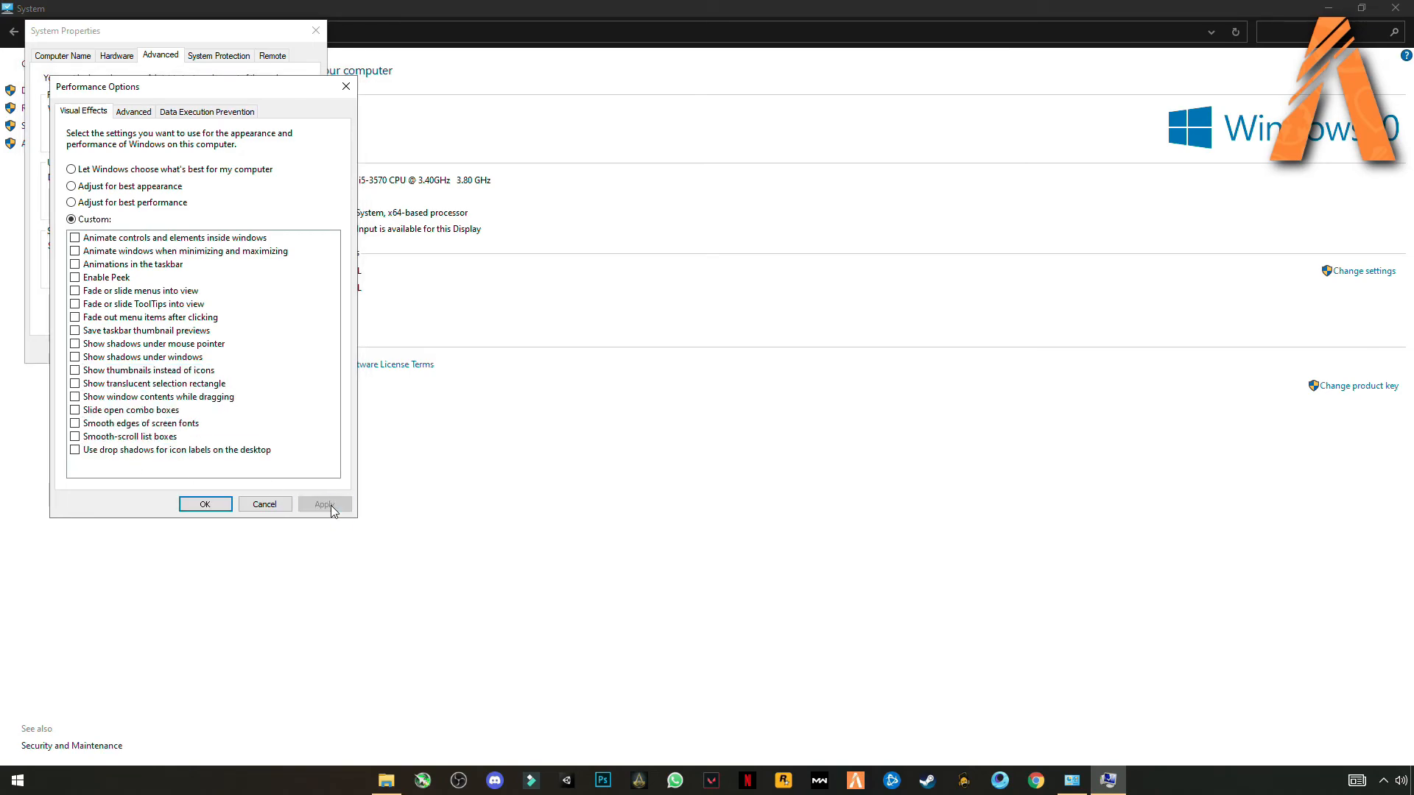
pyautogui.click(205, 504)
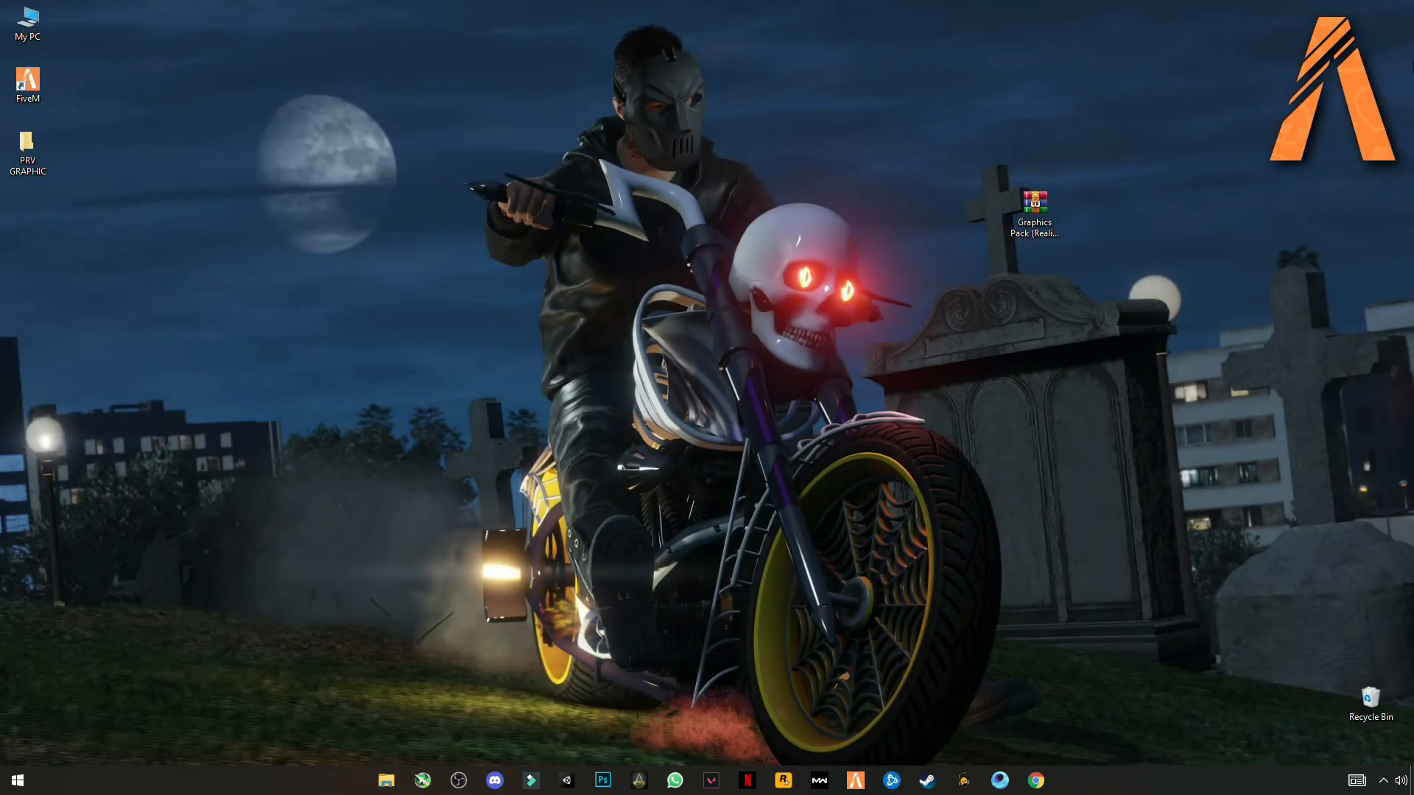
# Launch Computer Management from the My PC icon's Manage option.
pyautogui.click(28, 22)
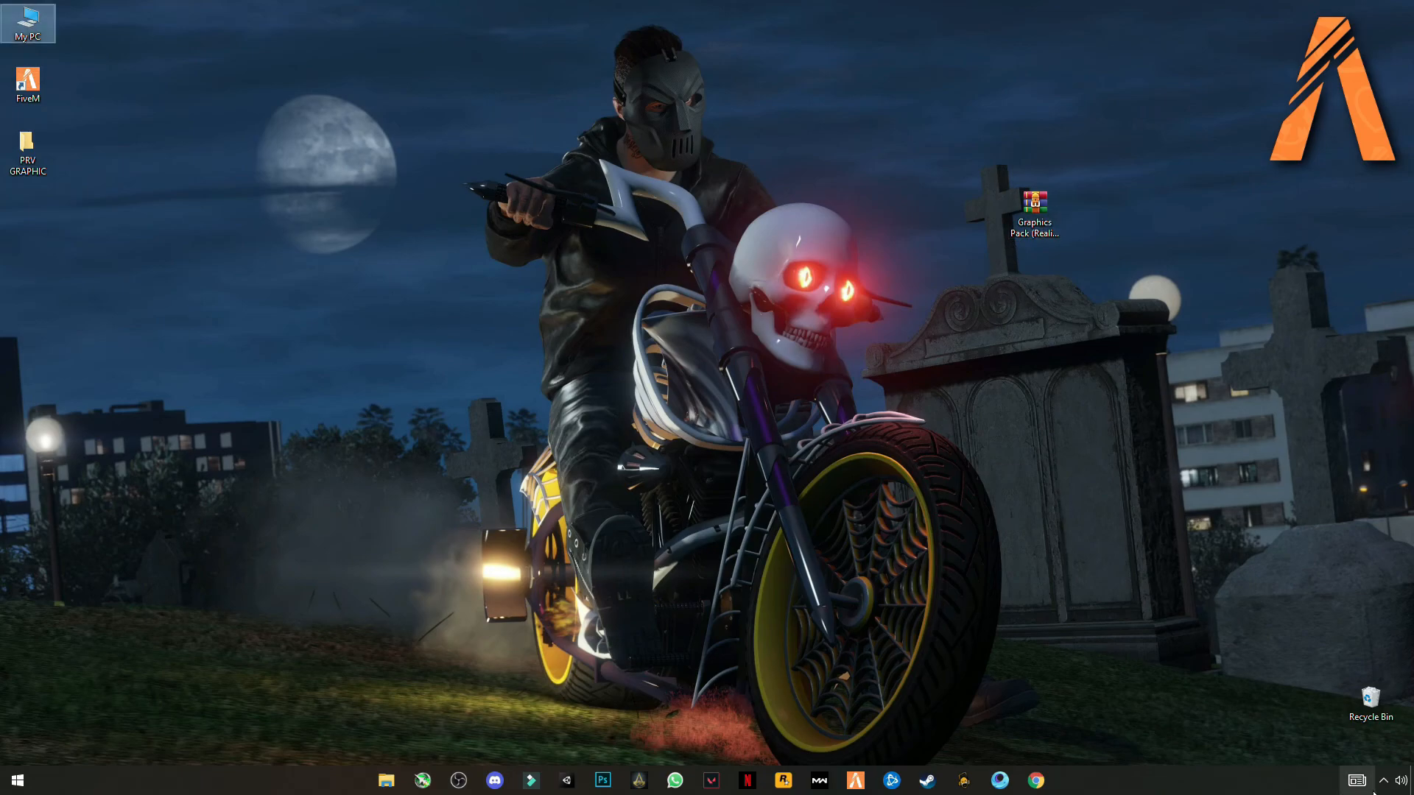
pyautogui.moveTo(505, 352)
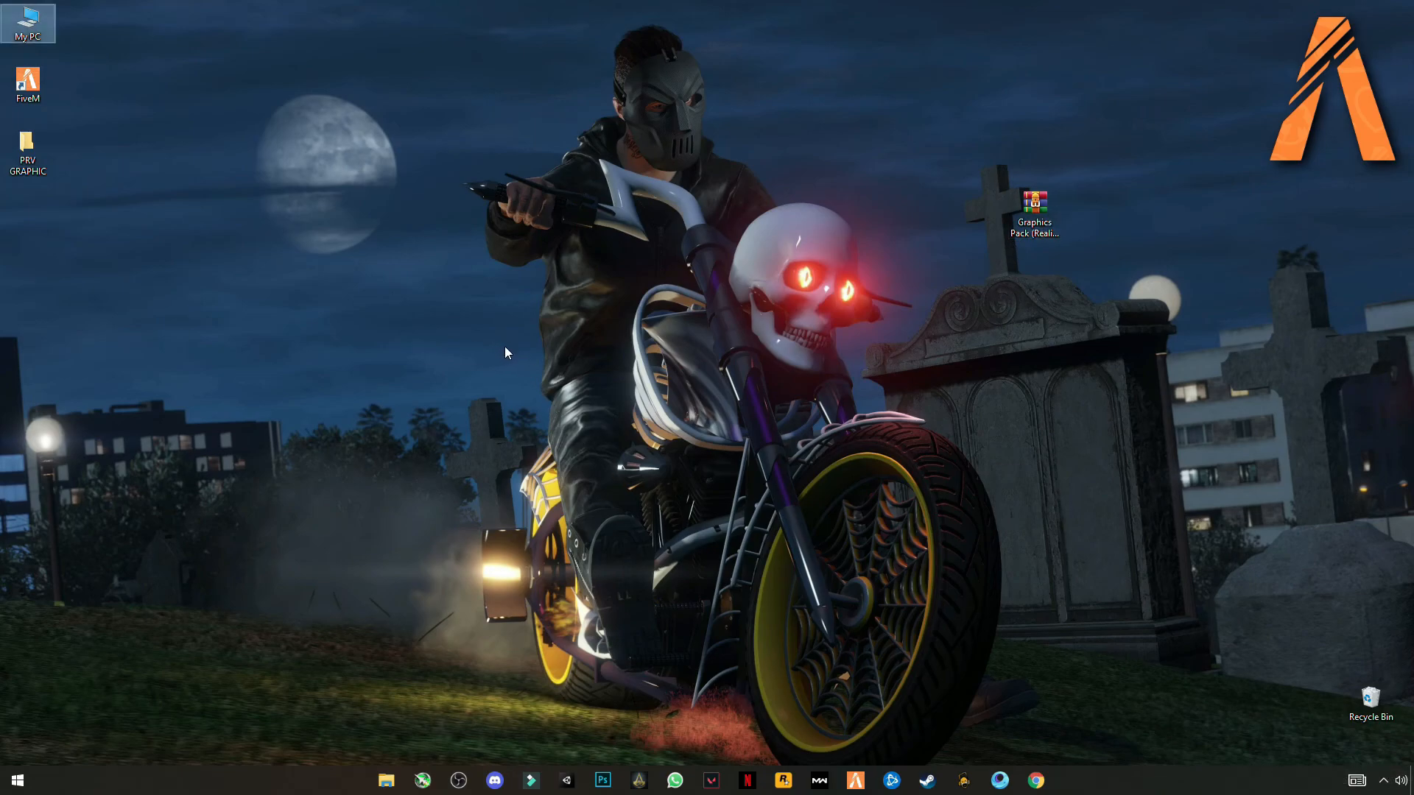
pyautogui.rightClick(505, 352)
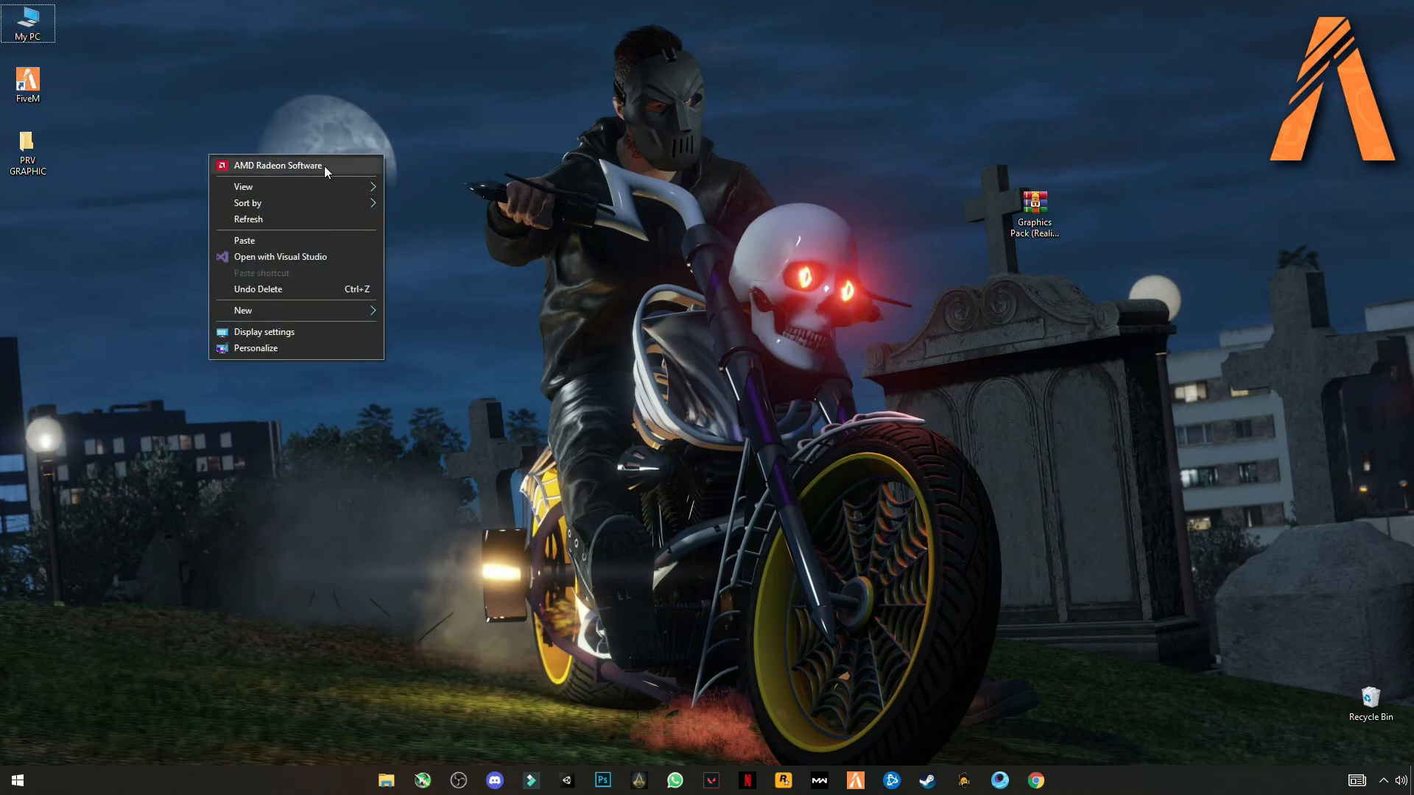
pyautogui.moveTo(310, 174)
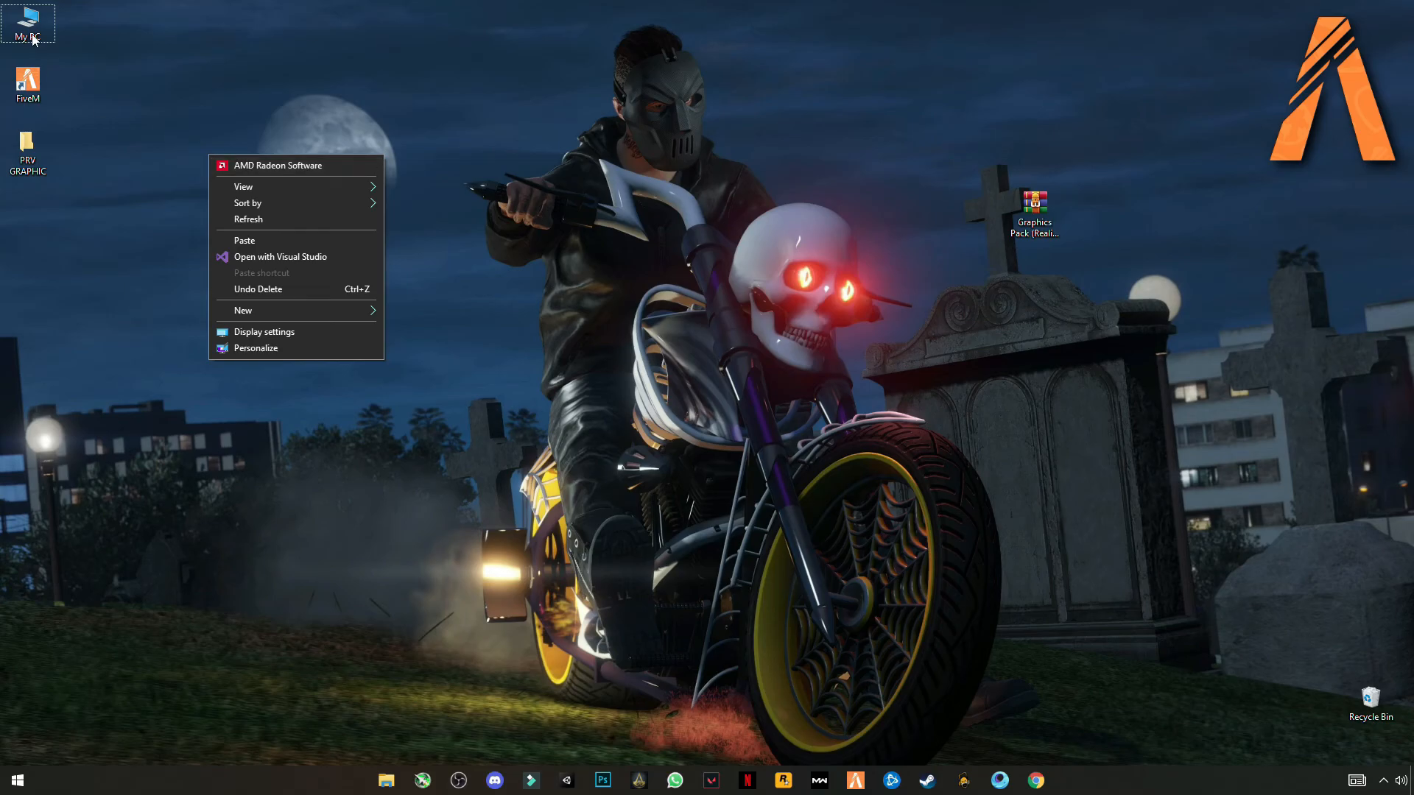
pyautogui.rightClick(27, 22)
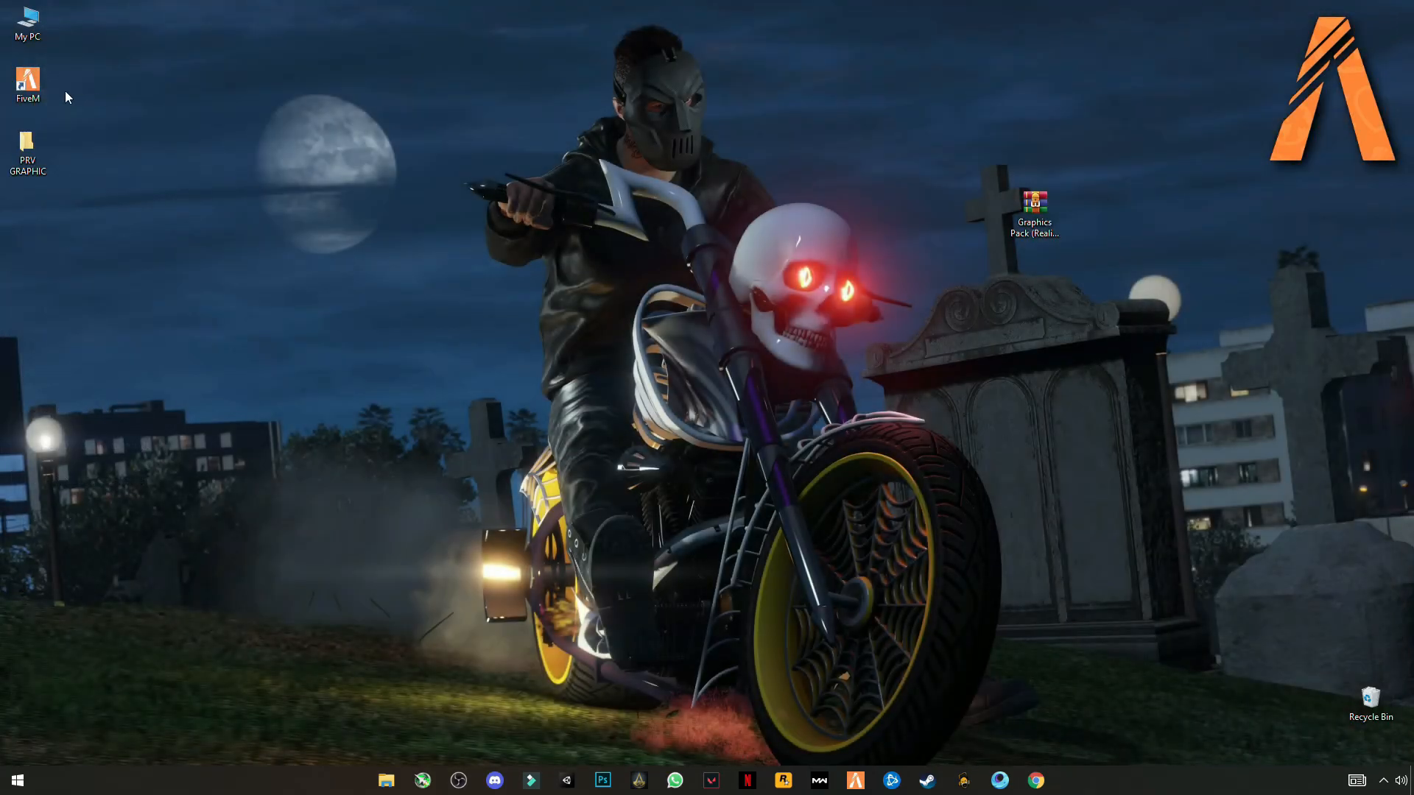
pyautogui.click(28, 22)
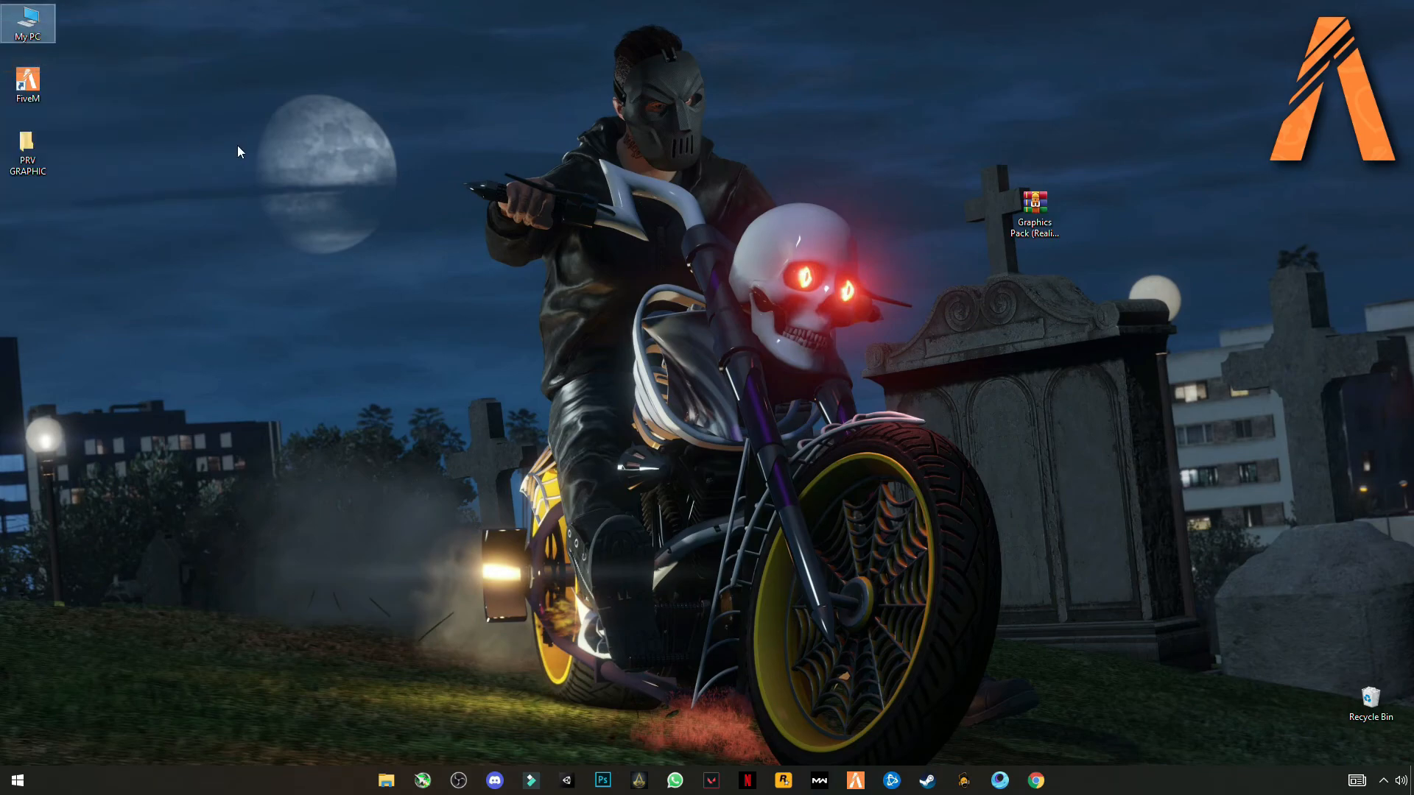
pyautogui.moveTo(237, 218)
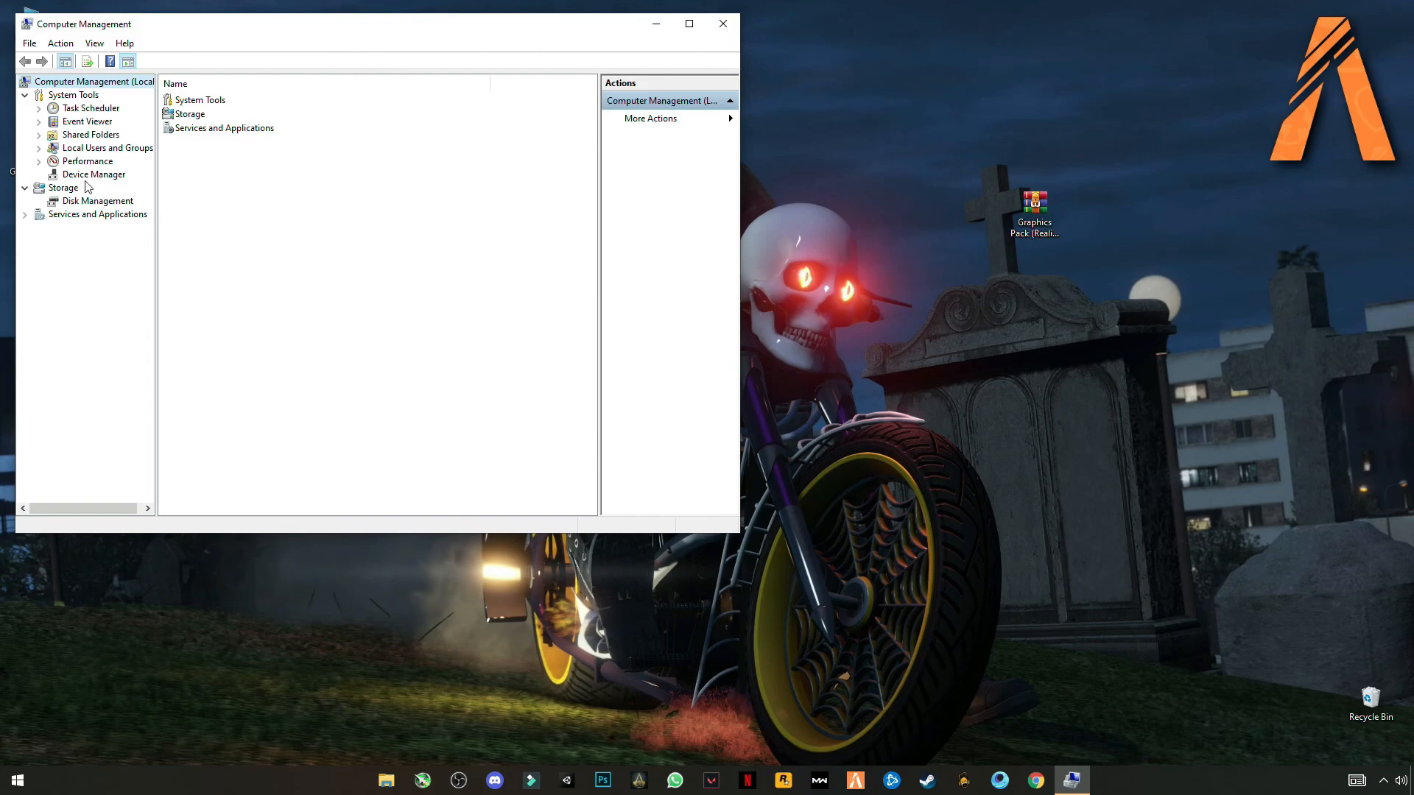
# Check the AMD Radeon R9 200 display adapter for driver updates and close the up-to-date result.
pyautogui.click(94, 174)
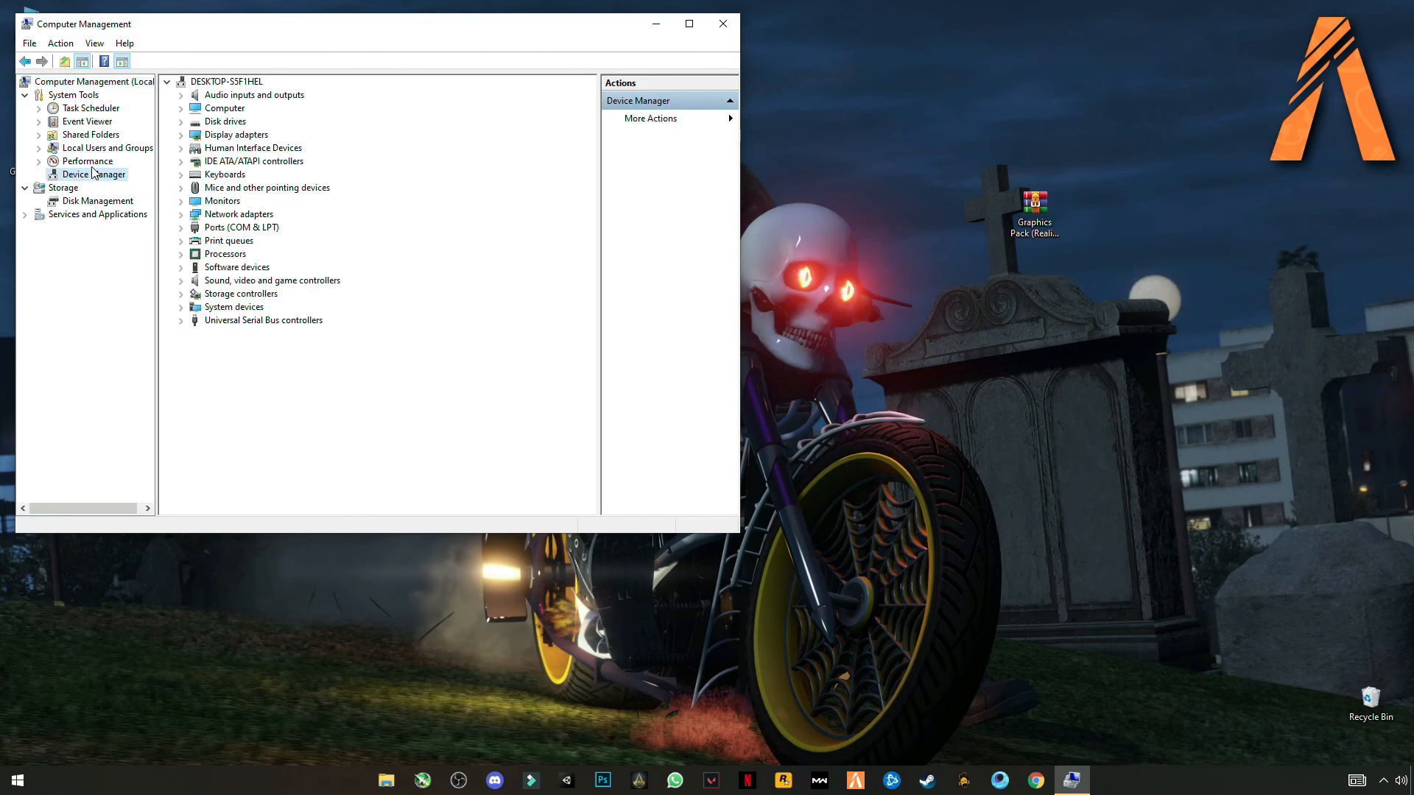
pyautogui.moveTo(195, 232)
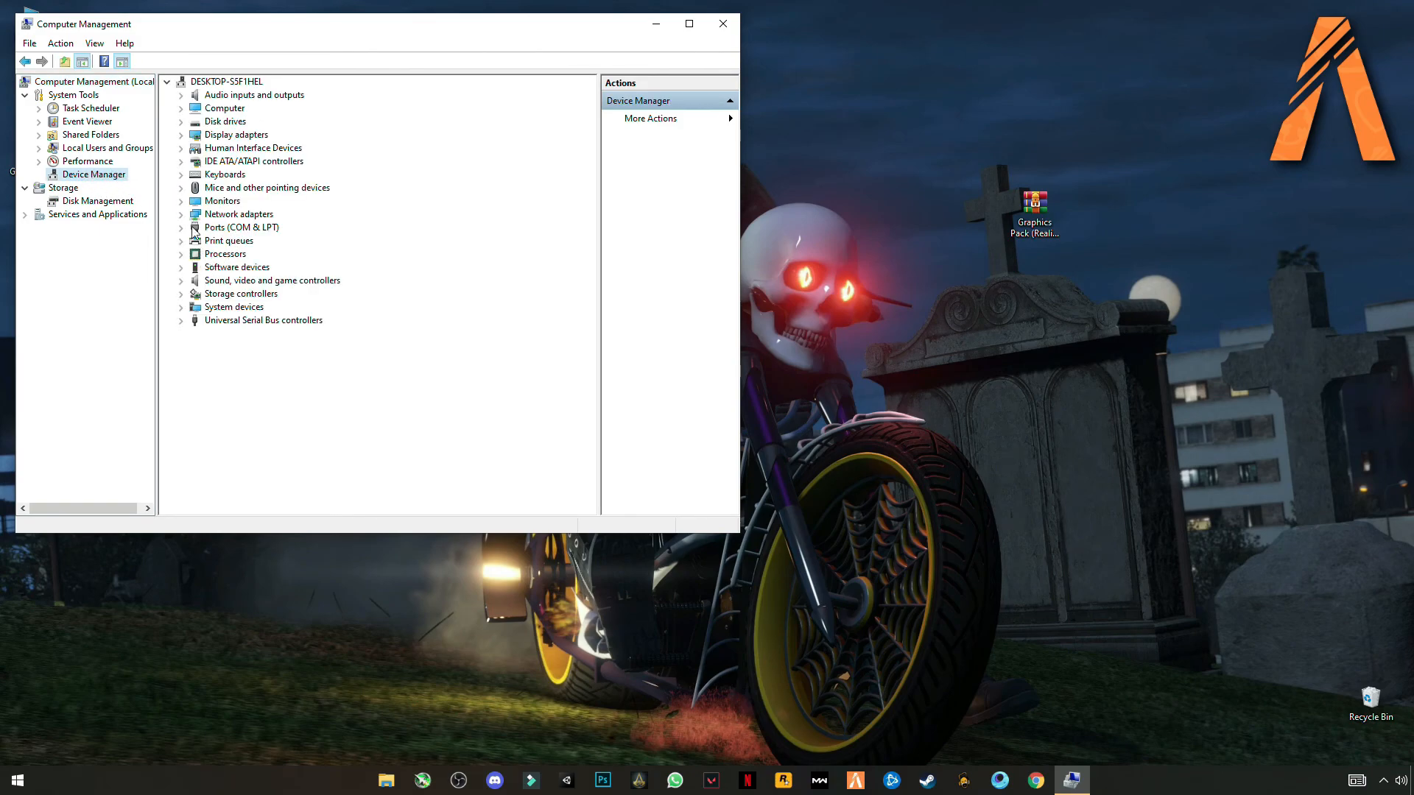
pyautogui.click(181, 134)
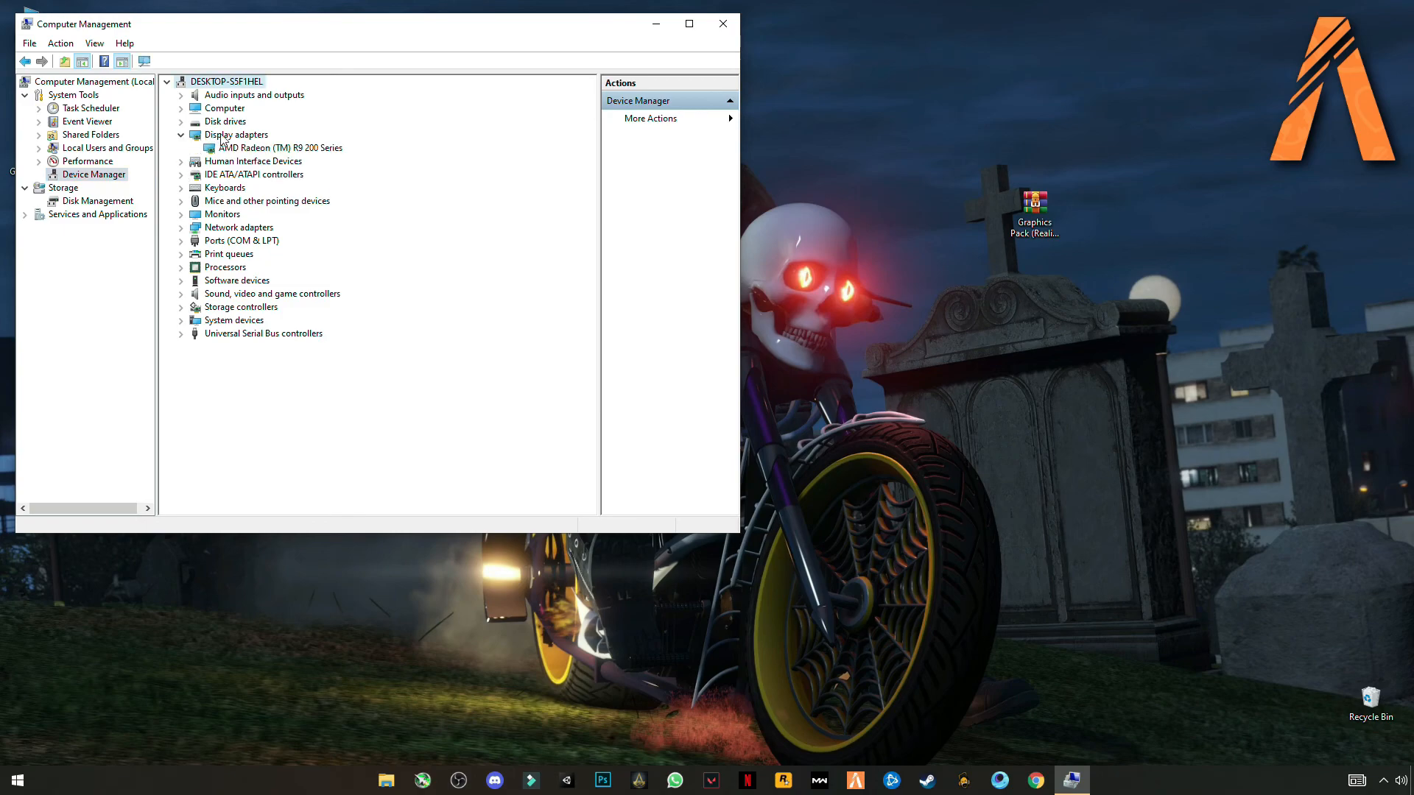
pyautogui.rightClick(278, 148)
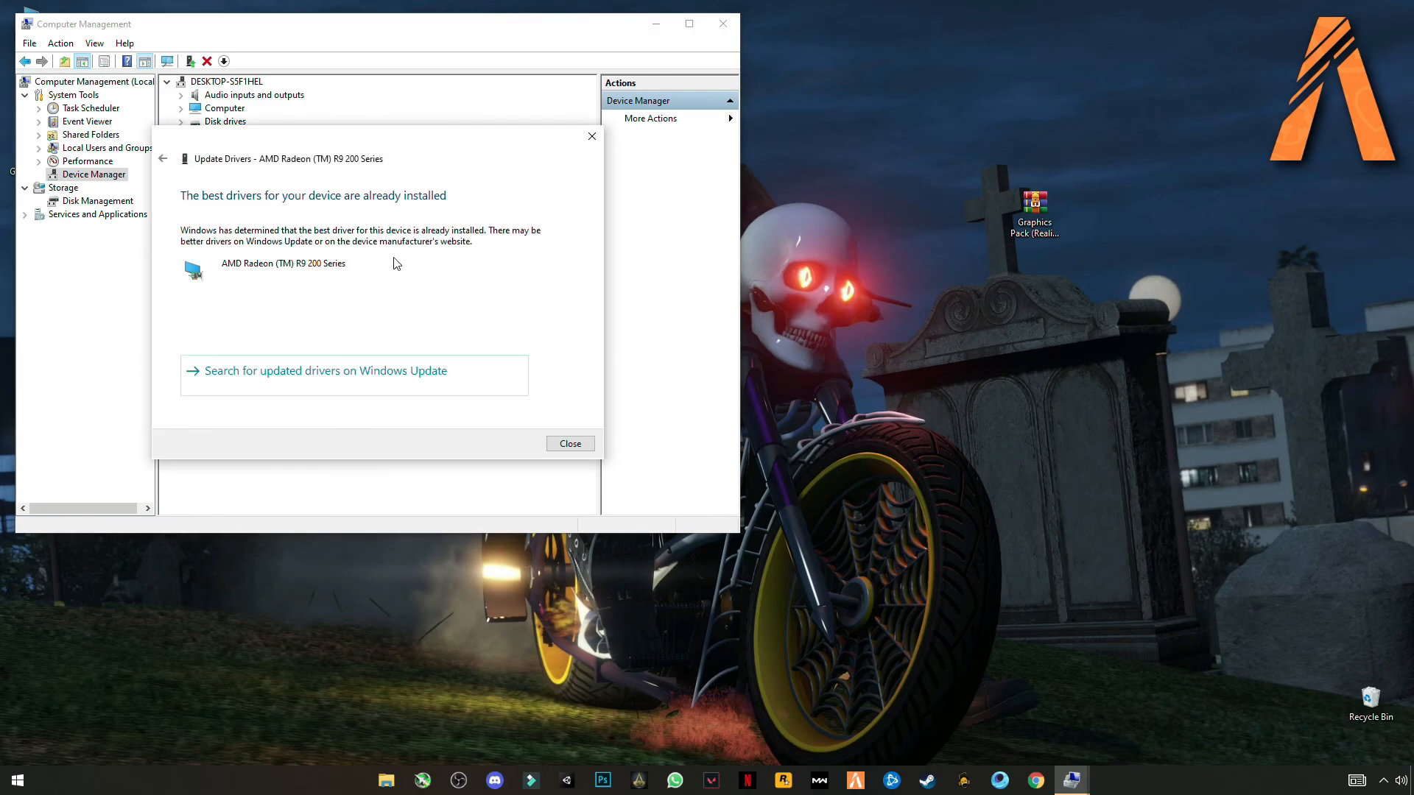
pyautogui.click(568, 444)
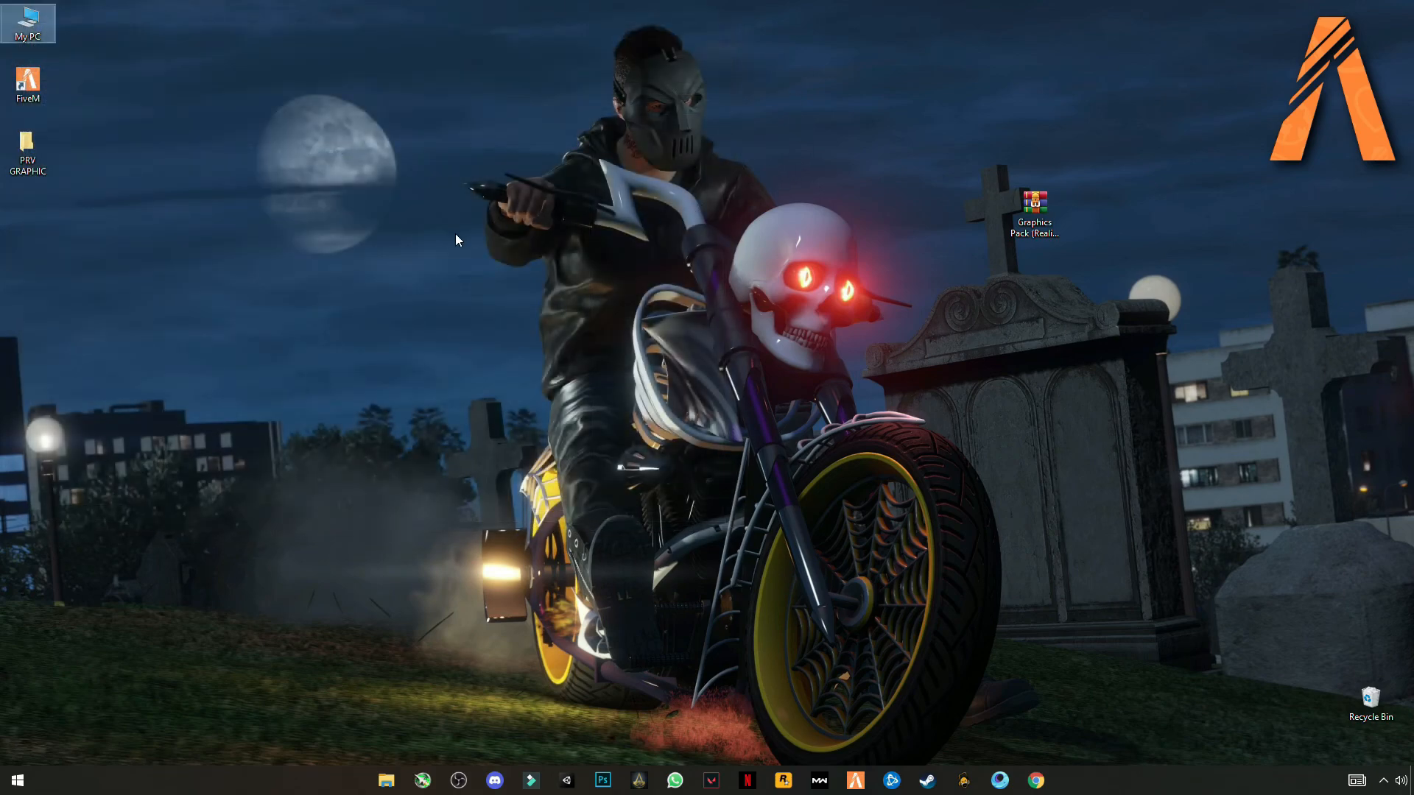
pyautogui.rightClick(455, 240)
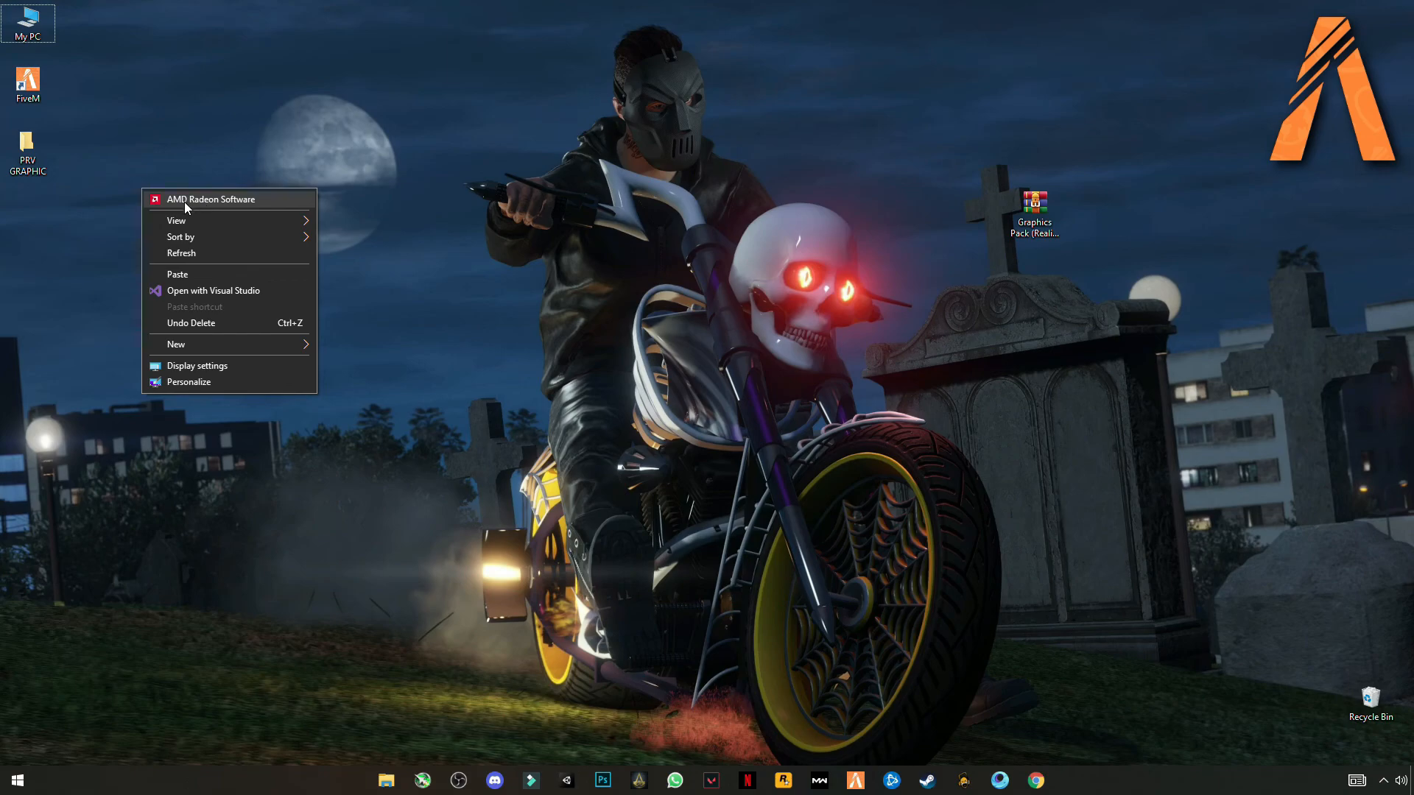
pyautogui.moveTo(262, 203)
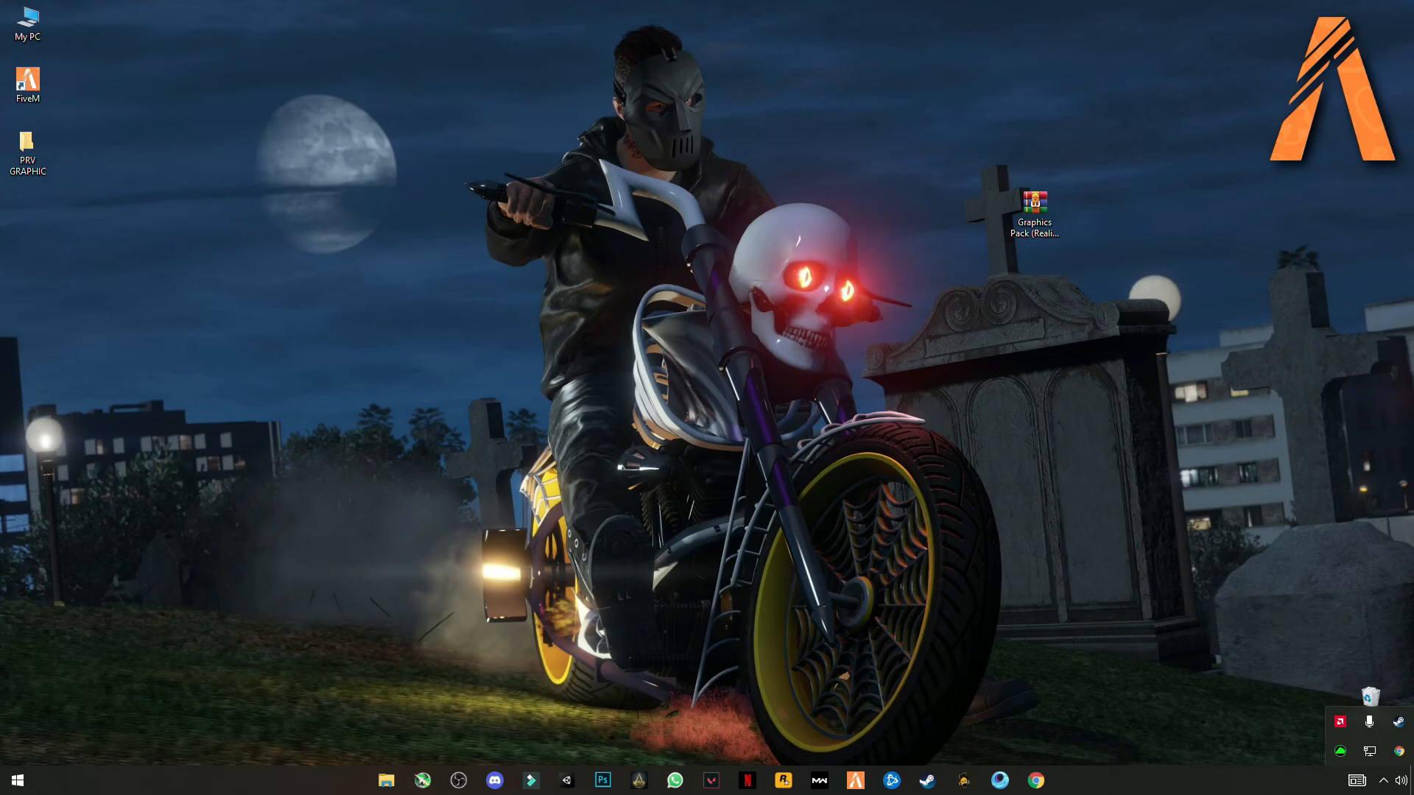
# Check for Windows updates, finding the Defender intelligence update installing.
pyautogui.click(16, 781)
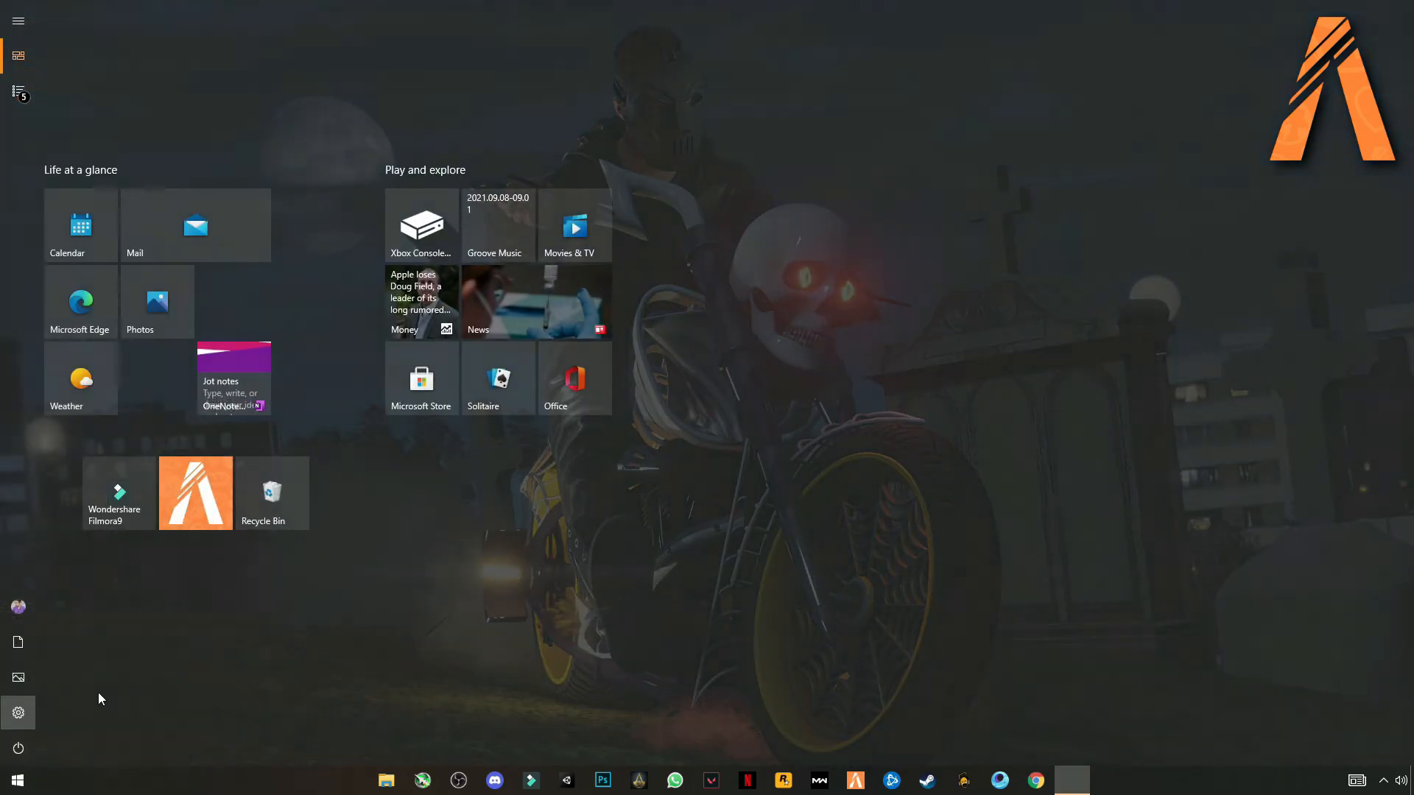
pyautogui.click(17, 713)
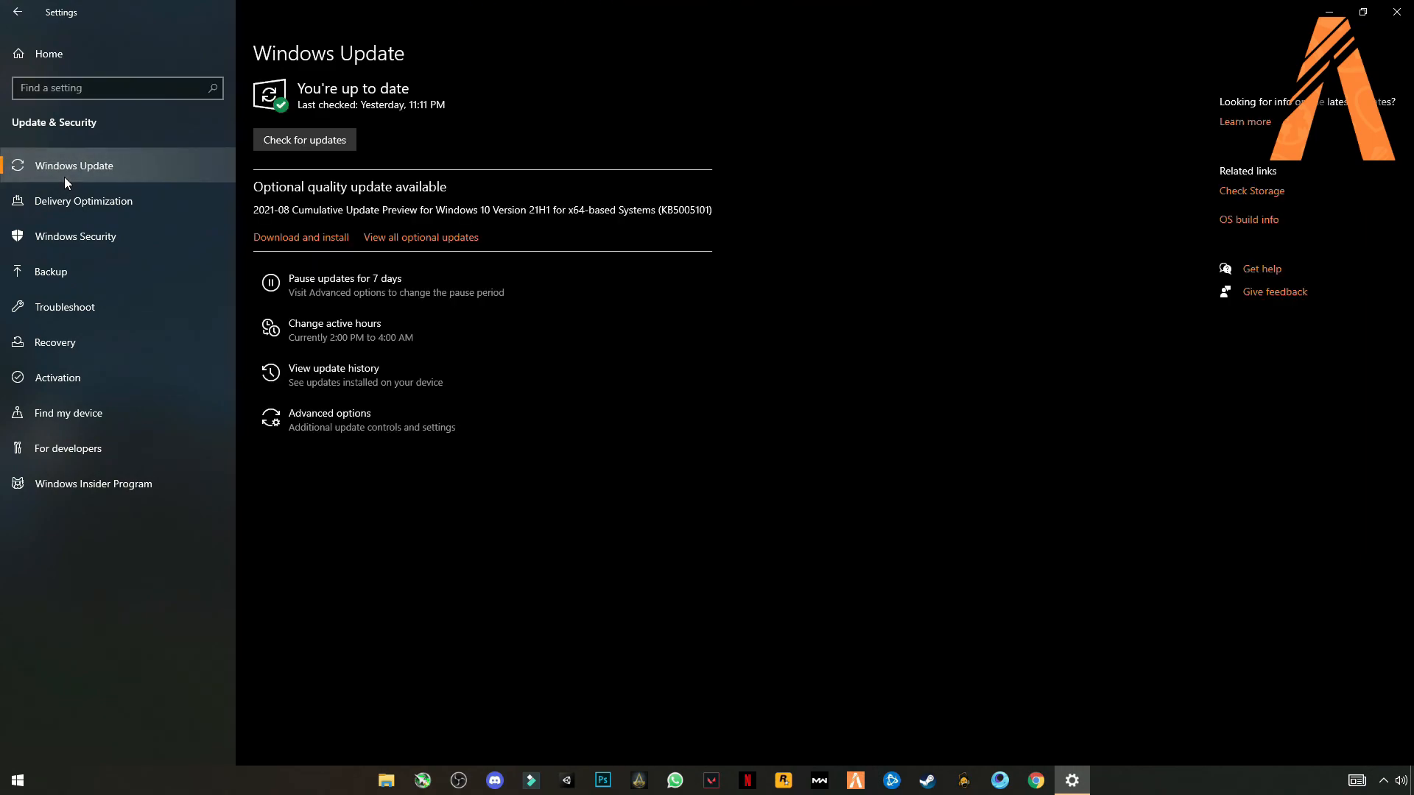
pyautogui.click(303, 140)
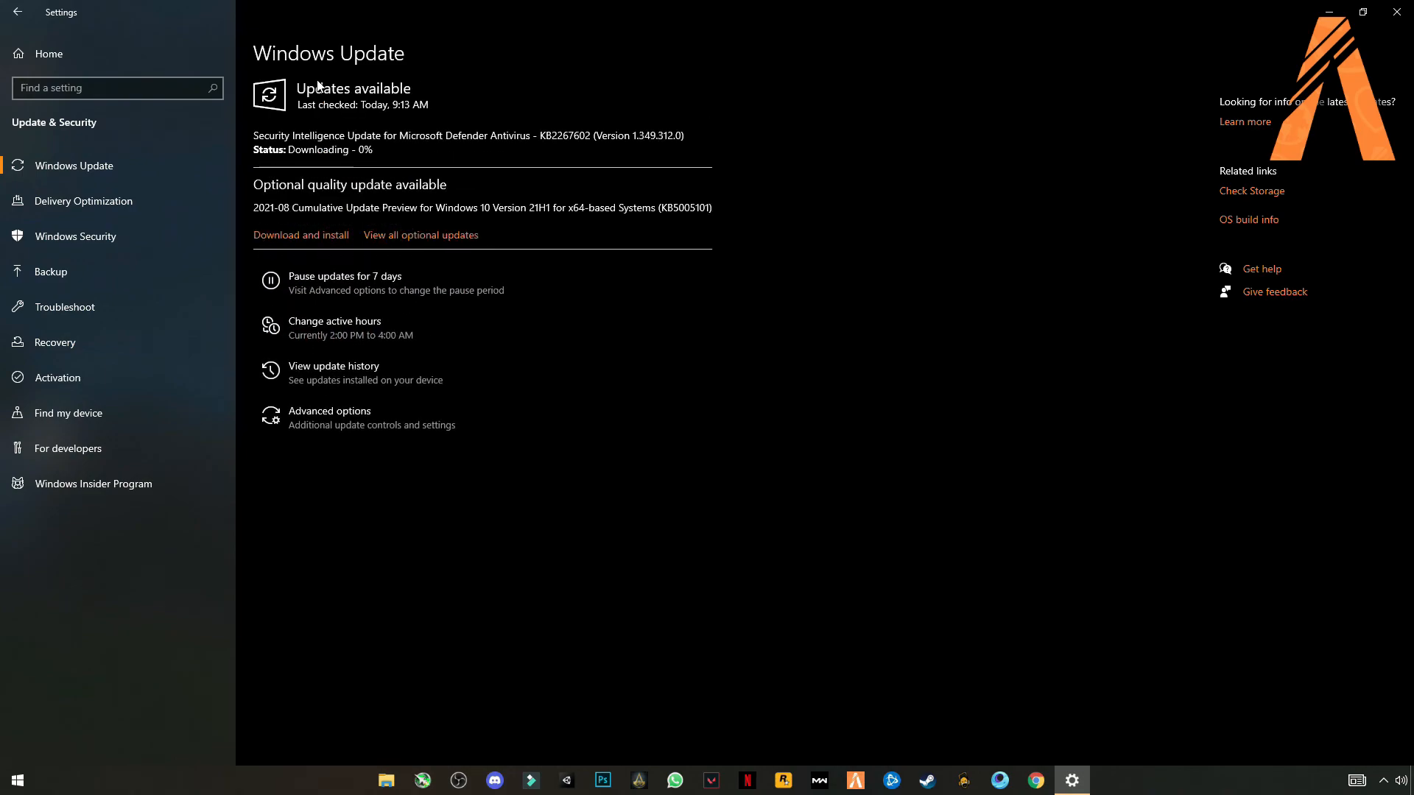
pyautogui.moveTo(311, 239)
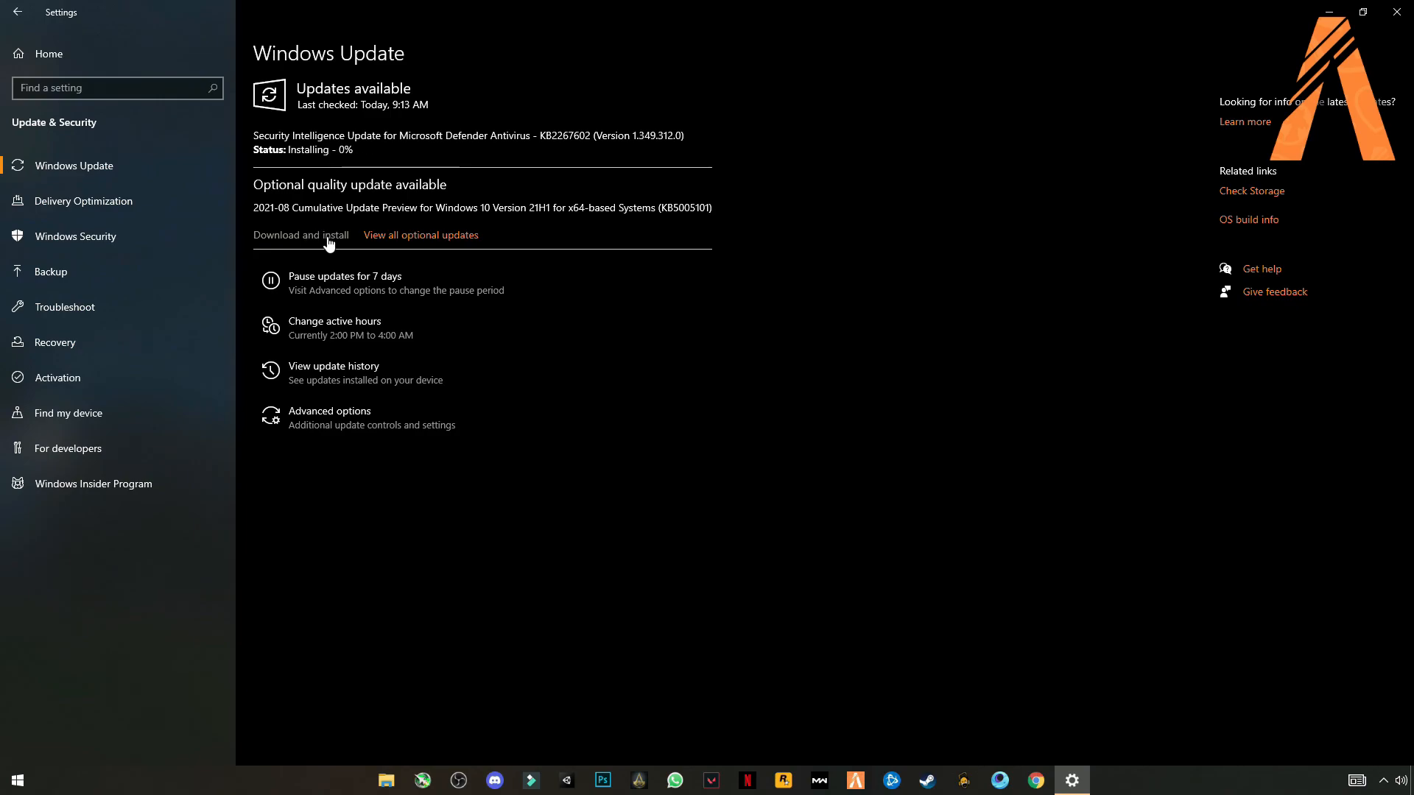
# Start downloading the optional 21H1 cumulative preview update.
pyautogui.click(301, 236)
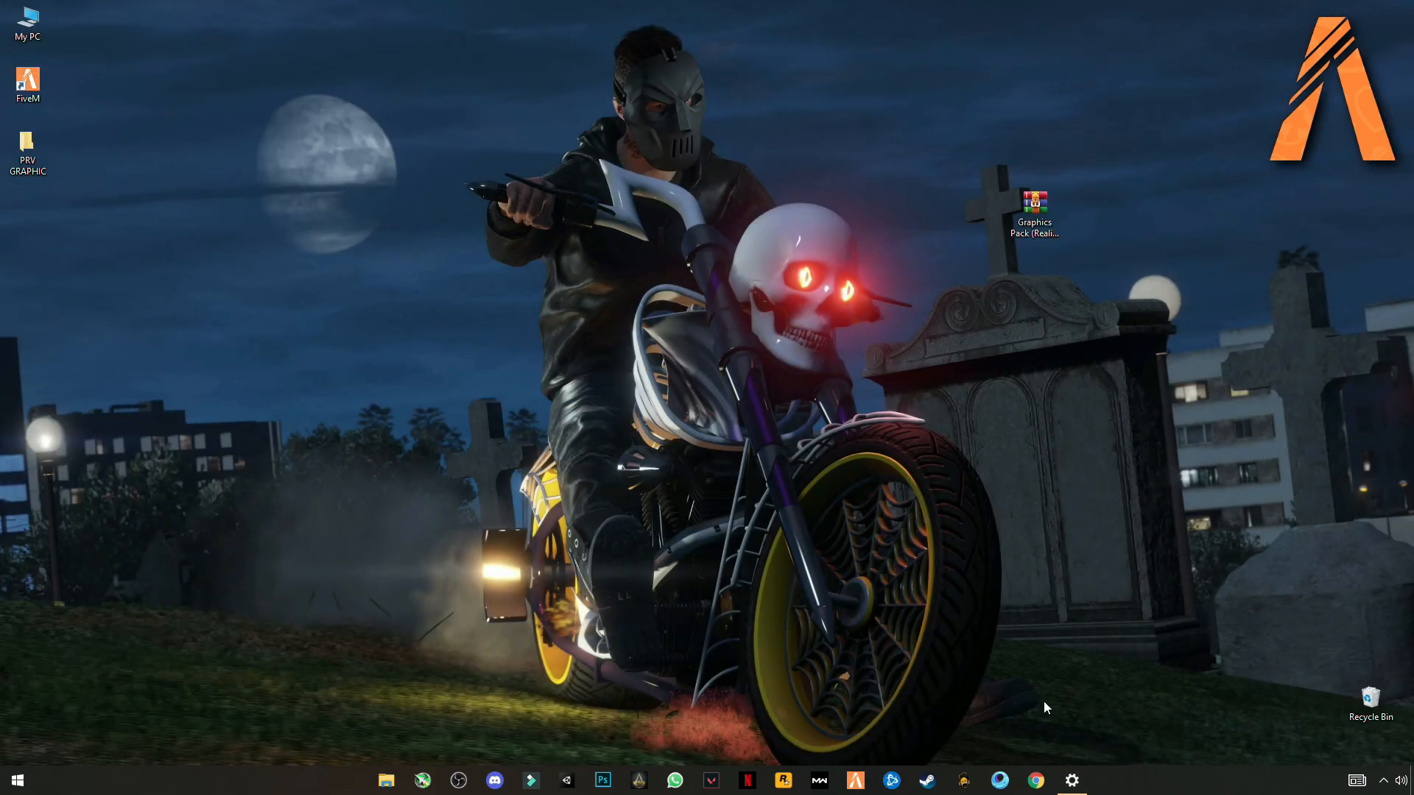
pyautogui.click(1071, 780)
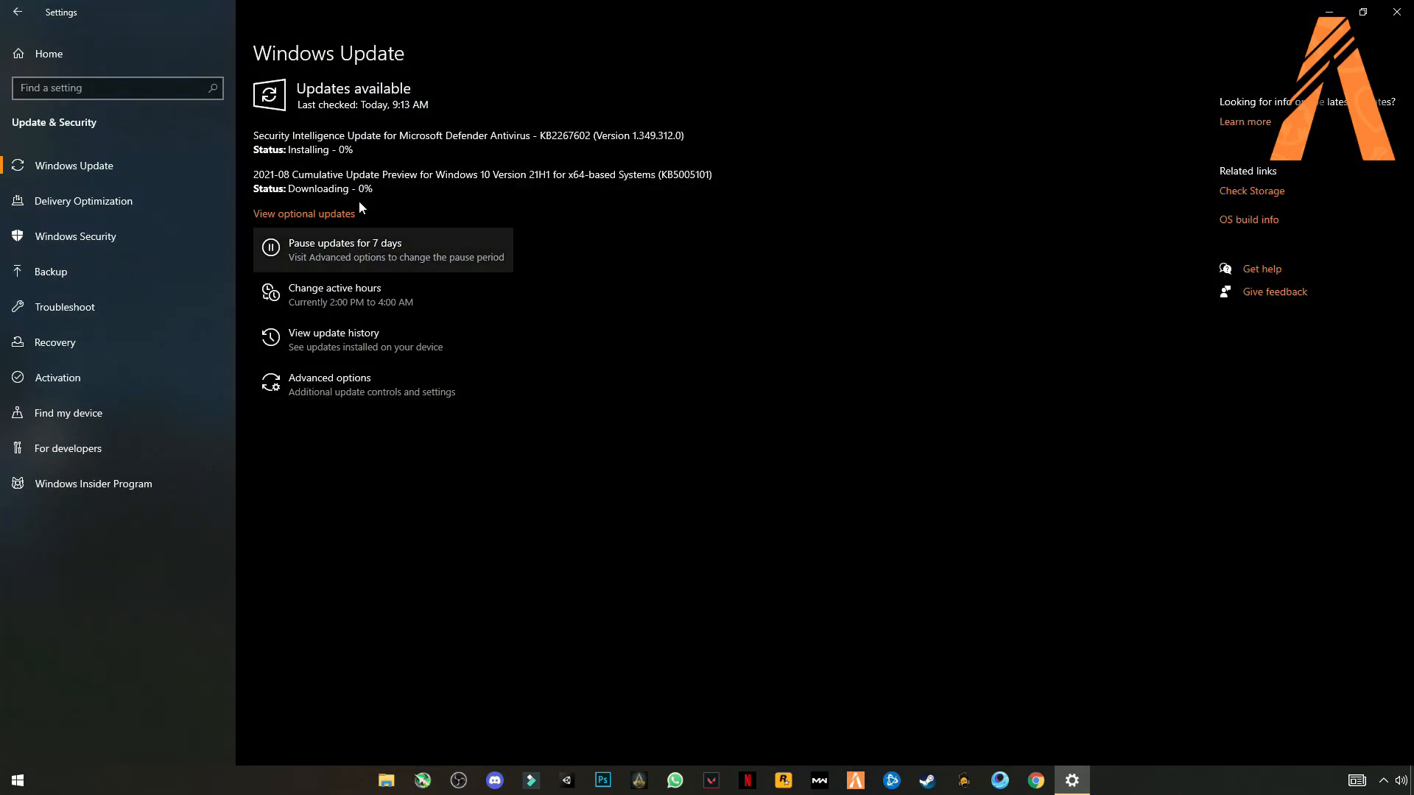